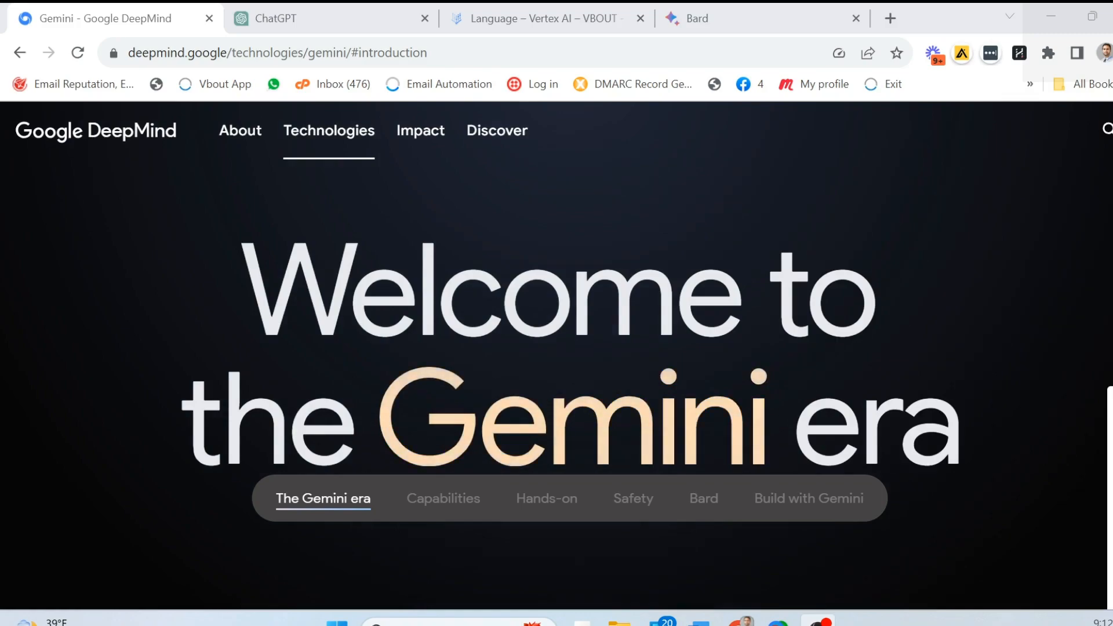
# Scroll from the welcome banner to Capabilities, showing Gemini as 'our most capable AI model'
pyautogui.scroll(-3)
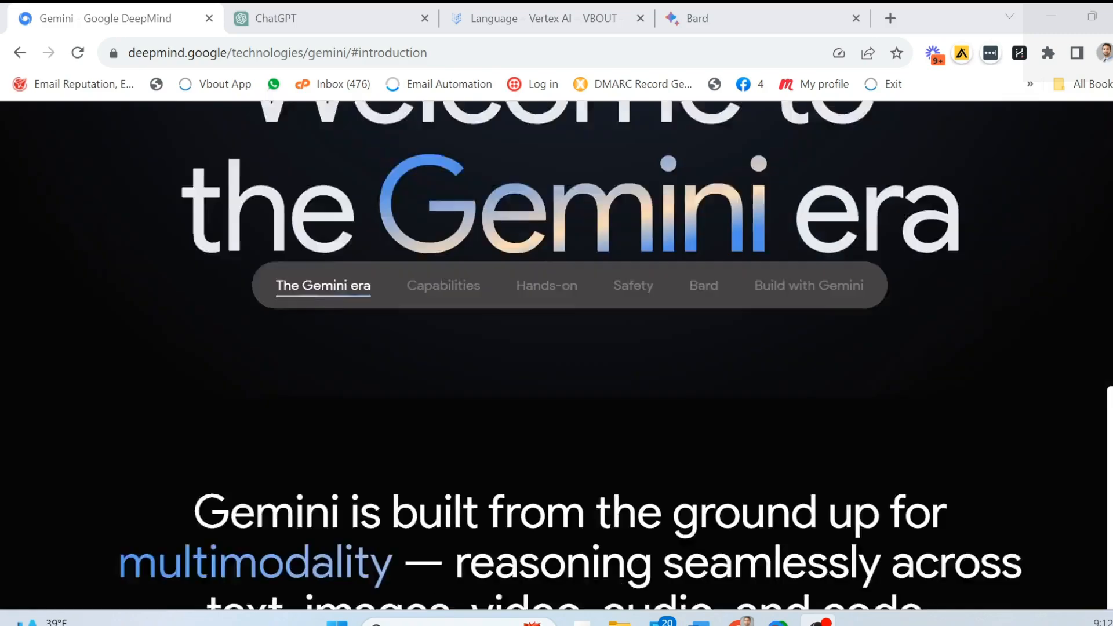
pyautogui.scroll(-3)
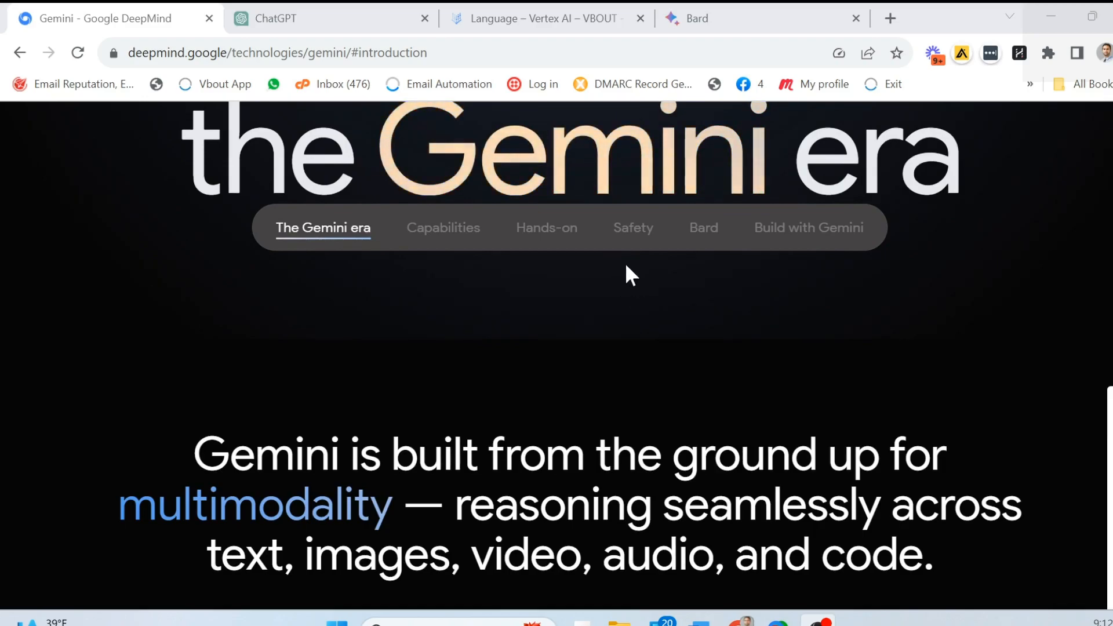
pyautogui.moveTo(575, 309)
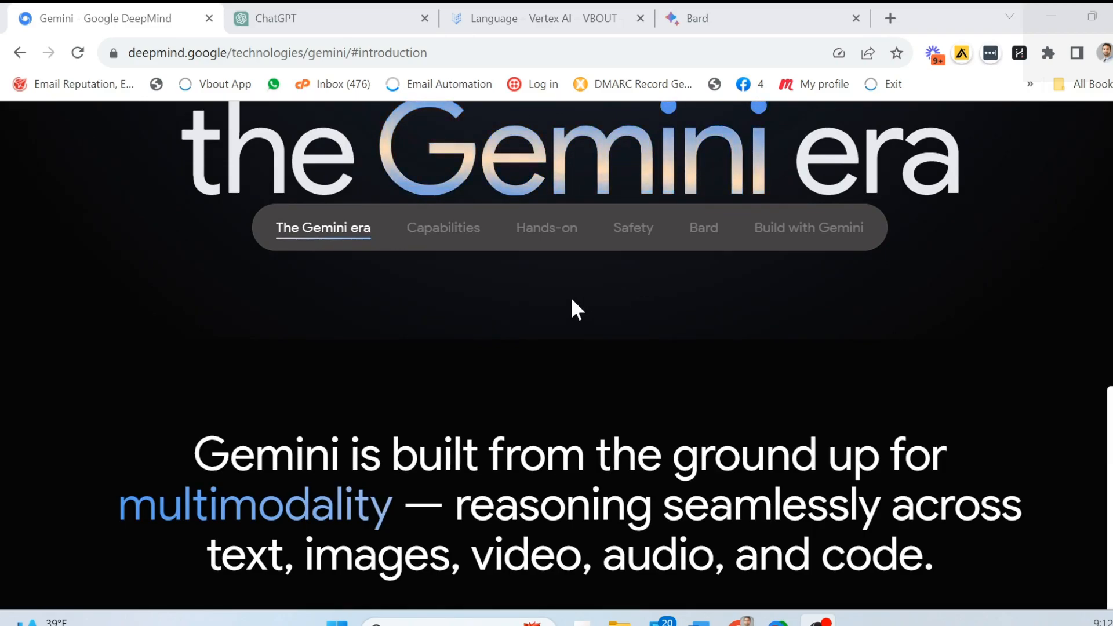
pyautogui.scroll(-3)
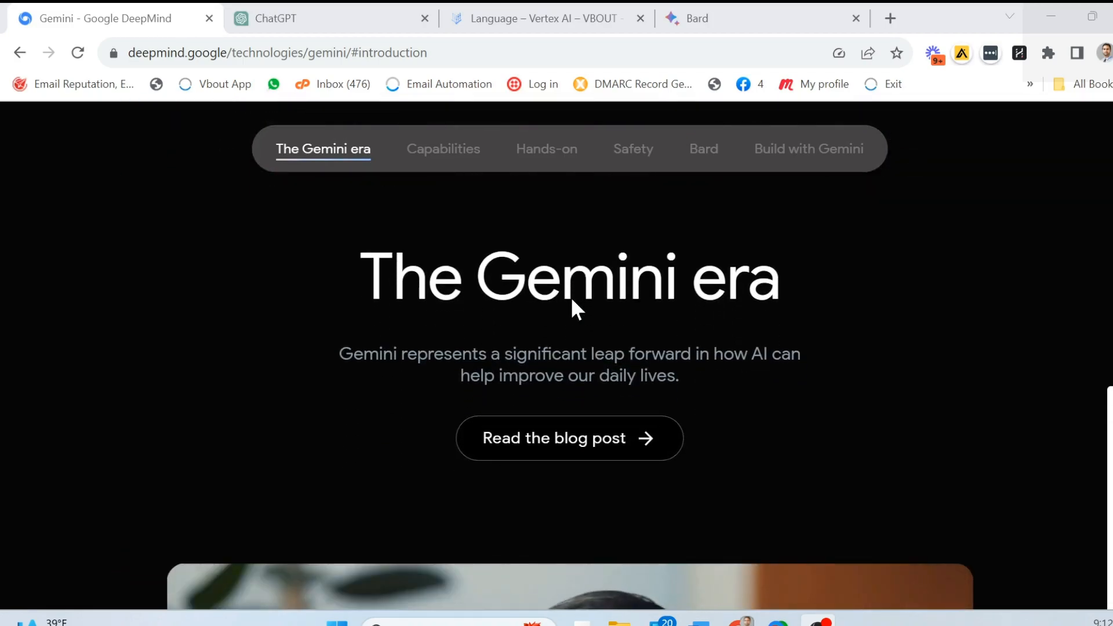
pyautogui.click(443, 149)
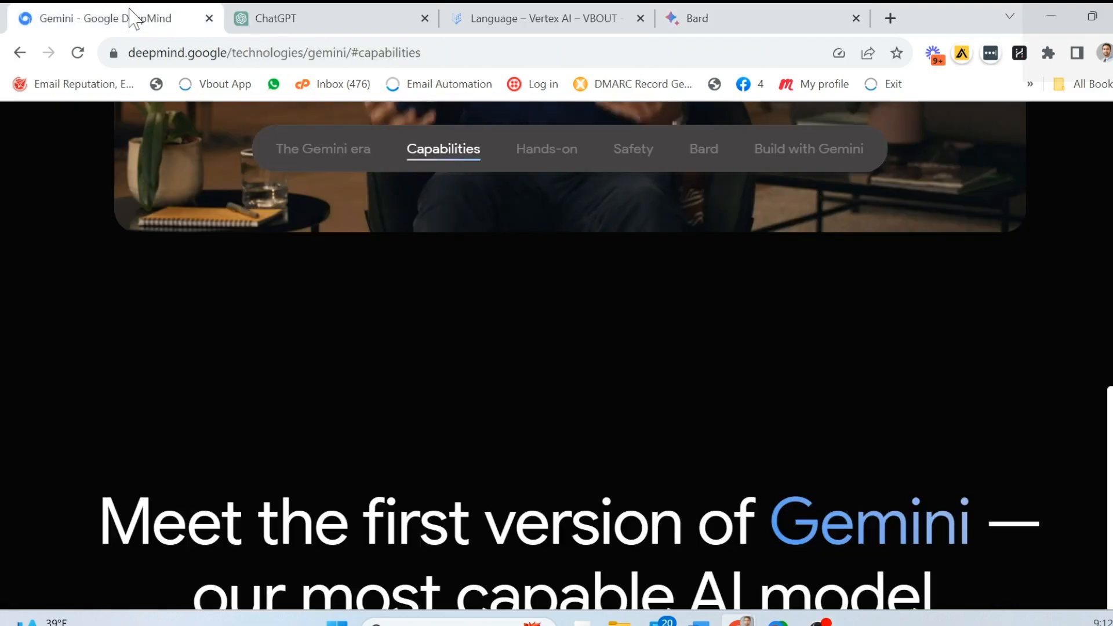
pyautogui.moveTo(673, 357)
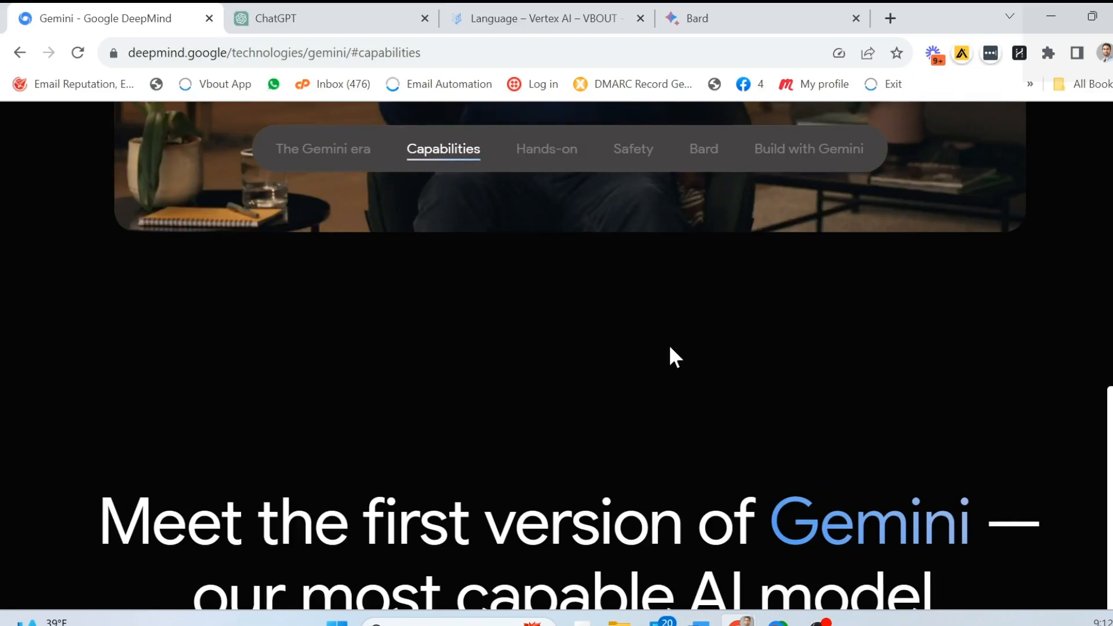
pyautogui.scroll(-3)
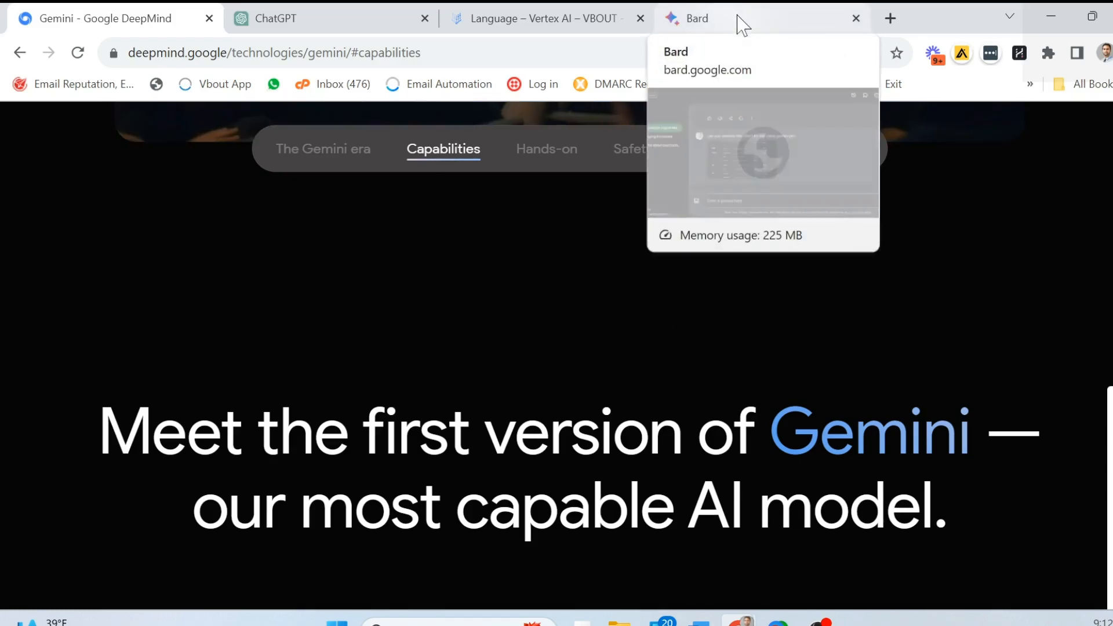
# Switch to the Bard chat where a benchmark chart was submitted for Gemini Pro analysis
pyautogui.click(698, 18)
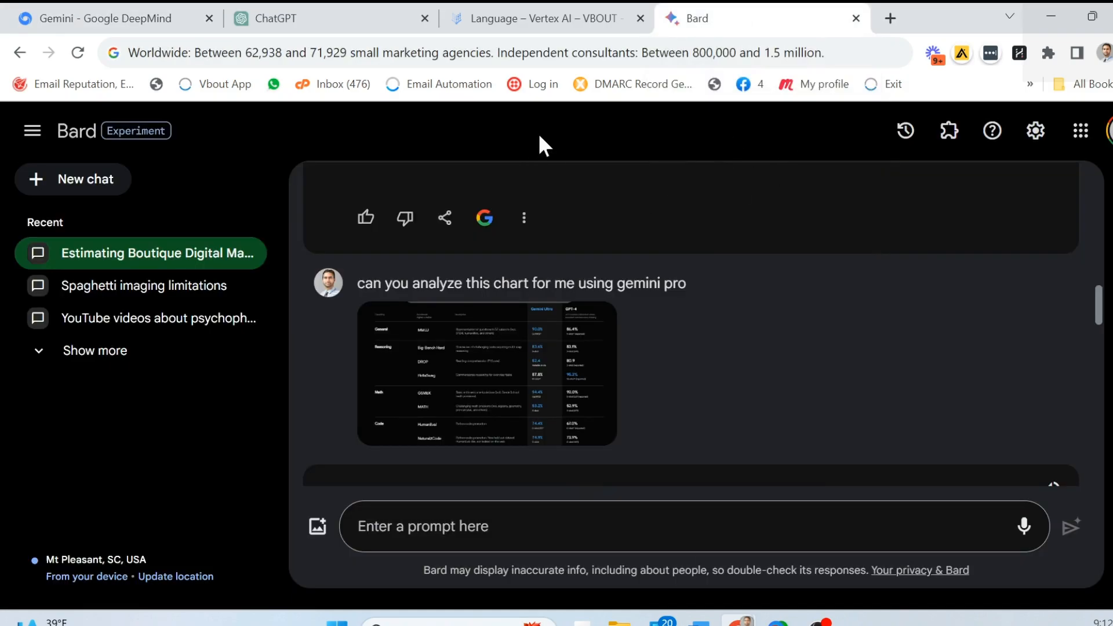
pyautogui.moveTo(555, 140)
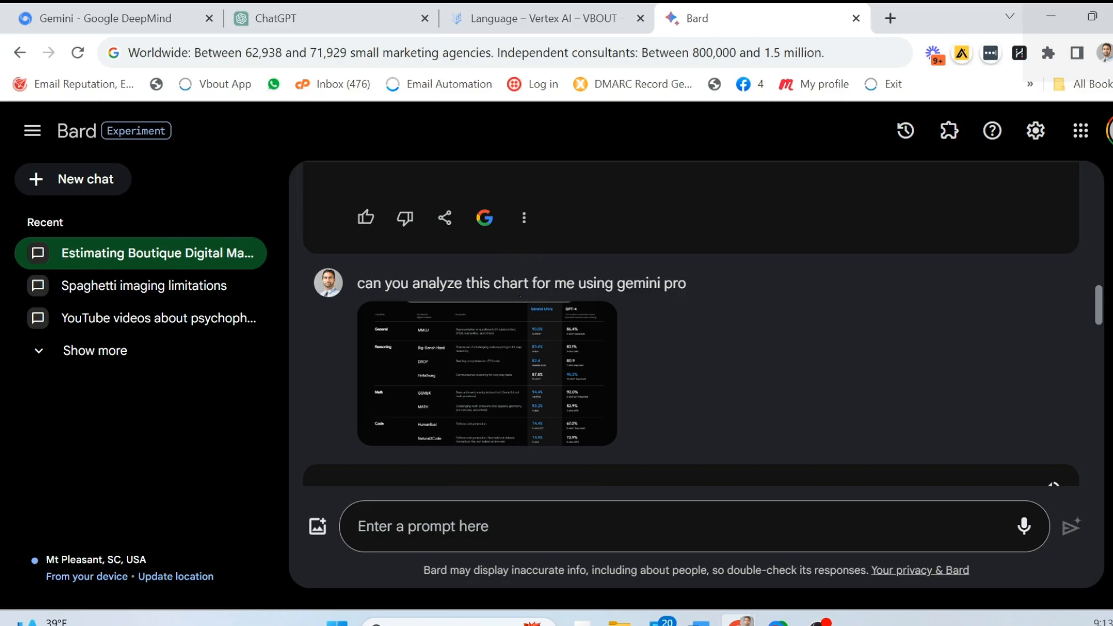
pyautogui.moveTo(99, 13)
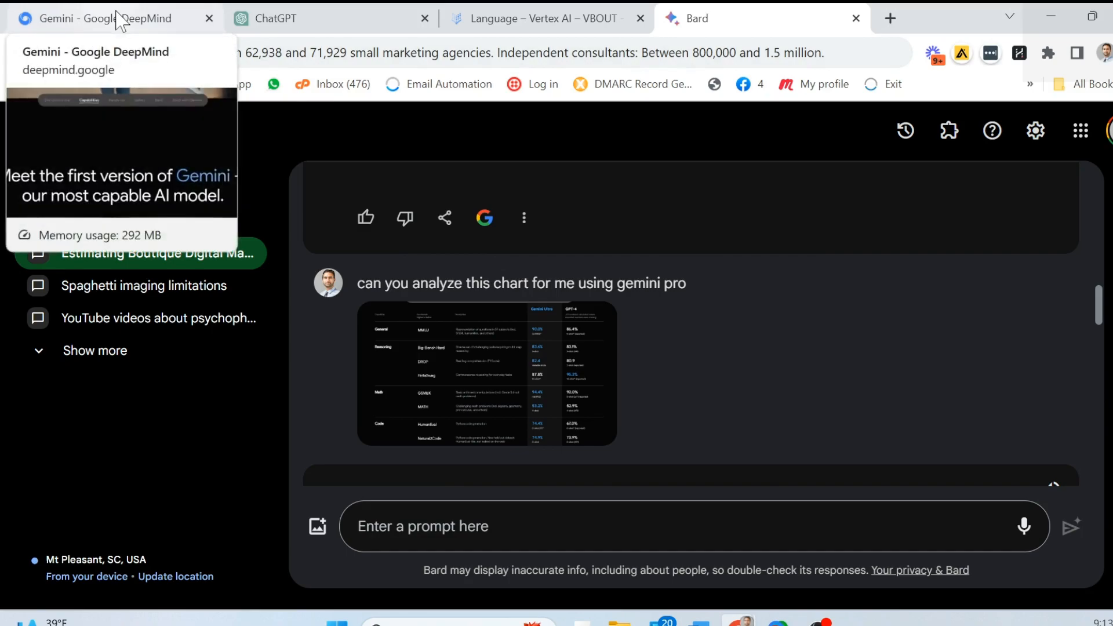
# Return to Gemini and scroll past the MMLU chart (Ultra 90.0%, GPT-4 86.4%) to the TEXT table
pyautogui.click(106, 18)
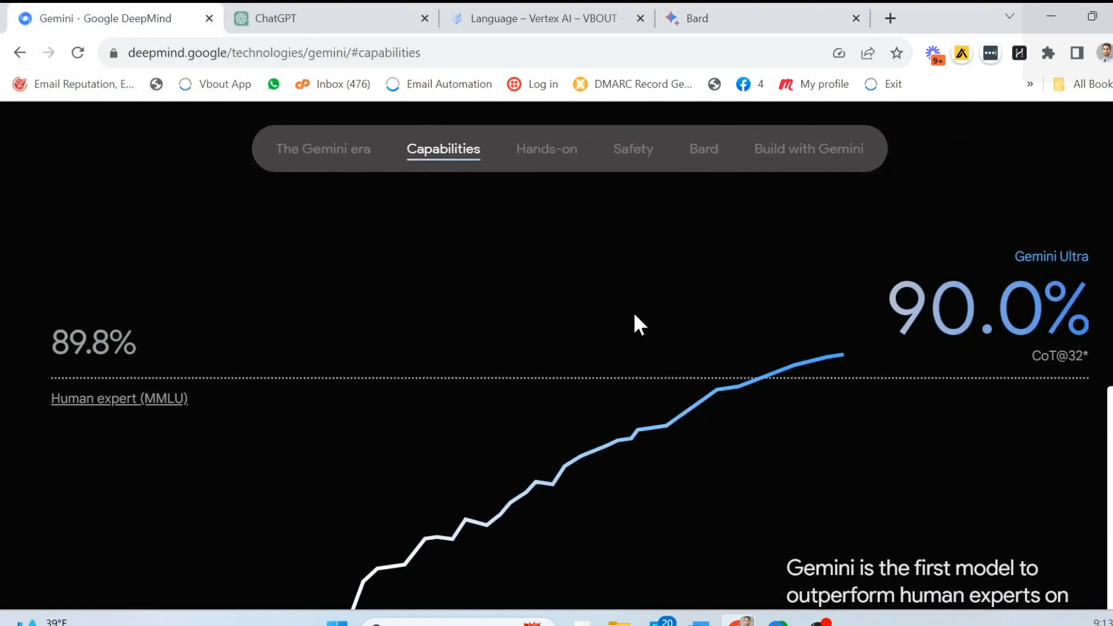
pyautogui.moveTo(206, 447)
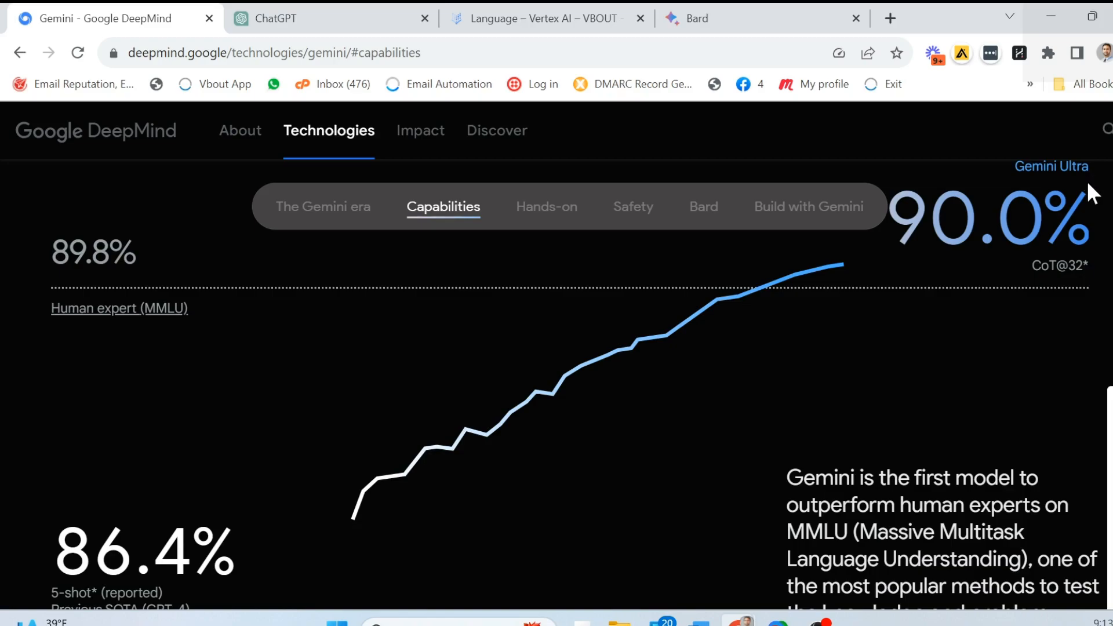
pyautogui.moveTo(959, 243)
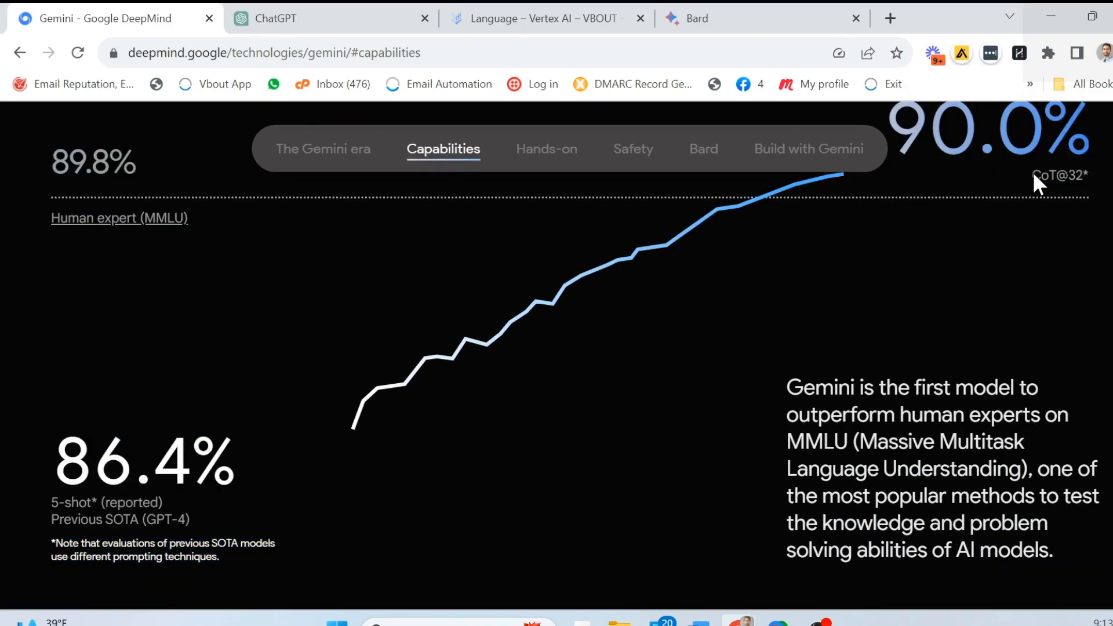
pyautogui.moveTo(1090, 184)
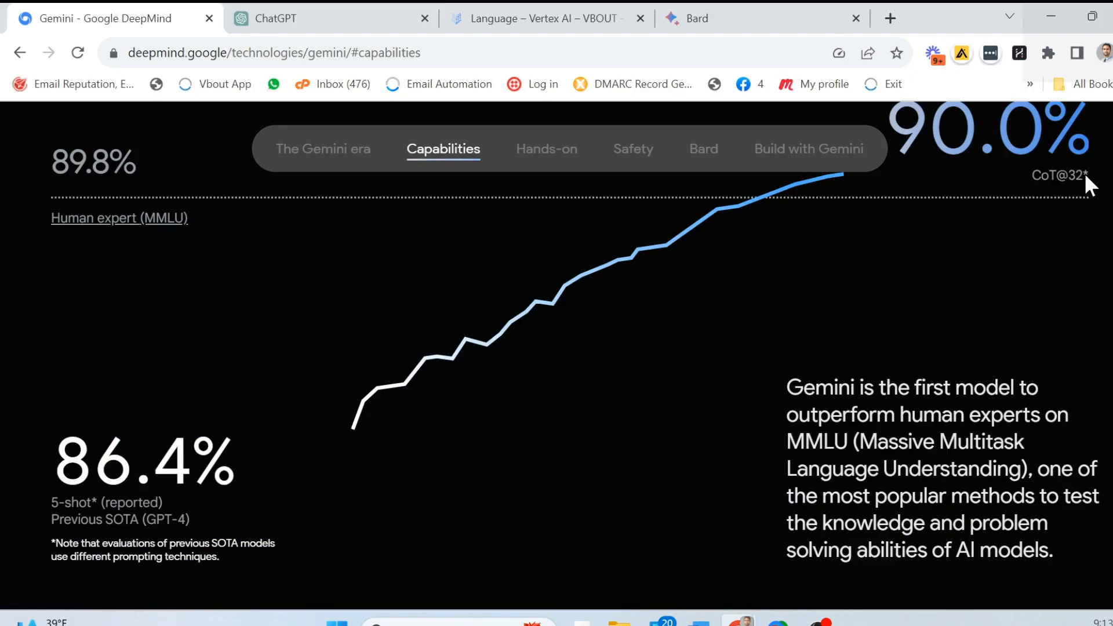
pyautogui.moveTo(1082, 192)
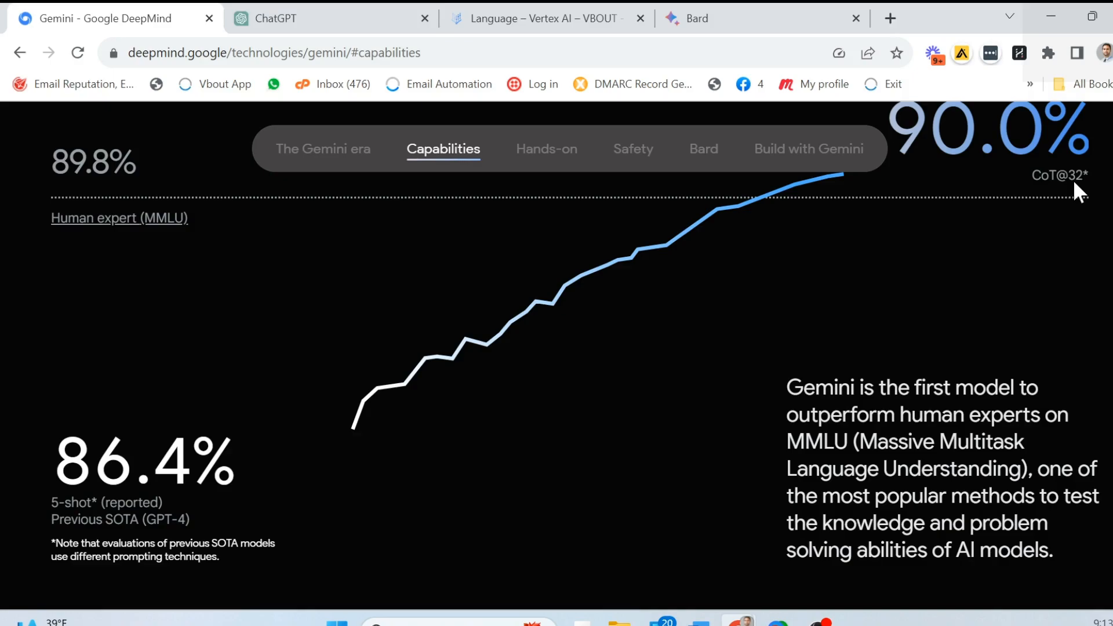
pyautogui.moveTo(752, 253)
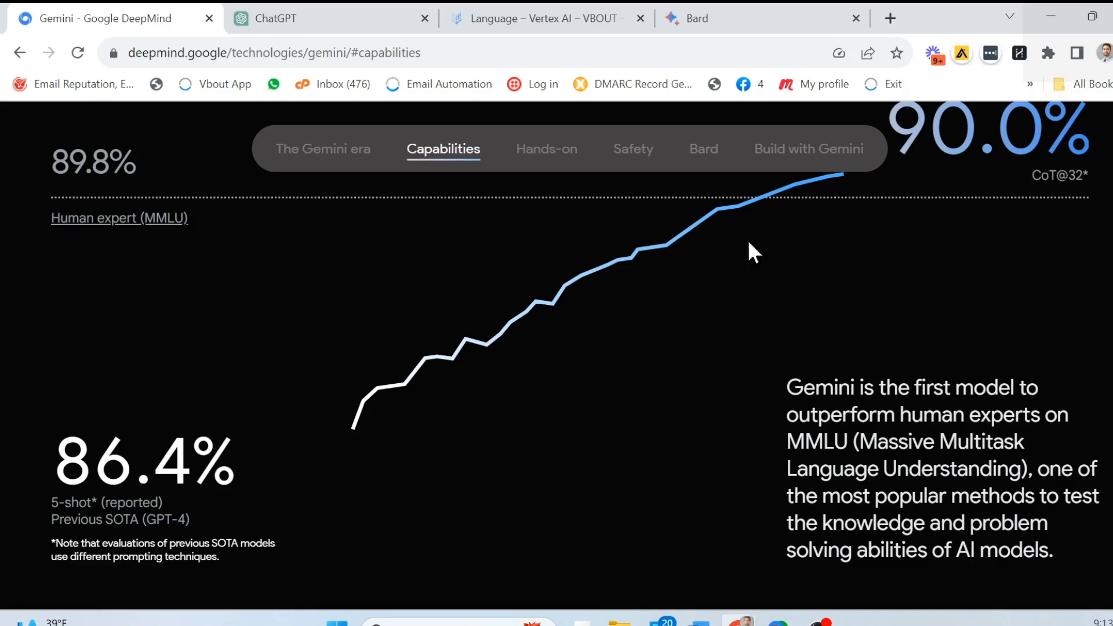
pyautogui.scroll(-3)
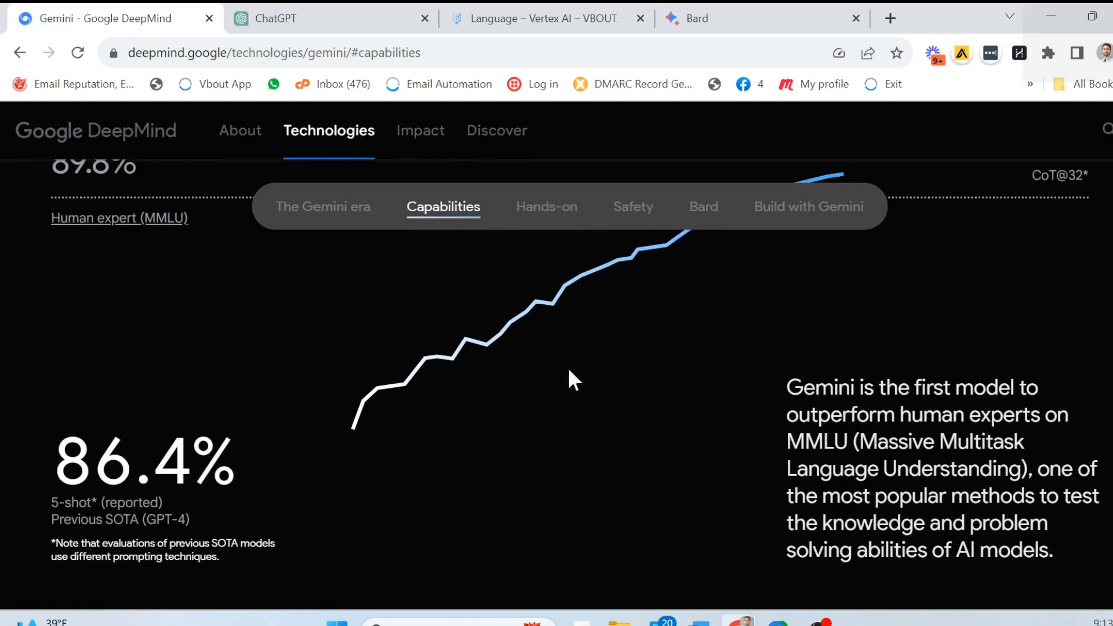
pyautogui.scroll(-3)
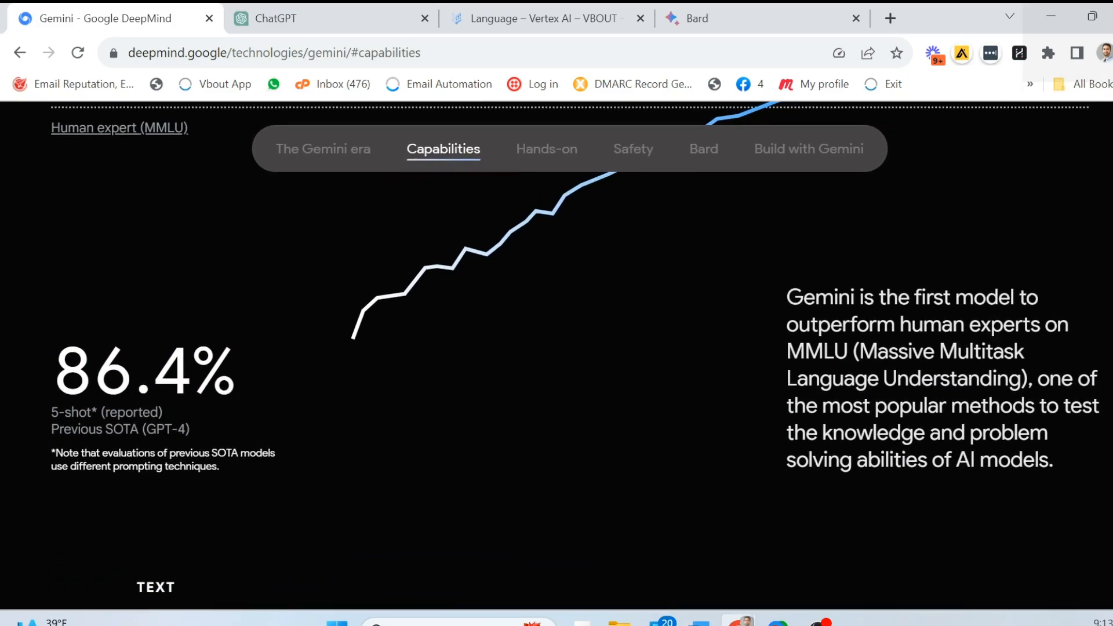
pyautogui.moveTo(251, 393)
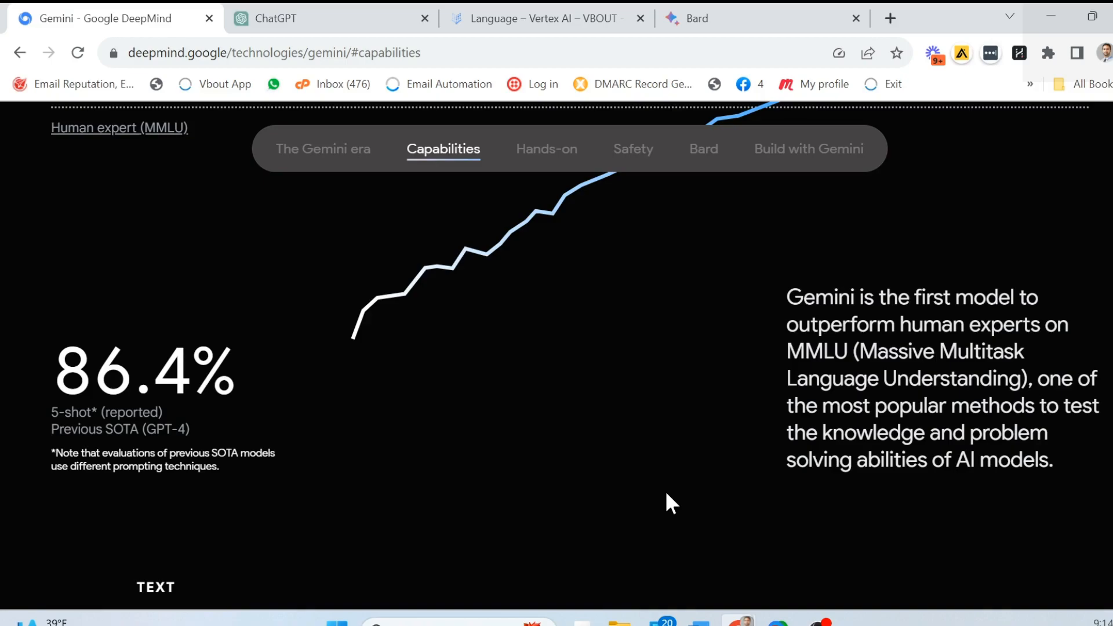
pyautogui.scroll(-3)
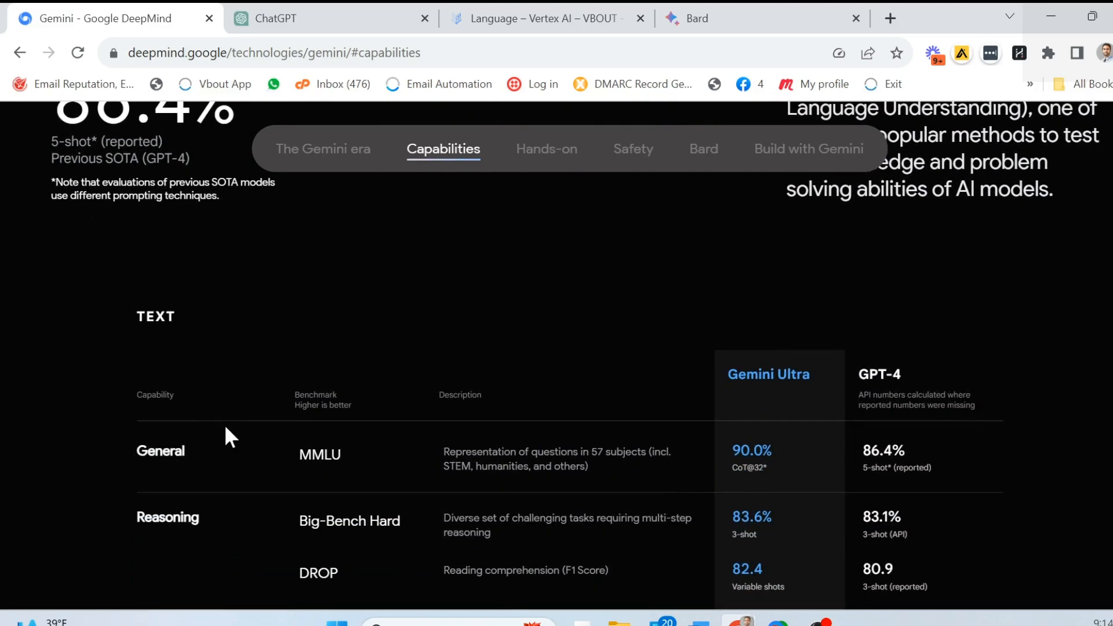
# Scroll past the TEXT and GPT-4V MULTIMODAL tables to the 'Anything to anything' section
pyautogui.scroll(-3)
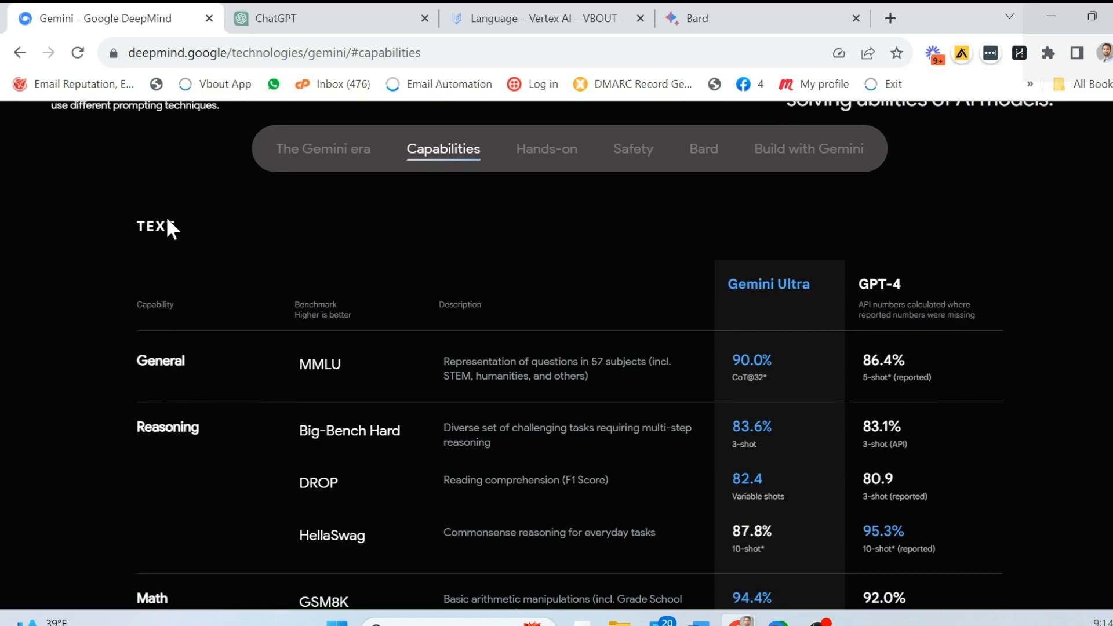
pyautogui.scroll(-3)
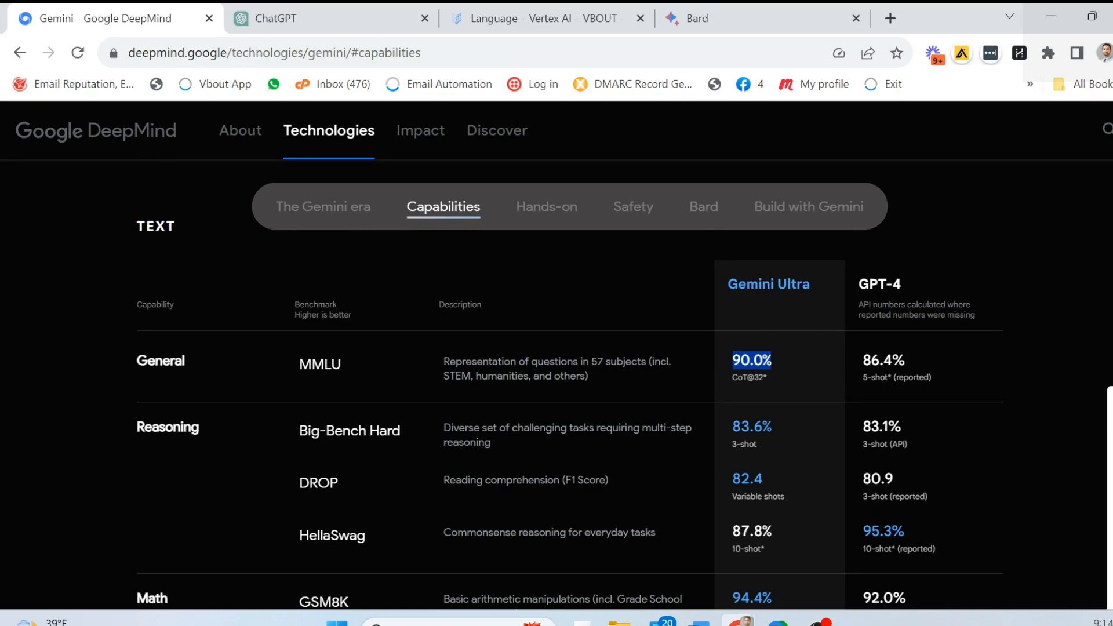
pyautogui.scroll(-3)
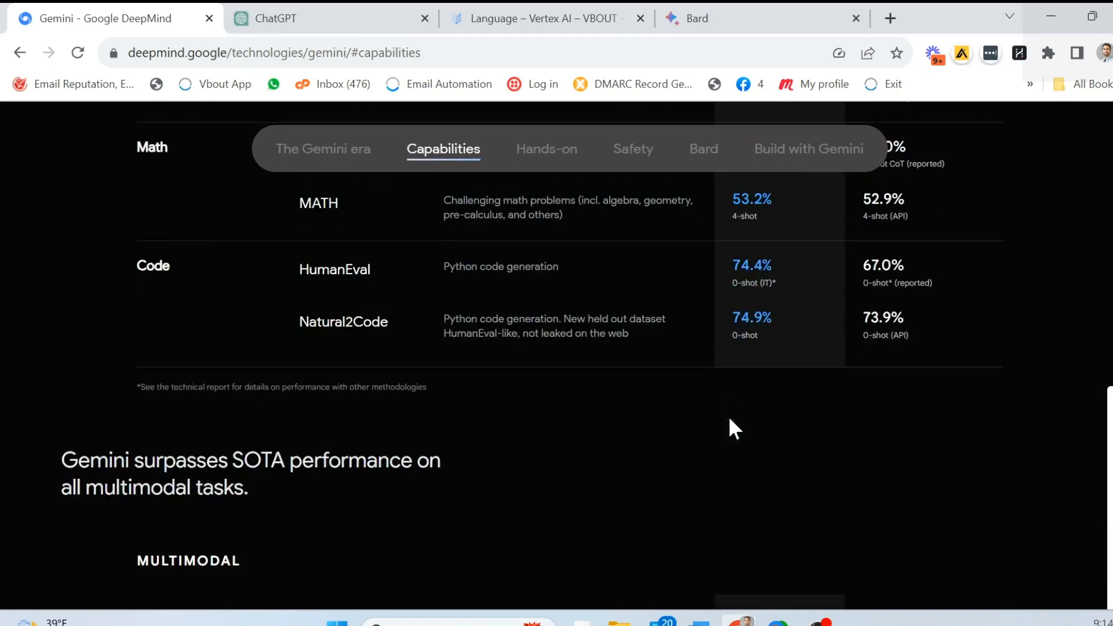
pyautogui.scroll(-3)
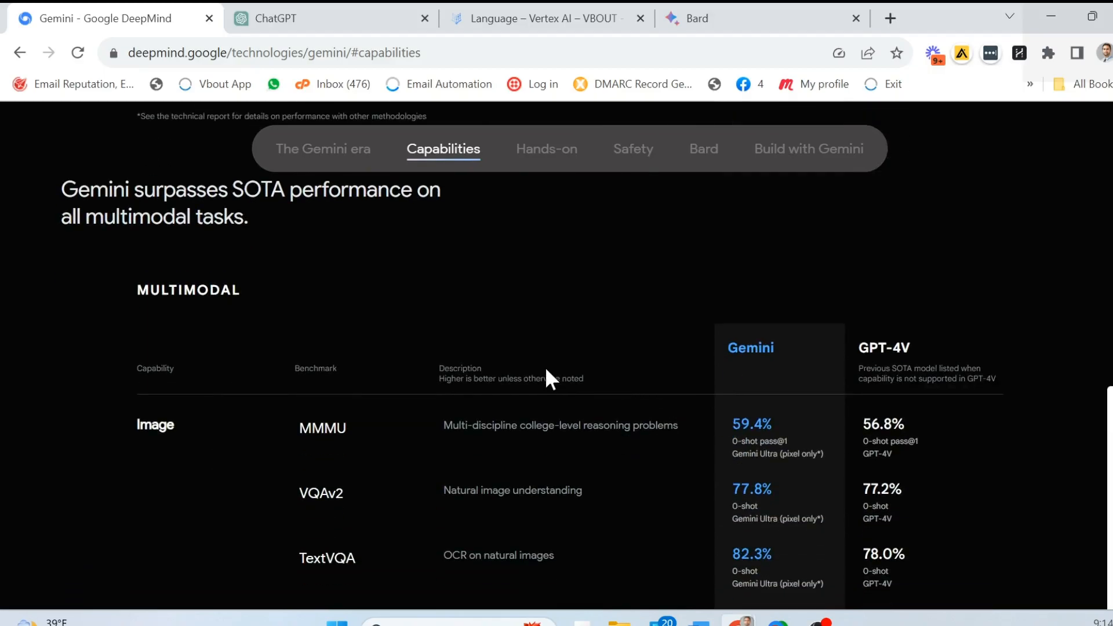
pyautogui.scroll(-3)
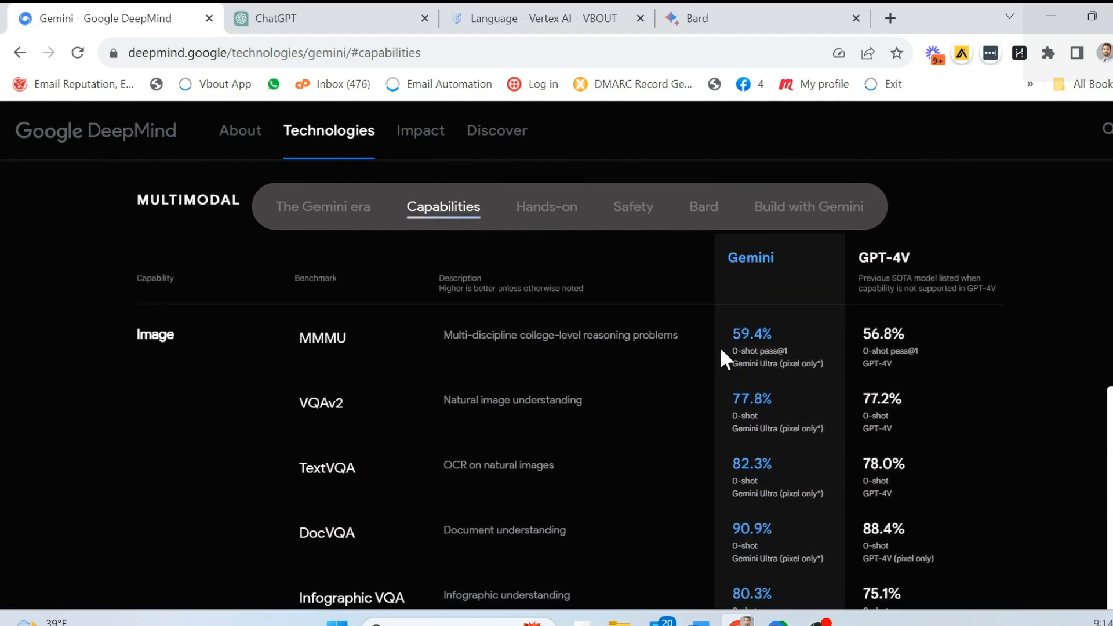
pyautogui.scroll(-3)
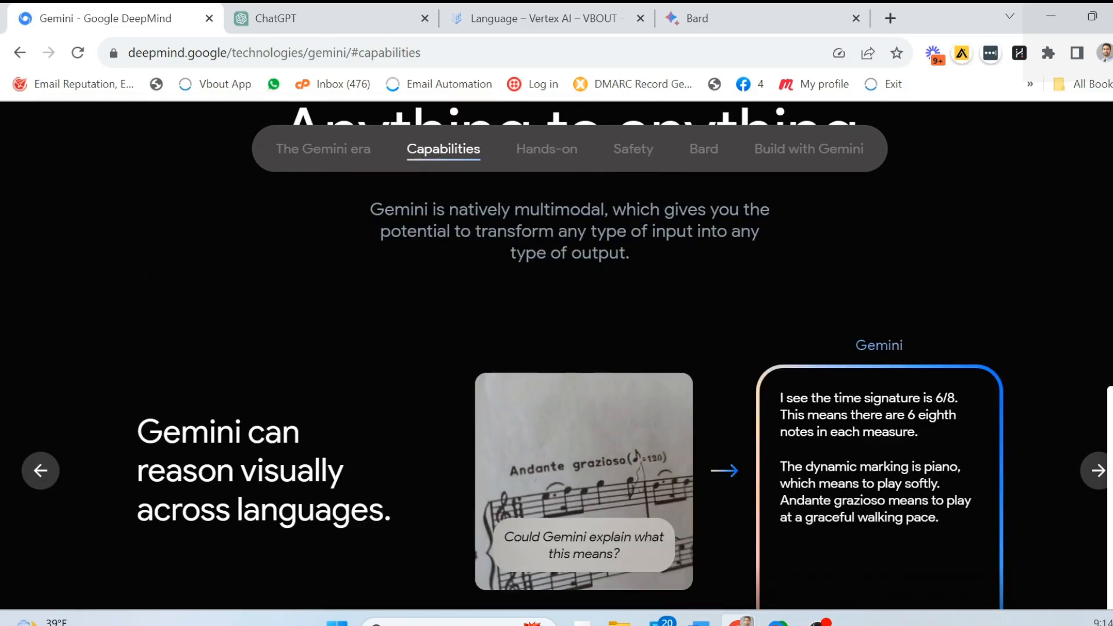
# Advance the carousel through code-generation and text-and-image examples, then jump to Hands-on
pyautogui.scroll(-3)
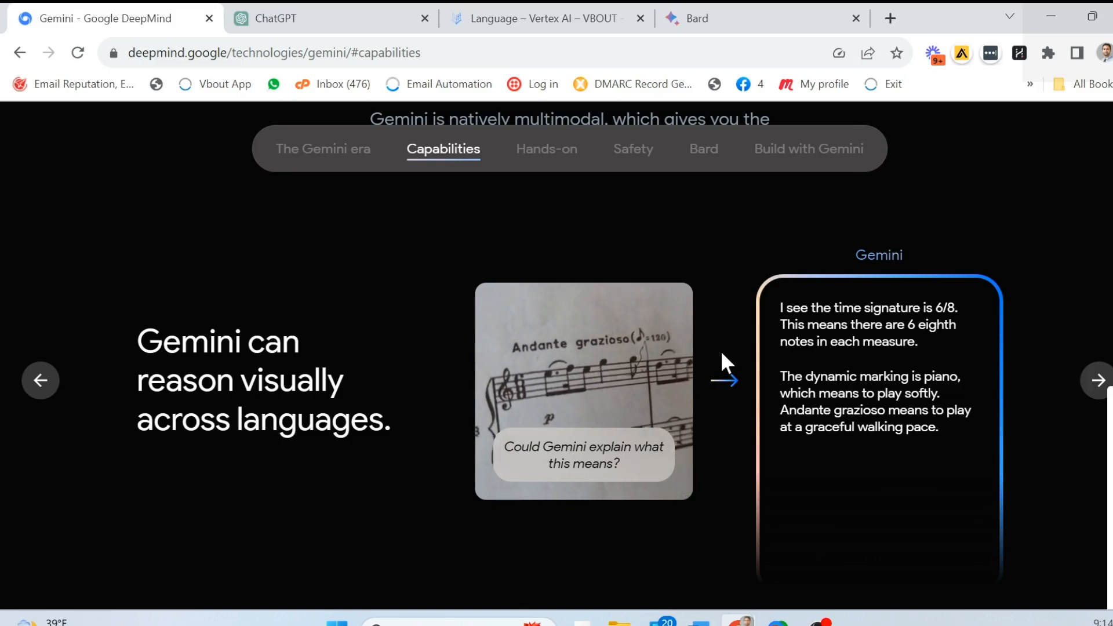
pyautogui.click(1096, 379)
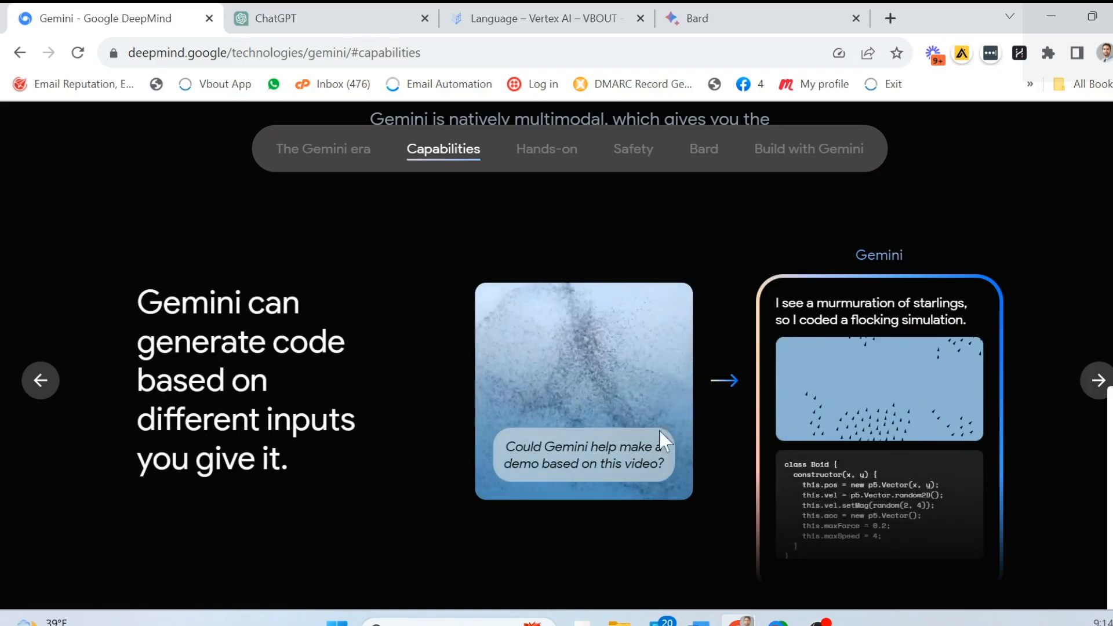
pyautogui.scroll(-3)
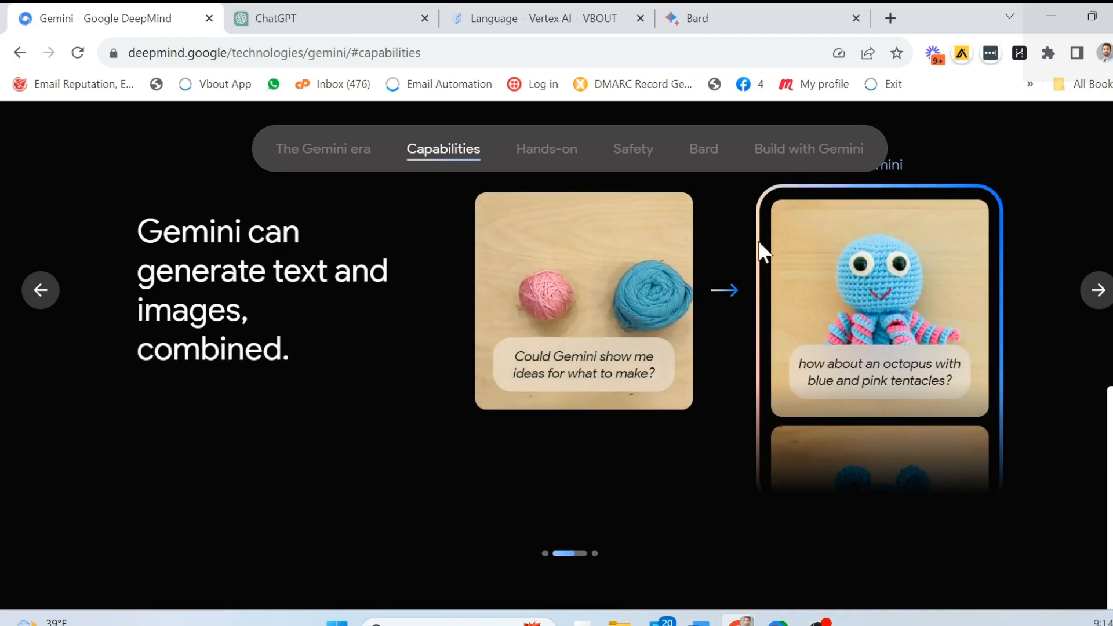
pyautogui.scroll(-3)
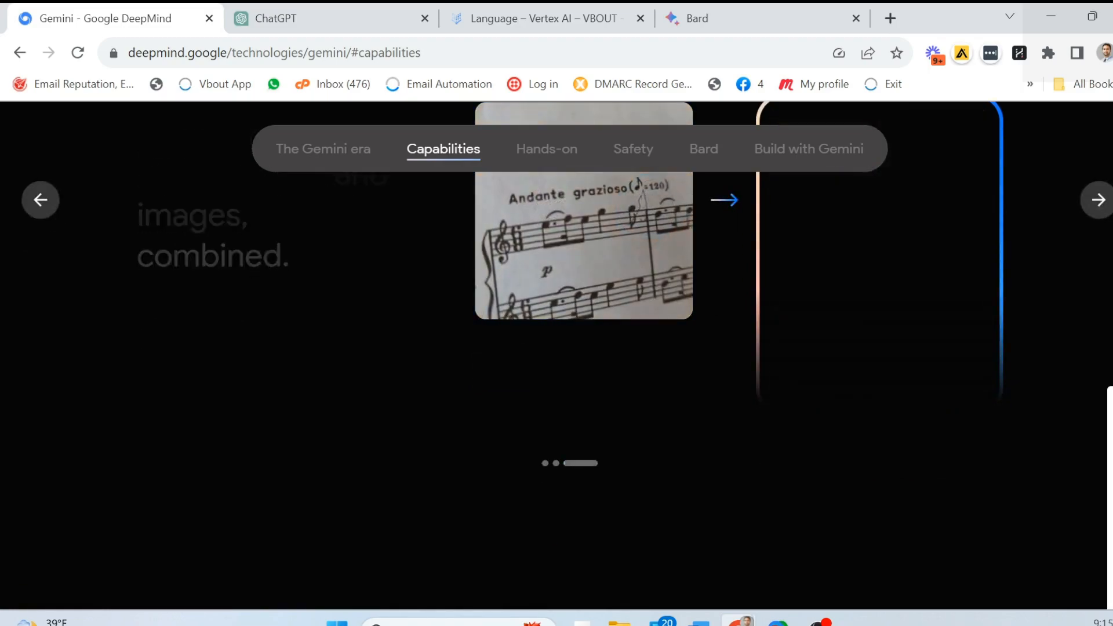
pyautogui.click(547, 149)
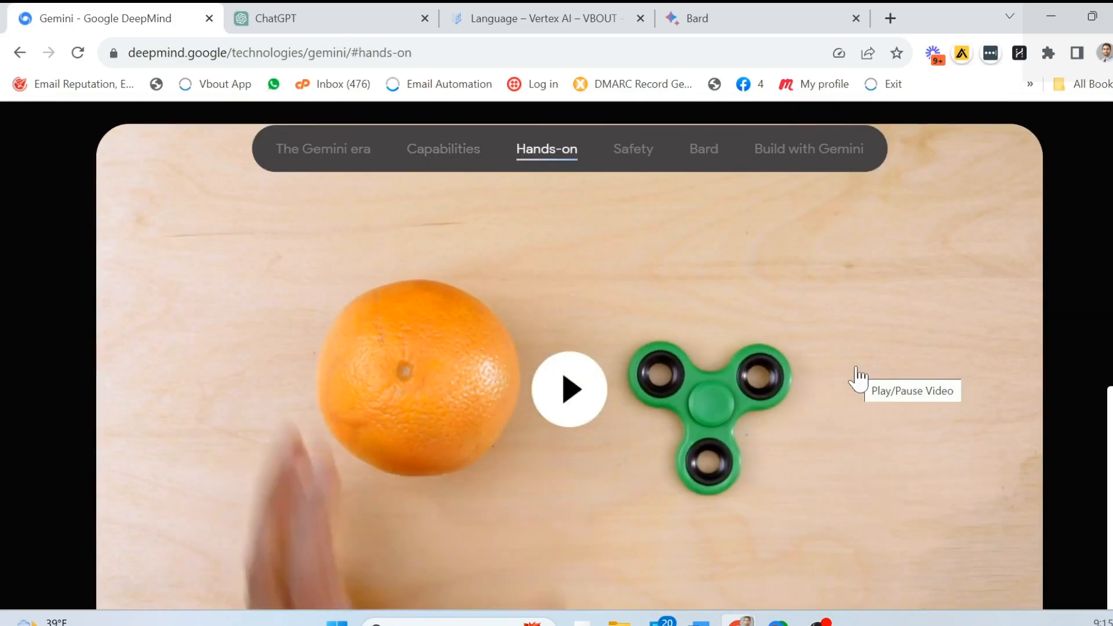
# Browse the competitive programming and scientific literature demo videos, then return to Capabilities
pyautogui.scroll(-3)
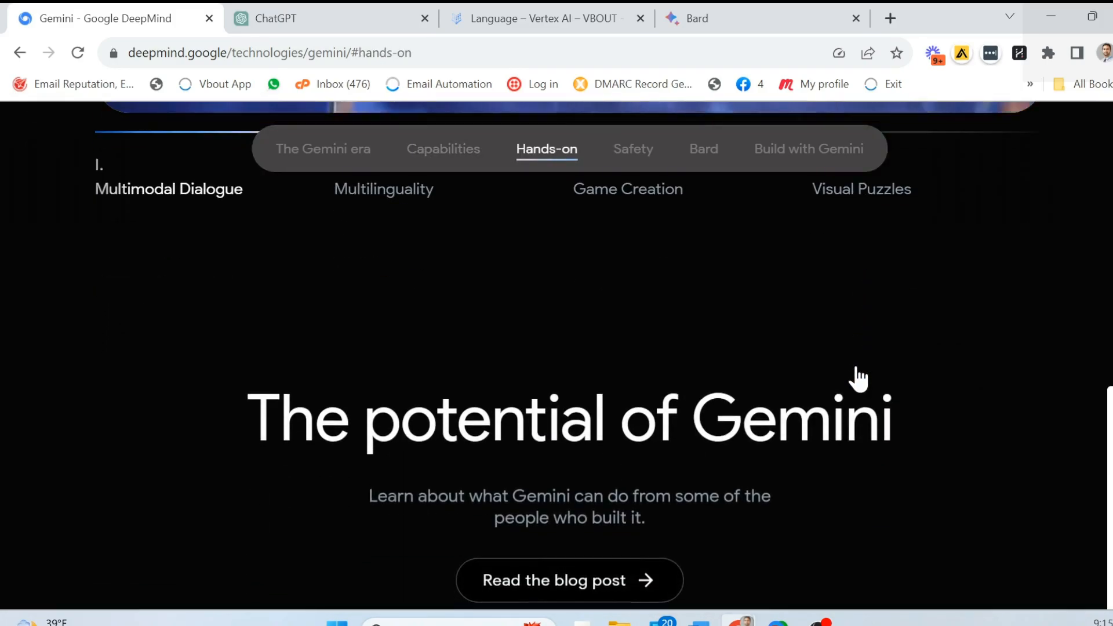
pyautogui.scroll(-3)
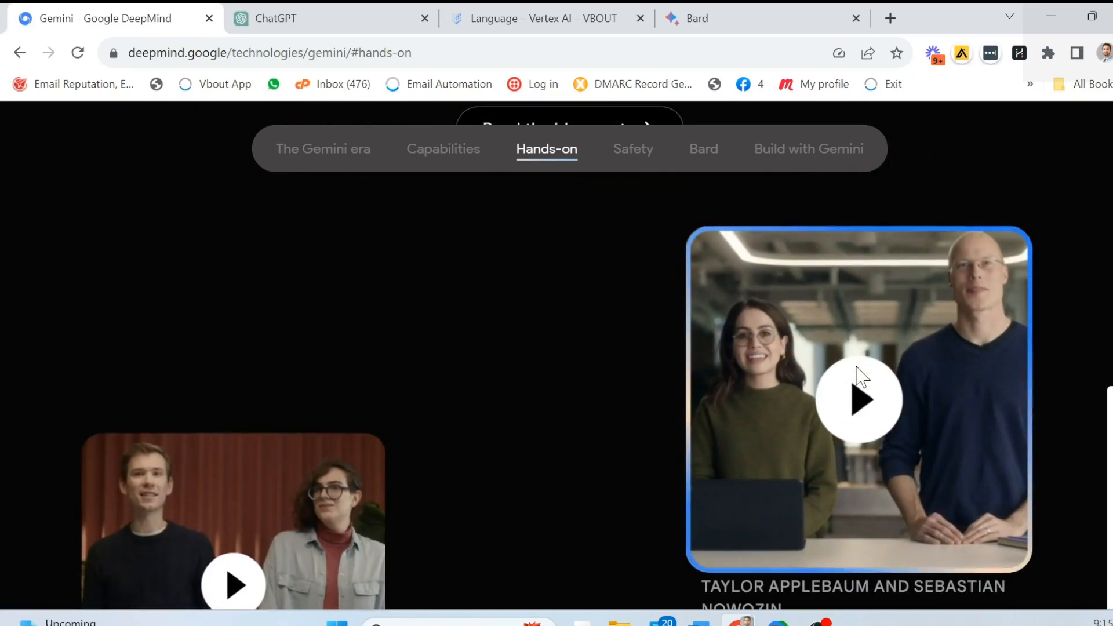
pyautogui.scroll(-3)
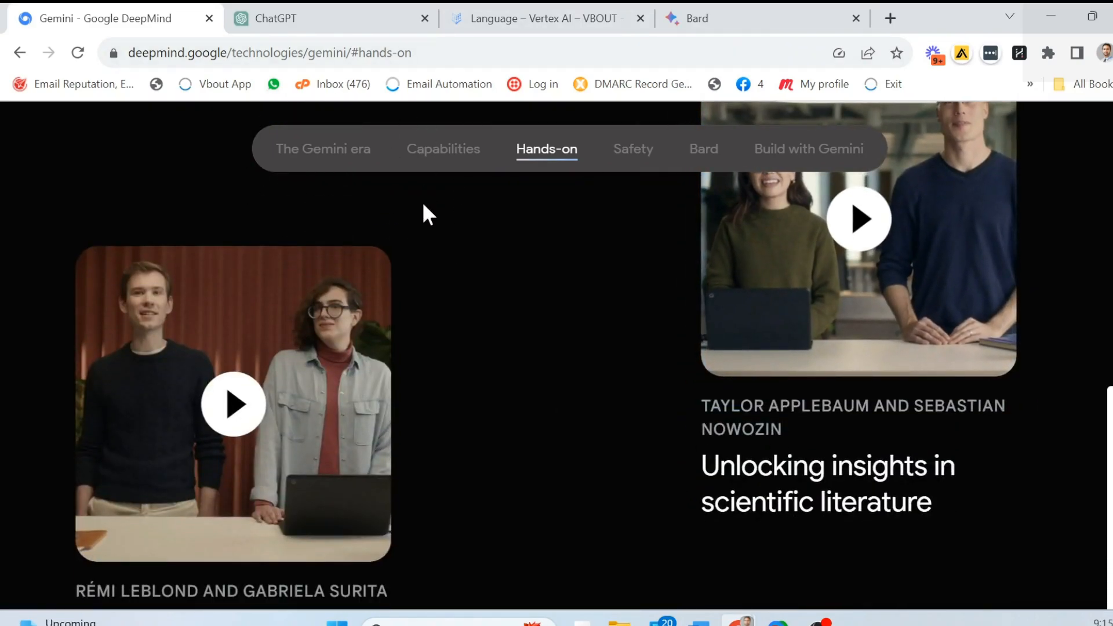
pyautogui.moveTo(632, 411)
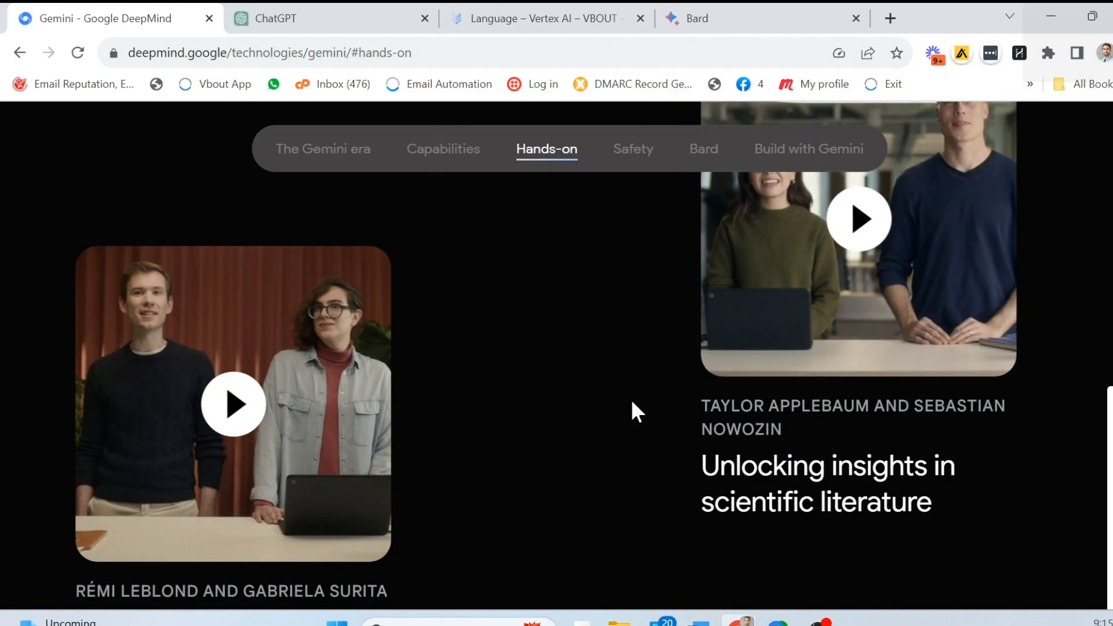
pyautogui.moveTo(454, 358)
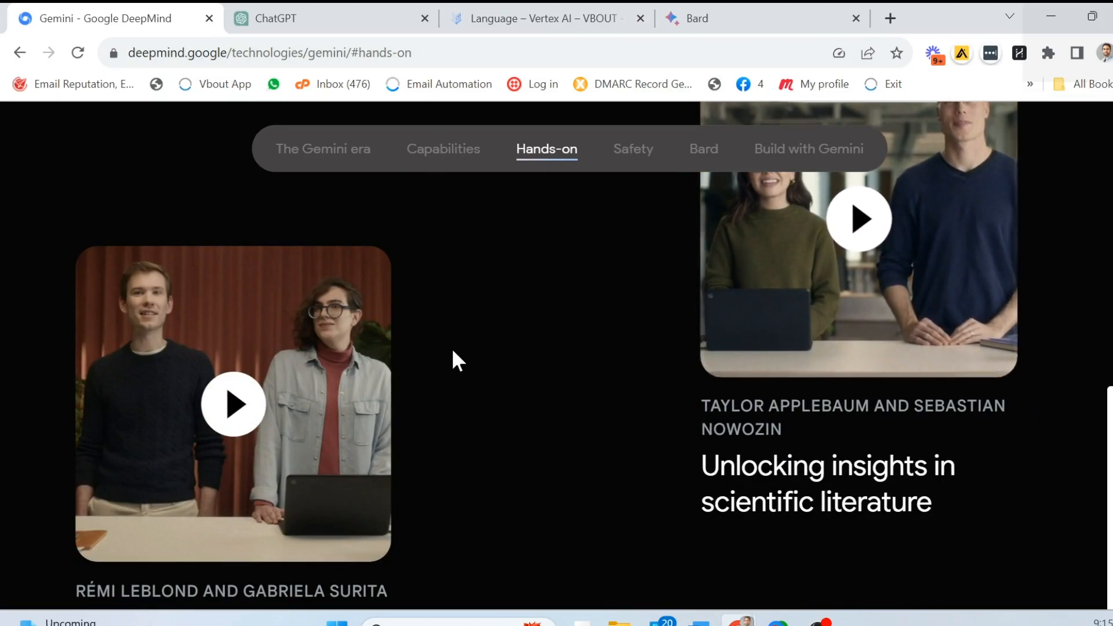
pyautogui.scroll(-3)
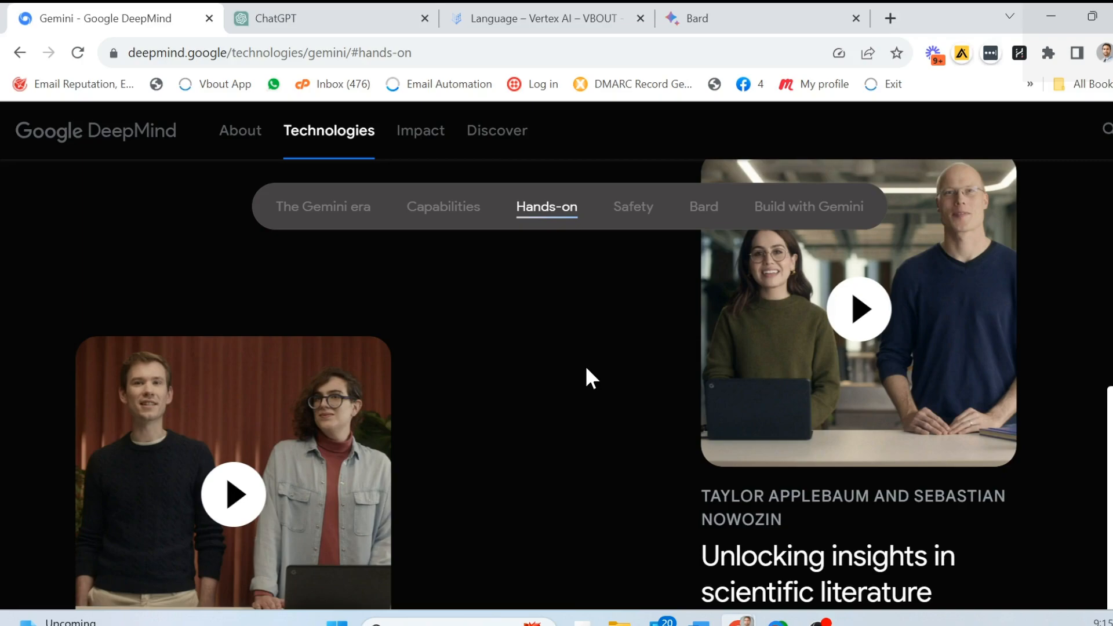
pyautogui.scroll(-3)
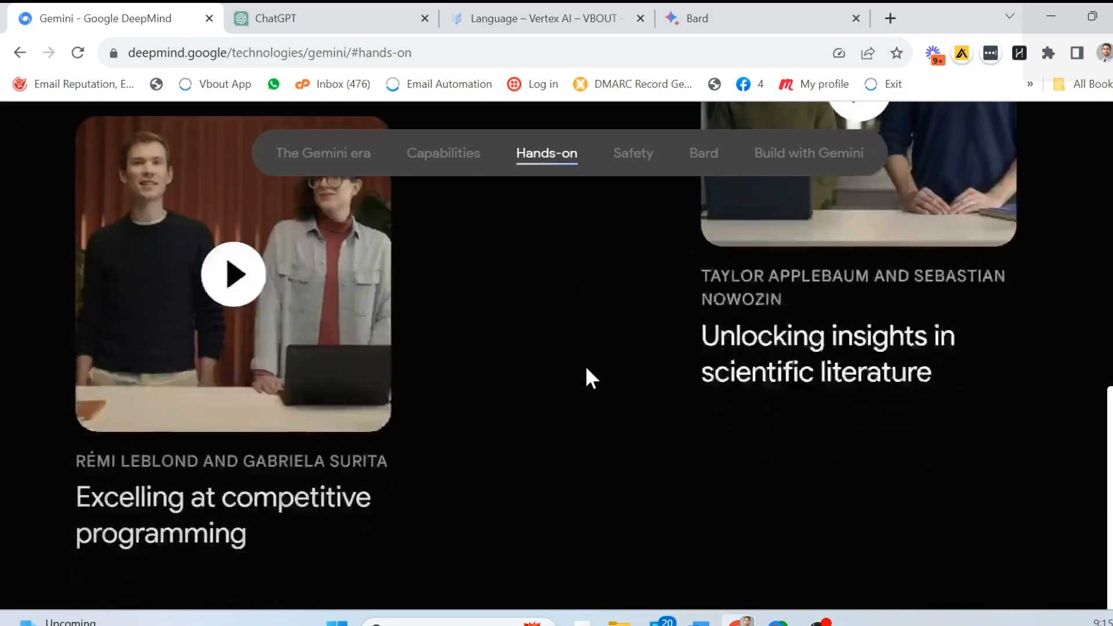
pyautogui.scroll(-3)
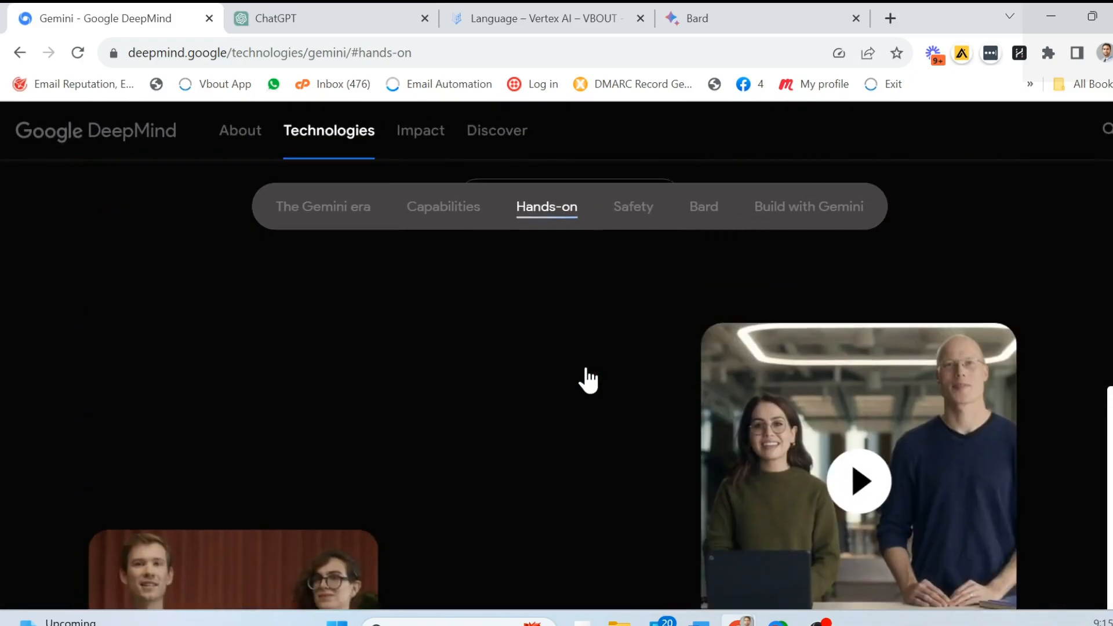
pyautogui.click(443, 207)
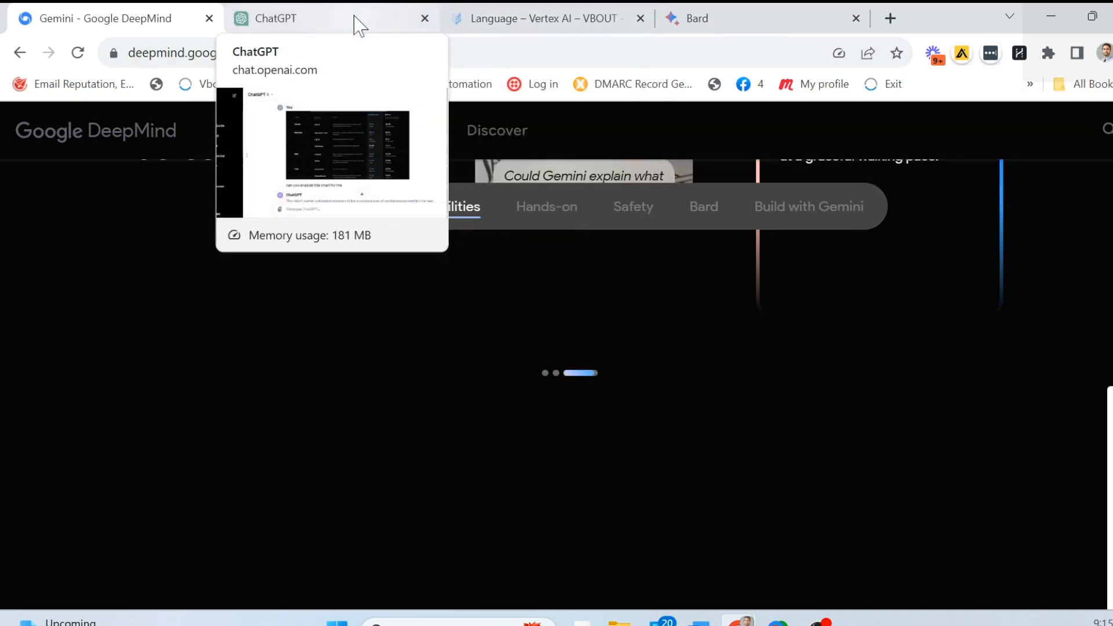
pyautogui.moveTo(698, 18)
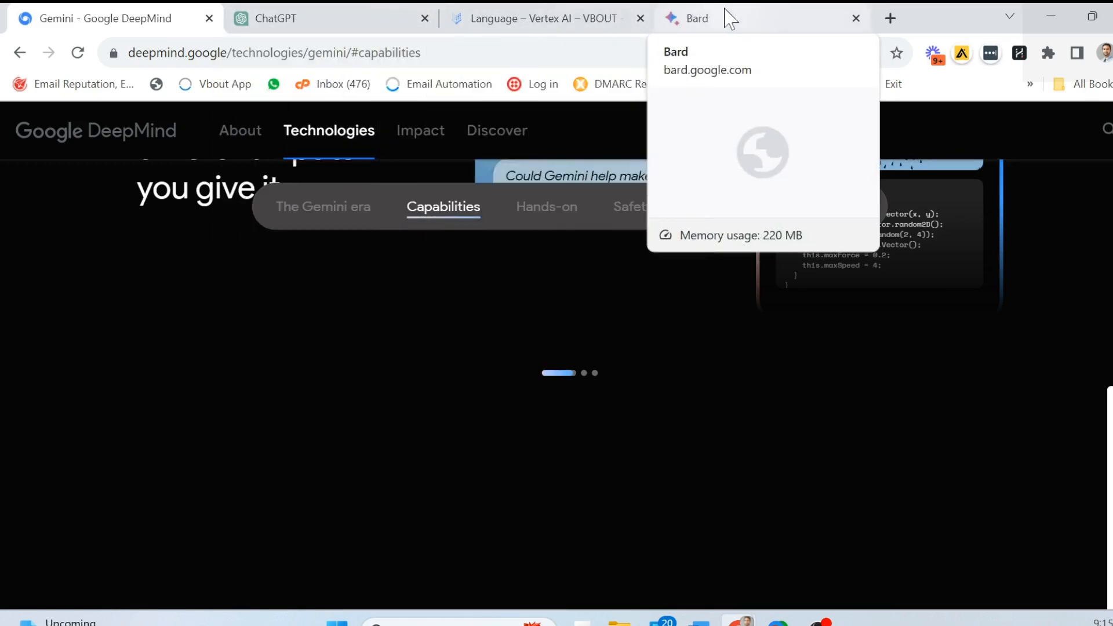
pyautogui.moveTo(276, 18)
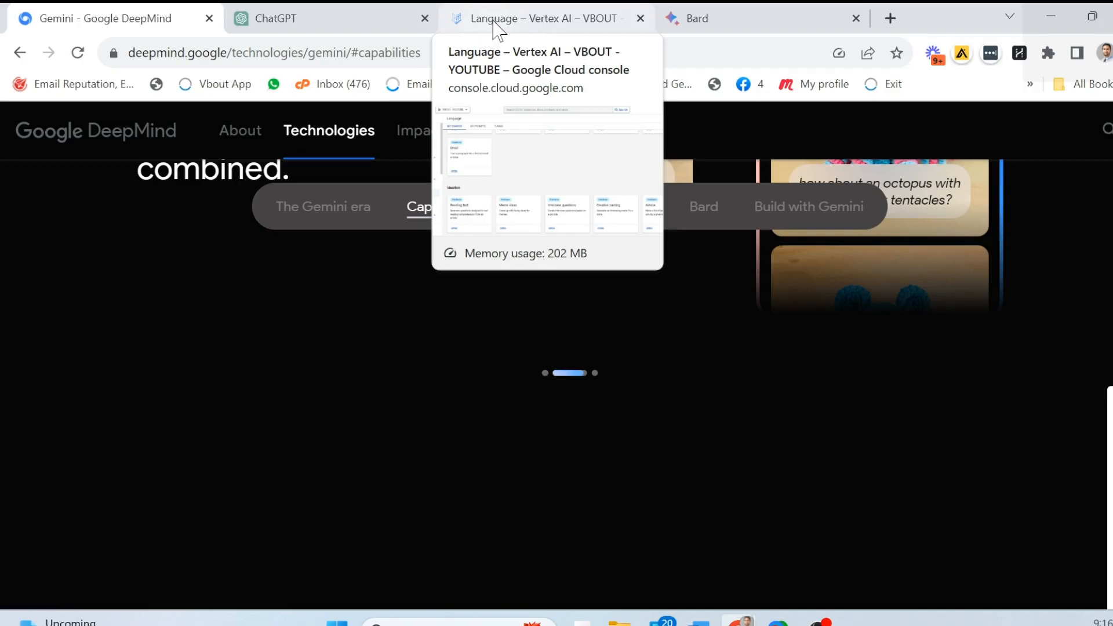
# Switch to Vertex AI and browse the Chat, Summarization, Writing and Extraction prompt samples
pyautogui.click(543, 18)
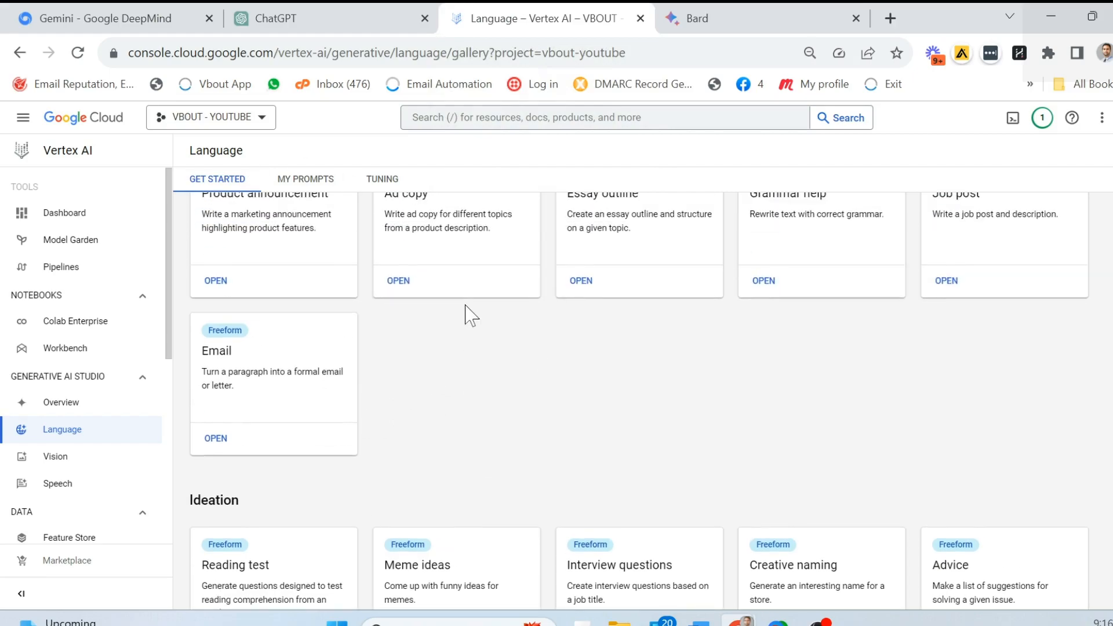
pyautogui.scroll(-3)
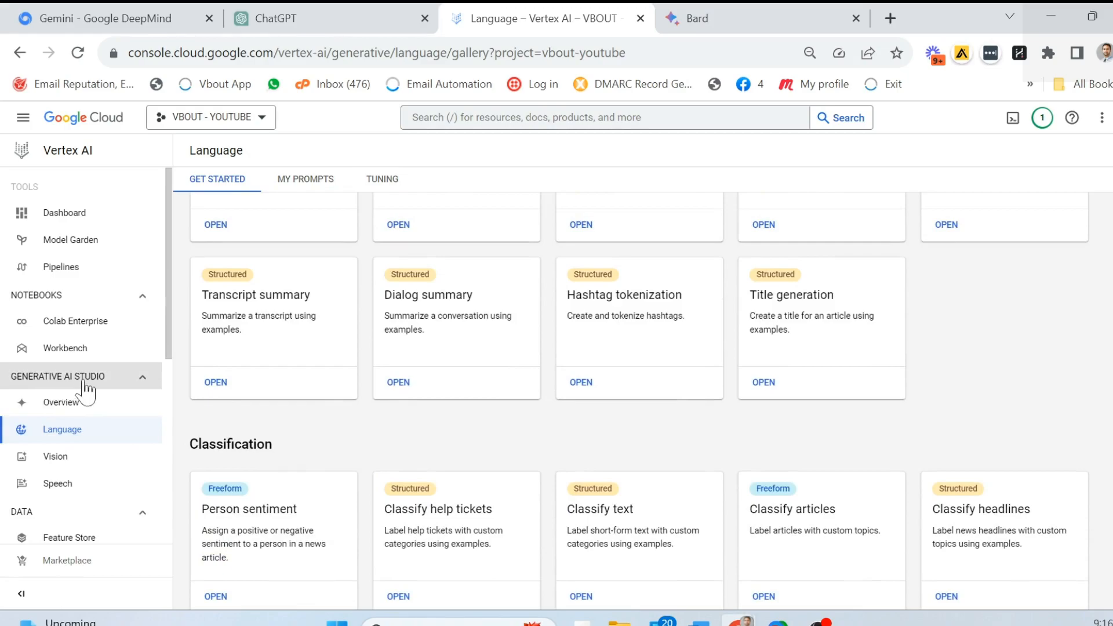
pyautogui.moveTo(298, 344)
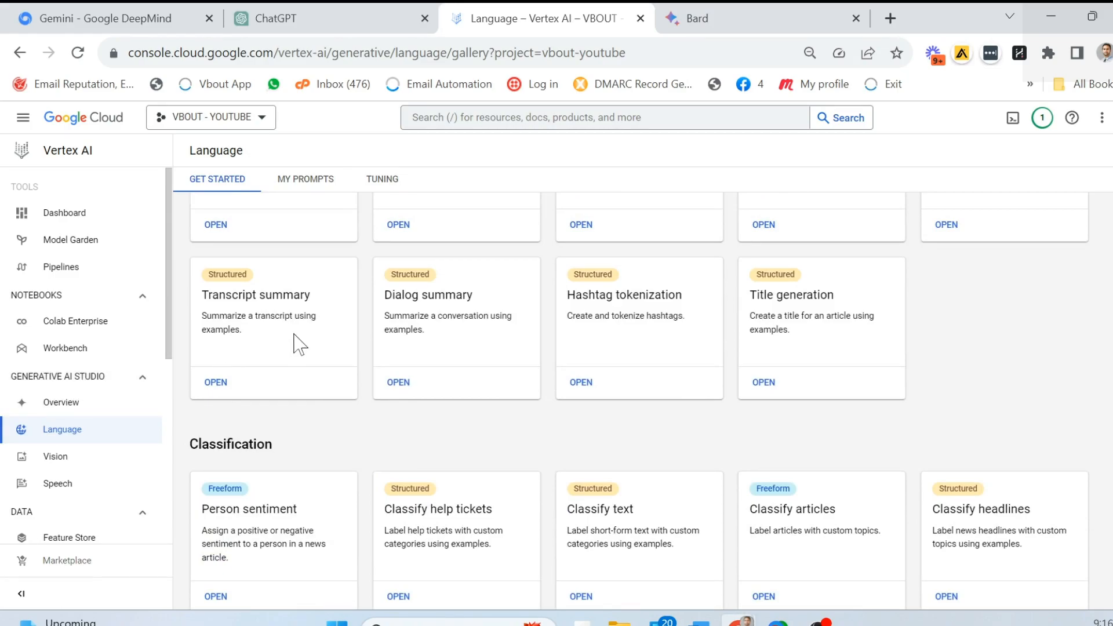
pyautogui.scroll(3)
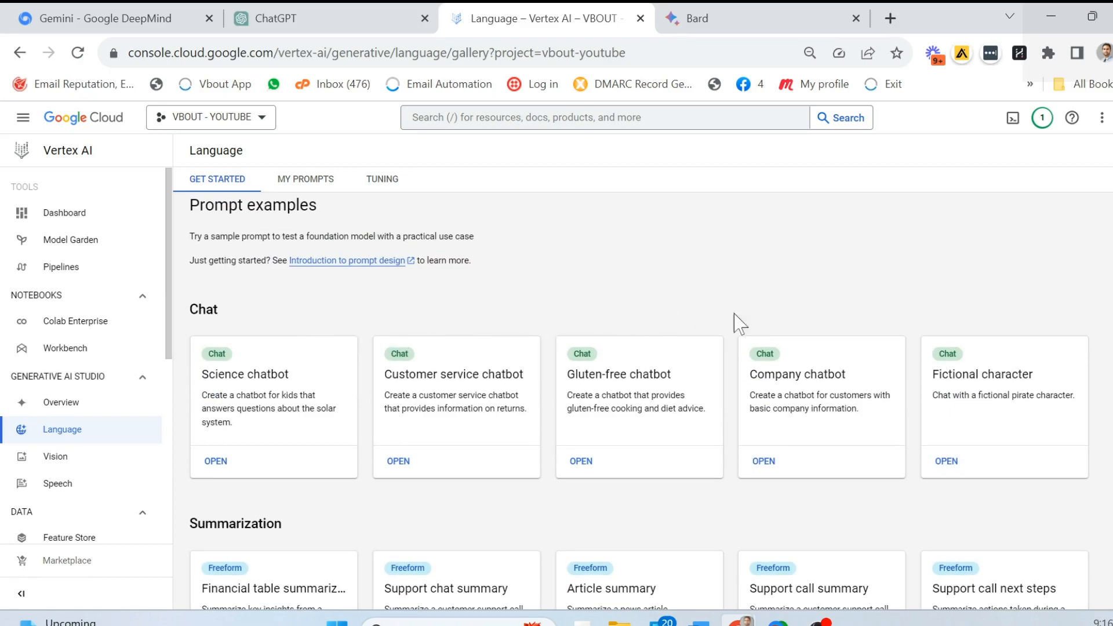
pyautogui.moveTo(423, 394)
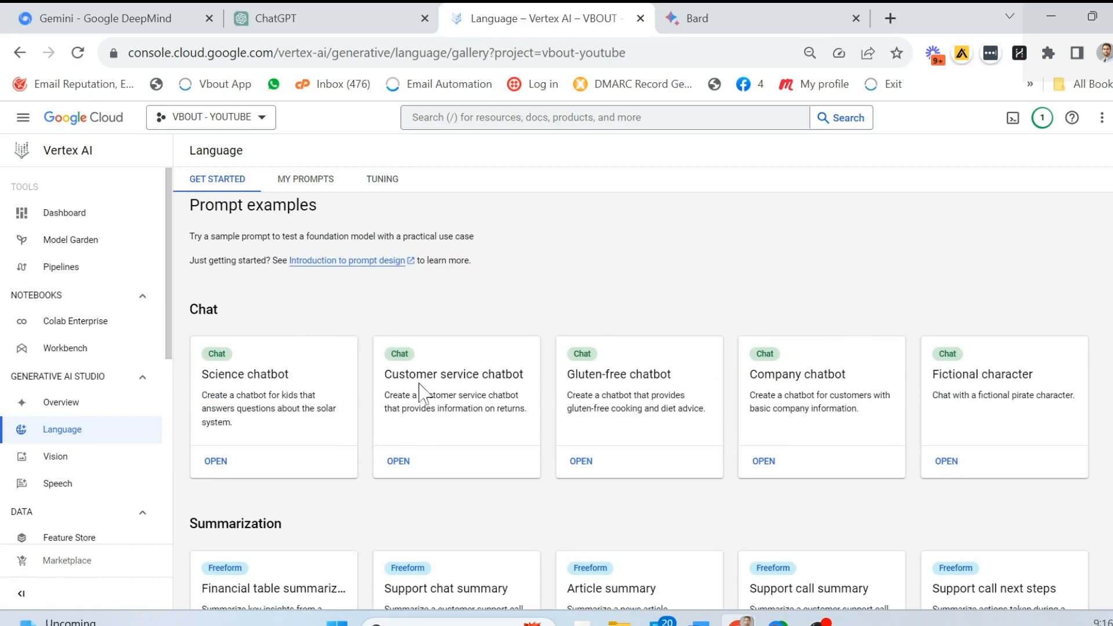
pyautogui.moveTo(594, 358)
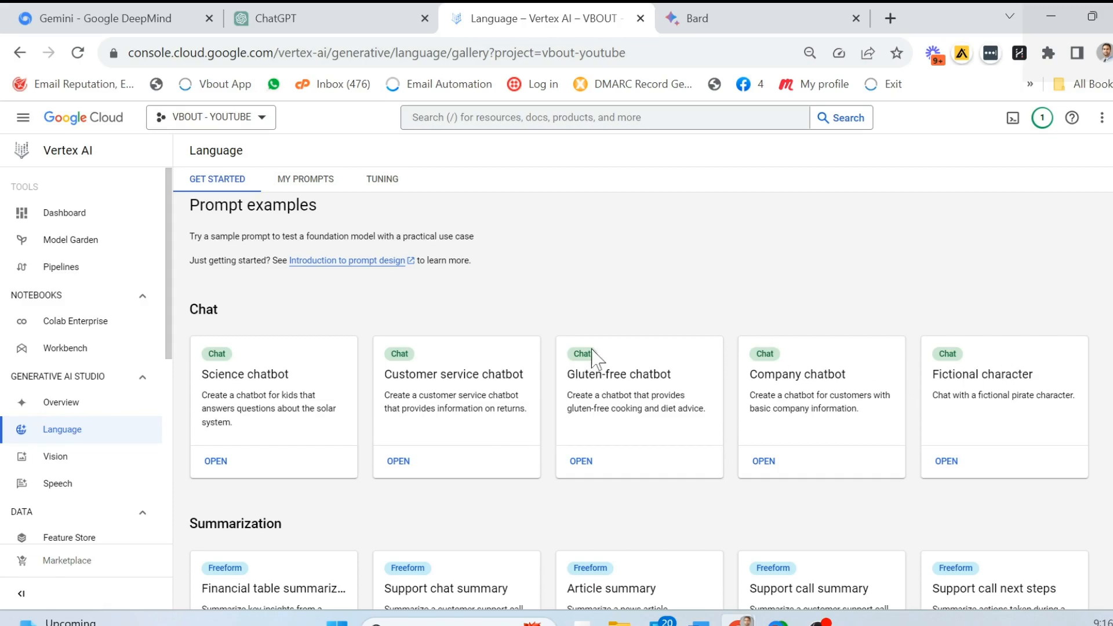
pyautogui.moveTo(560, 310)
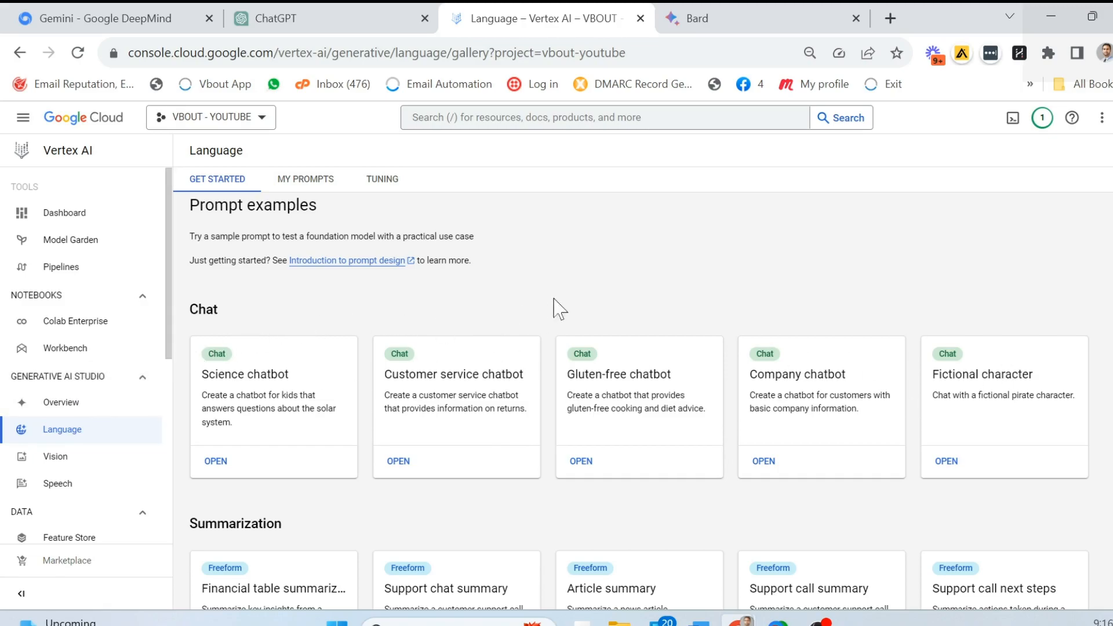
pyautogui.scroll(-3)
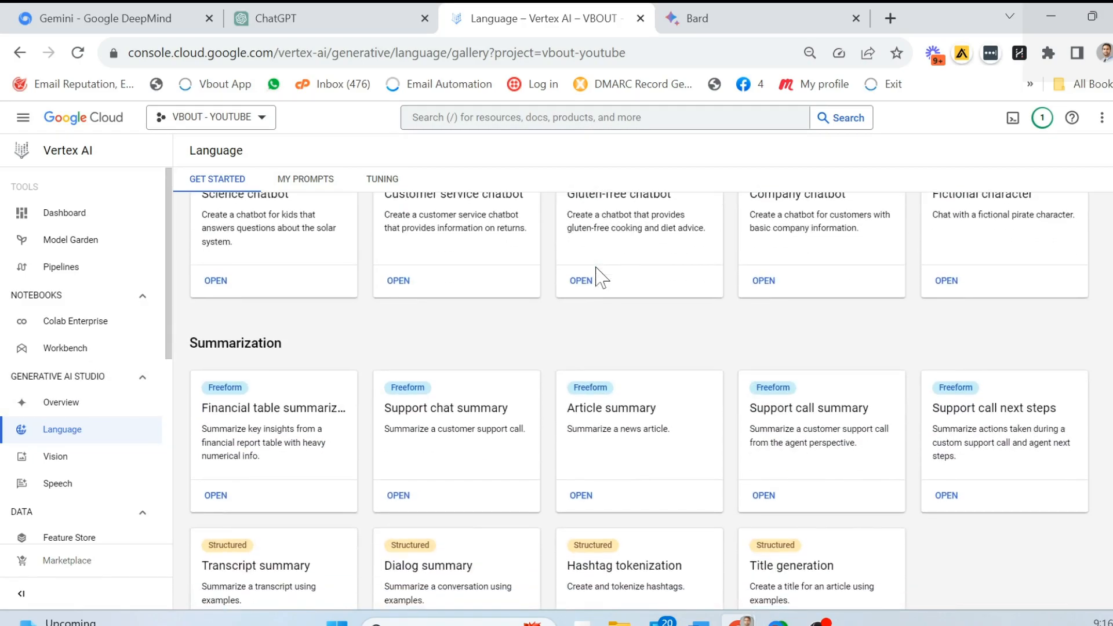
pyautogui.scroll(-3)
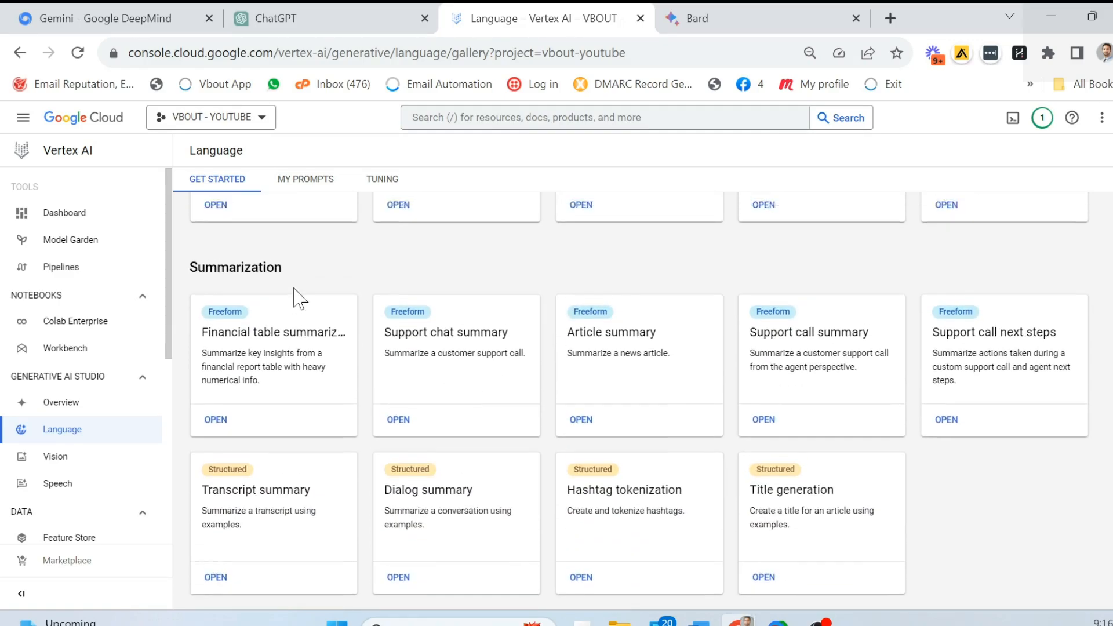
pyautogui.scroll(-3)
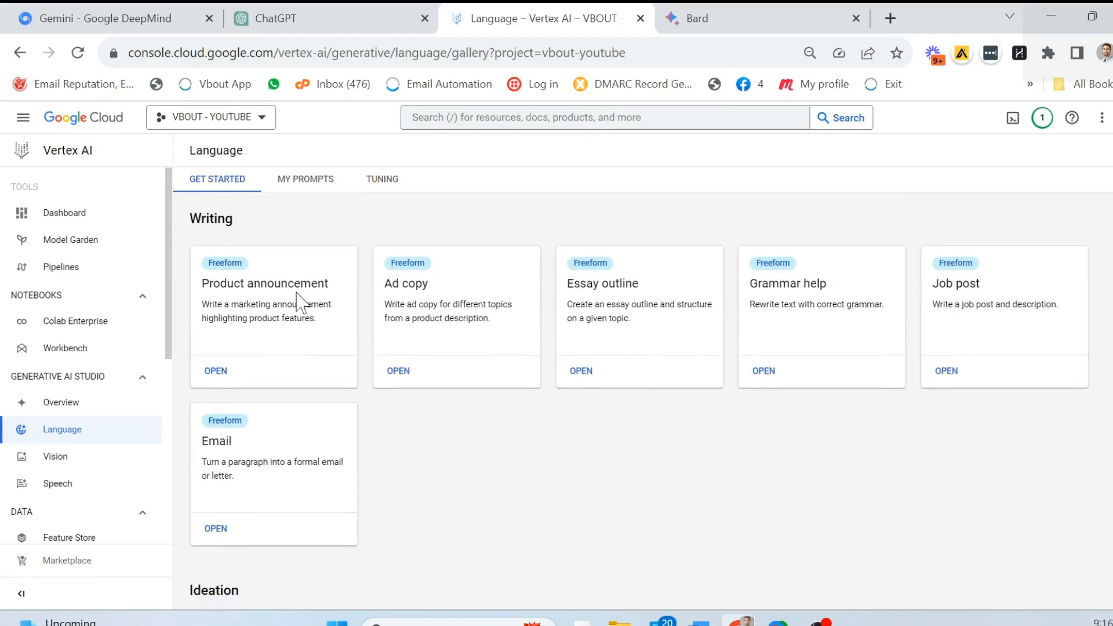
pyautogui.scroll(-3)
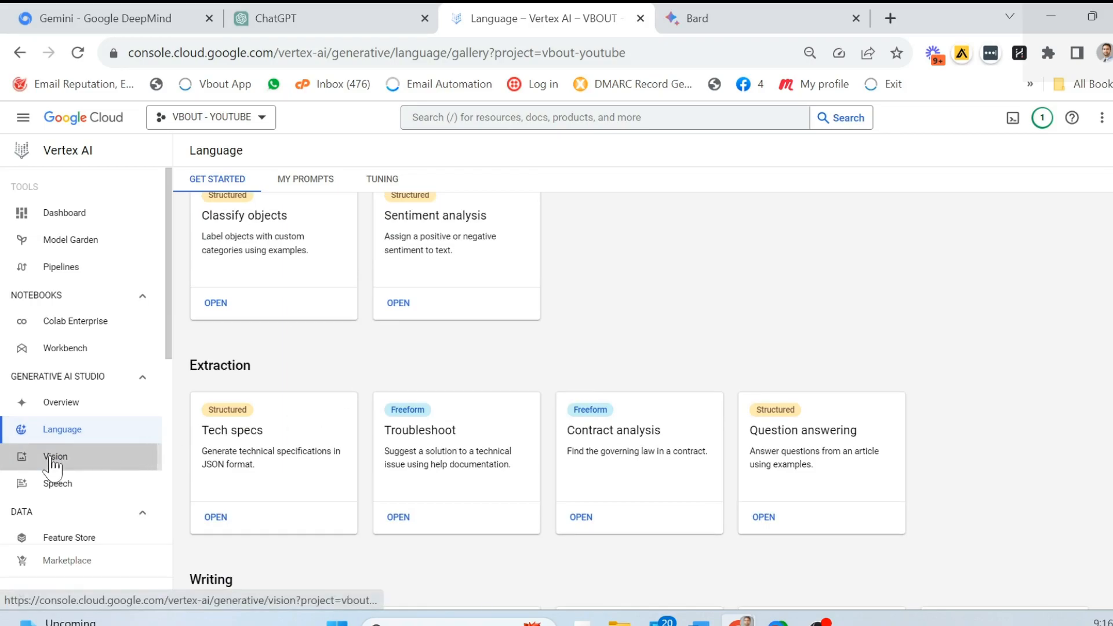
# View the captioned benchmark image in Vision, then move to the Speech text-to-speech page
pyautogui.click(55, 456)
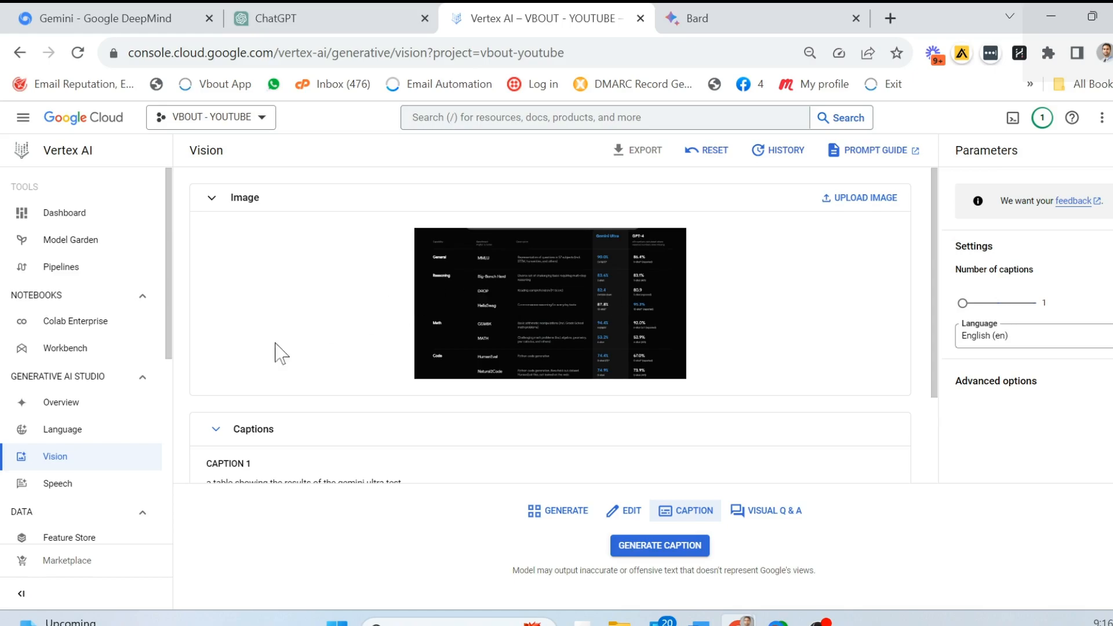
pyautogui.click(56, 484)
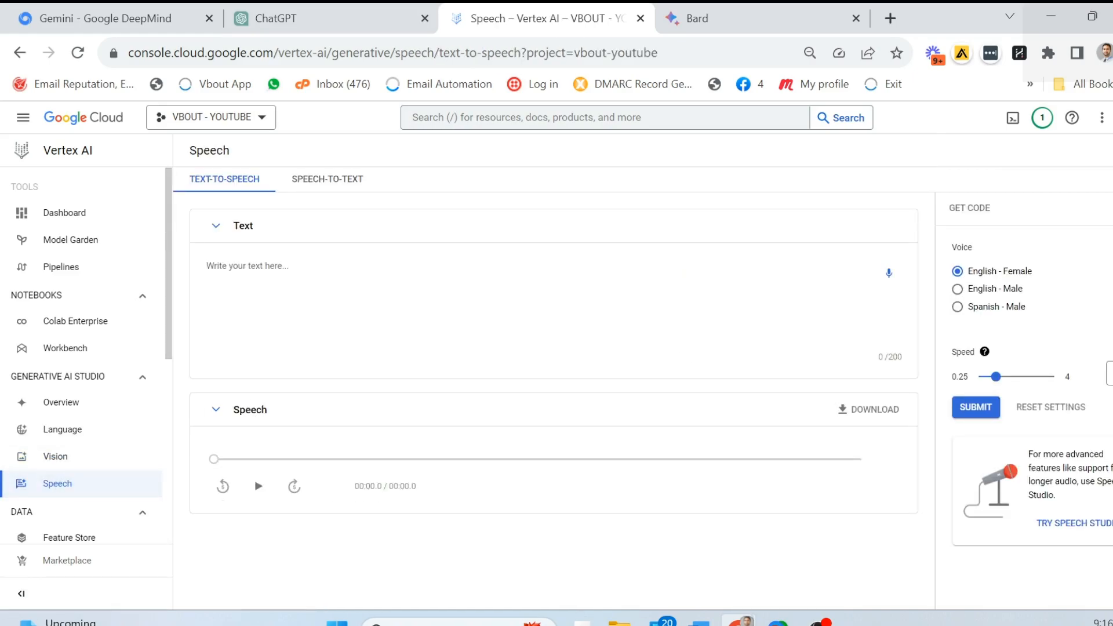
pyautogui.click(249, 265)
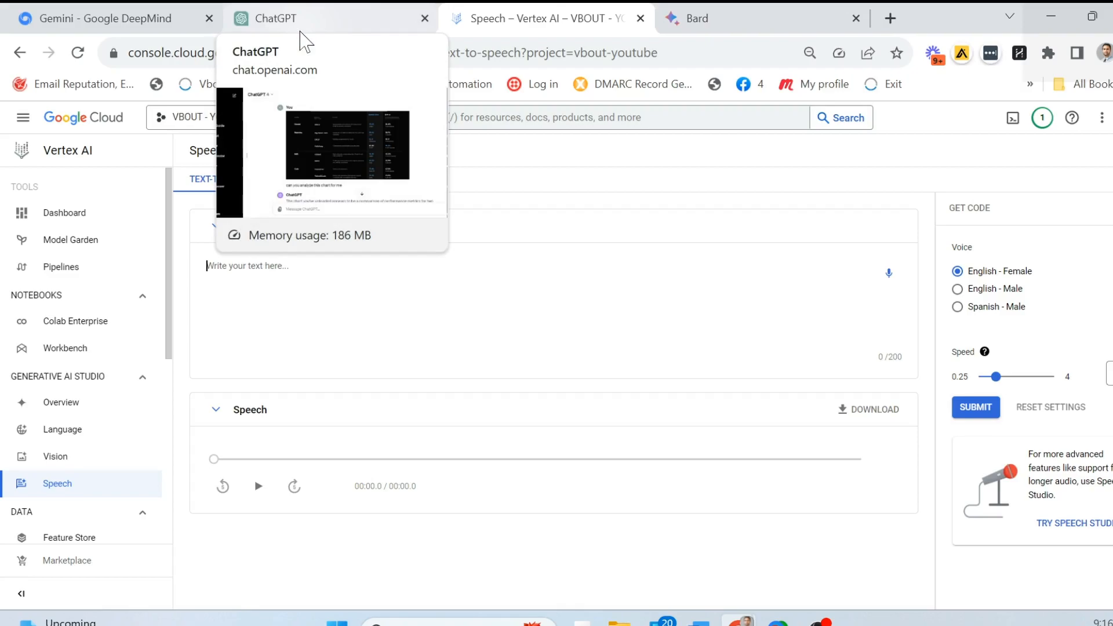
pyautogui.moveTo(620, 16)
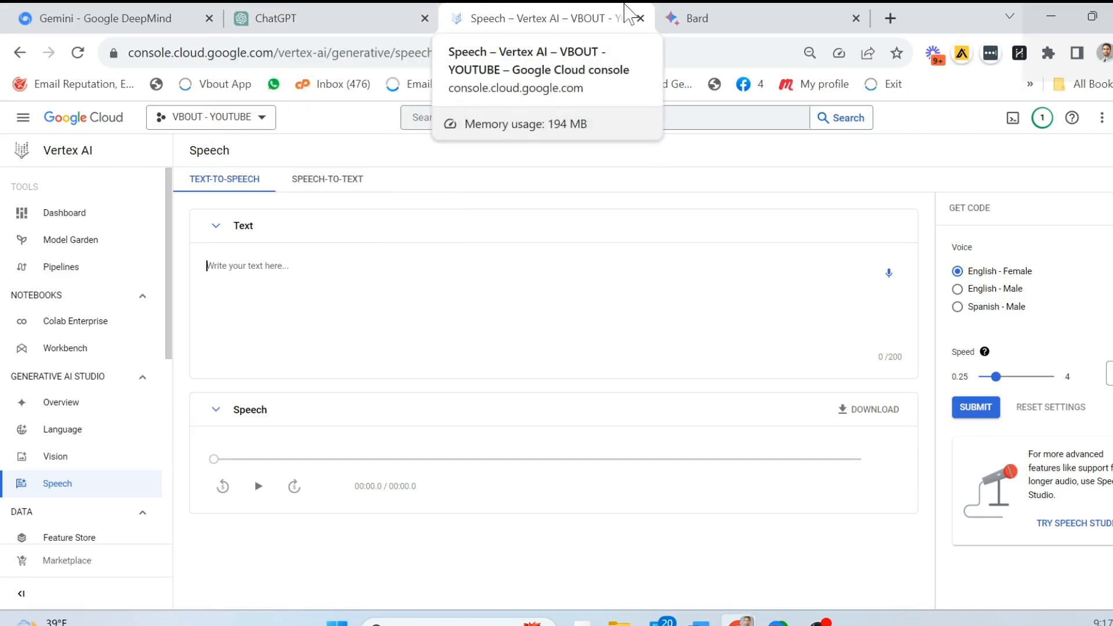
# Return to the Gemini tab and review the Gemini Ultra versus GPT-4 TEXT scores
pyautogui.click(696, 18)
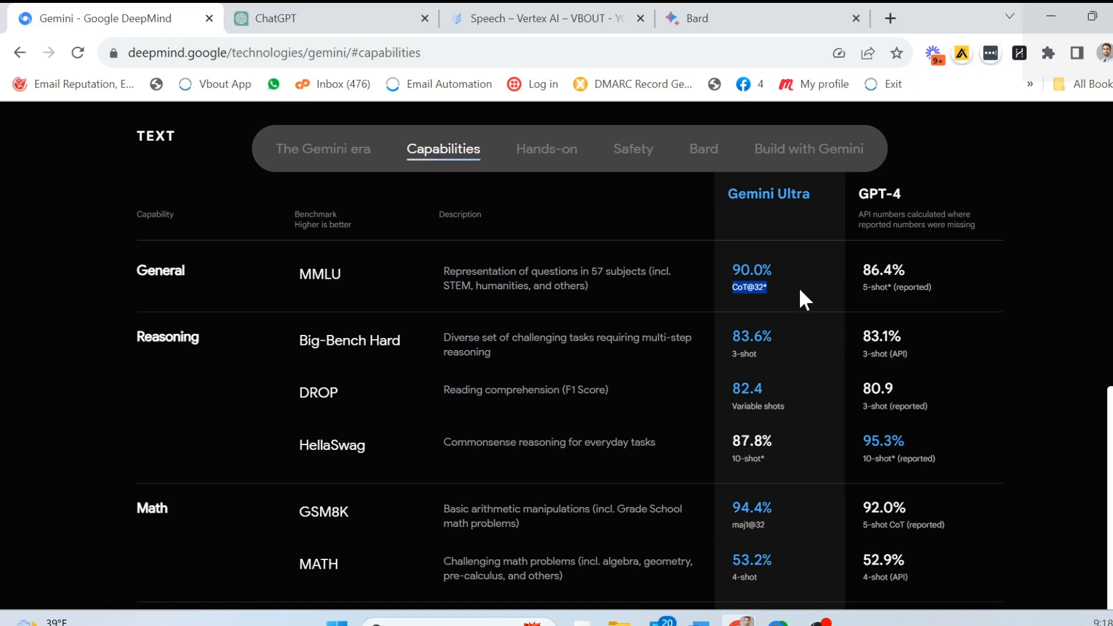
pyautogui.moveTo(812, 268)
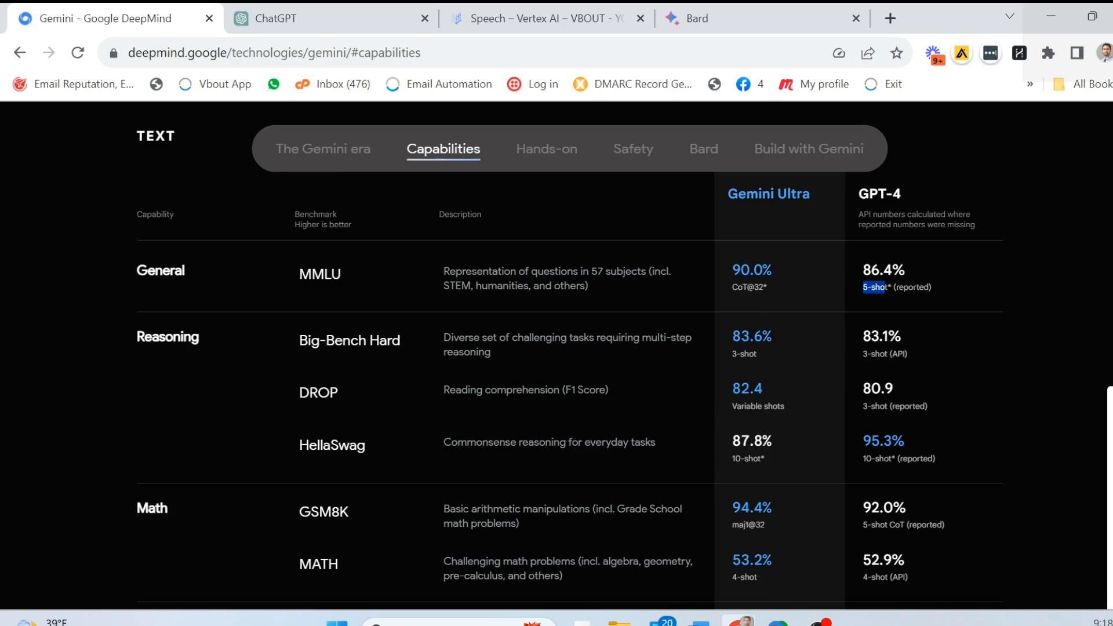
pyautogui.moveTo(782, 218)
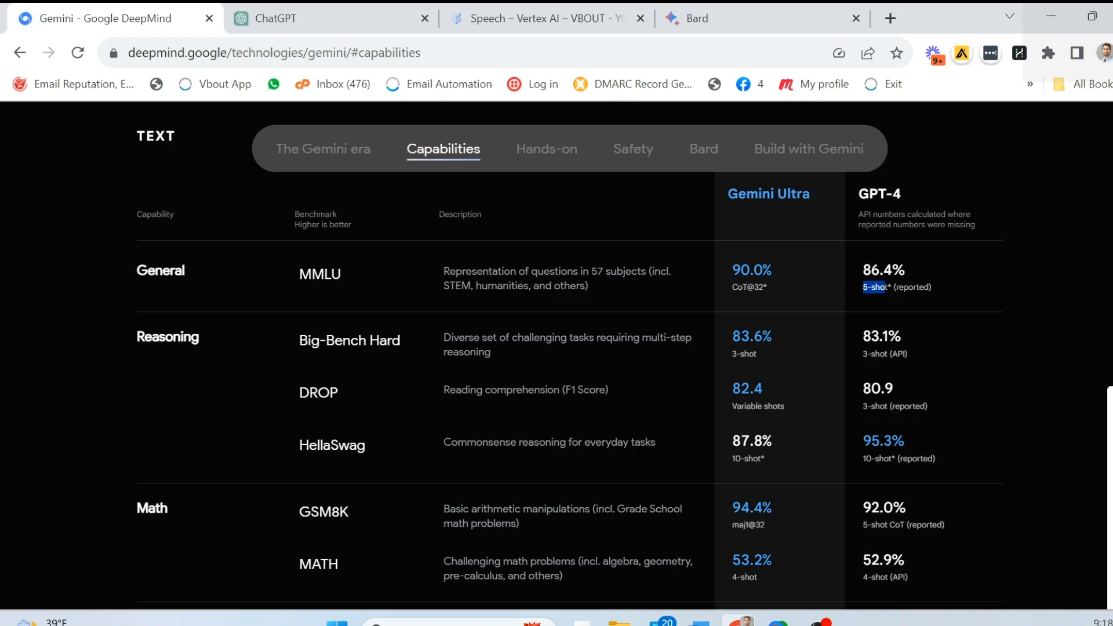
pyautogui.scroll(-3)
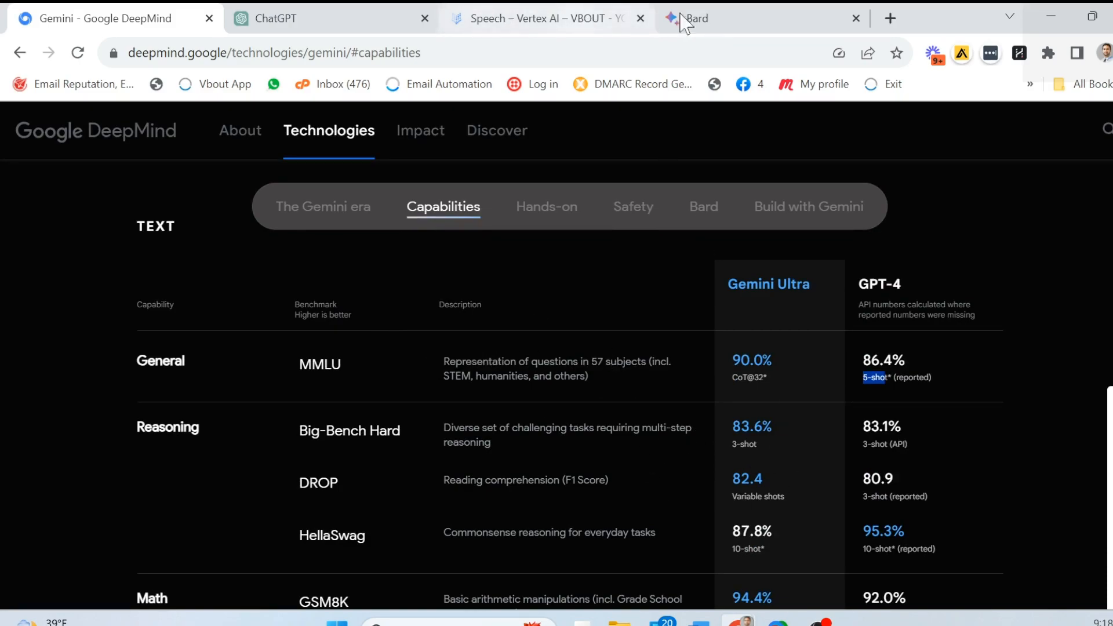
# In Bard, highlight the chart question and scroll through the Ultra-vs-GPT-4 analysis and declined follow-up
pyautogui.click(710, 18)
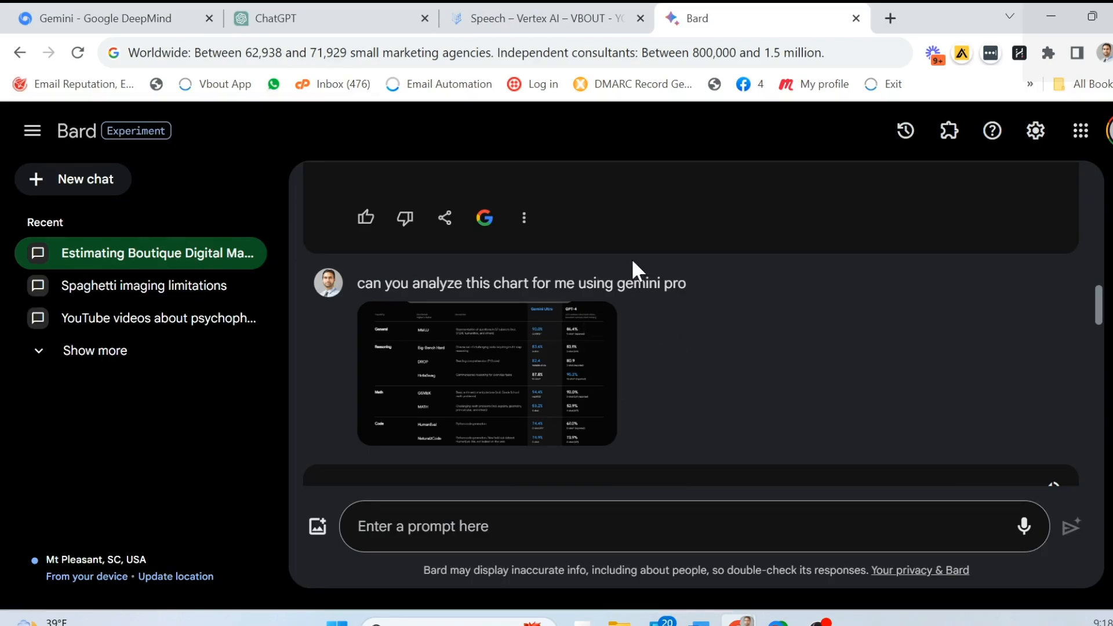
pyautogui.doubleClick(648, 282)
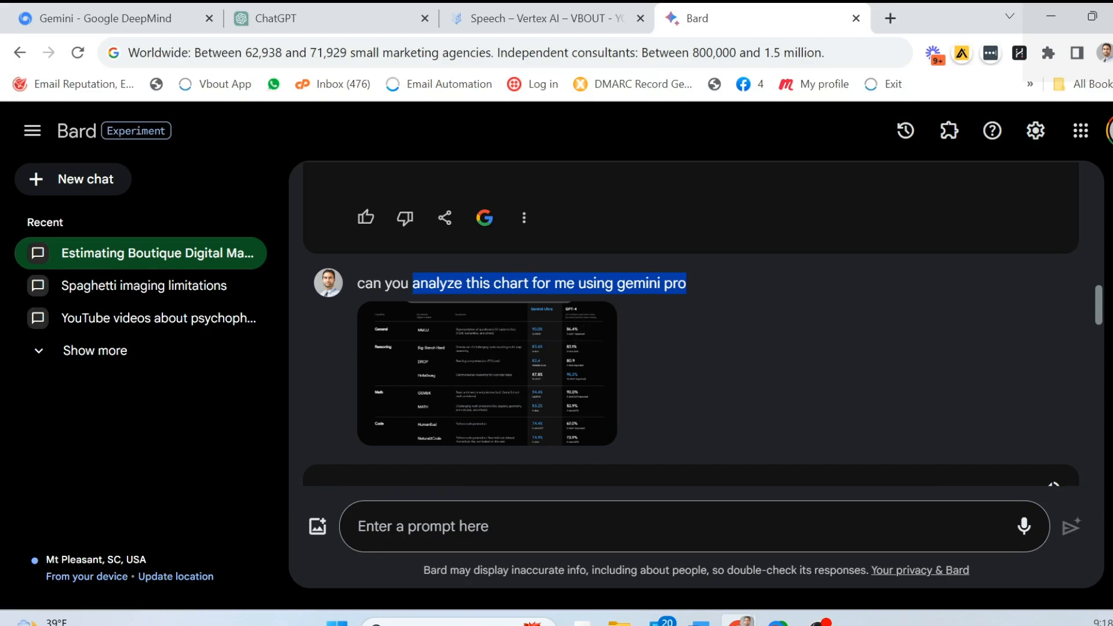
pyautogui.scroll(-3)
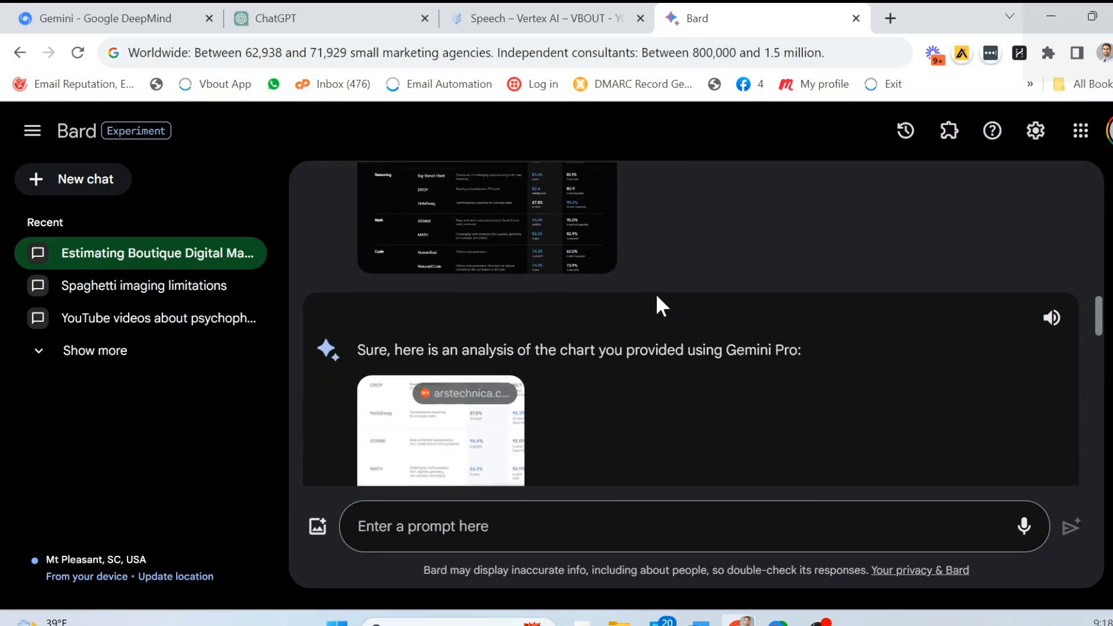
pyautogui.scroll(-3)
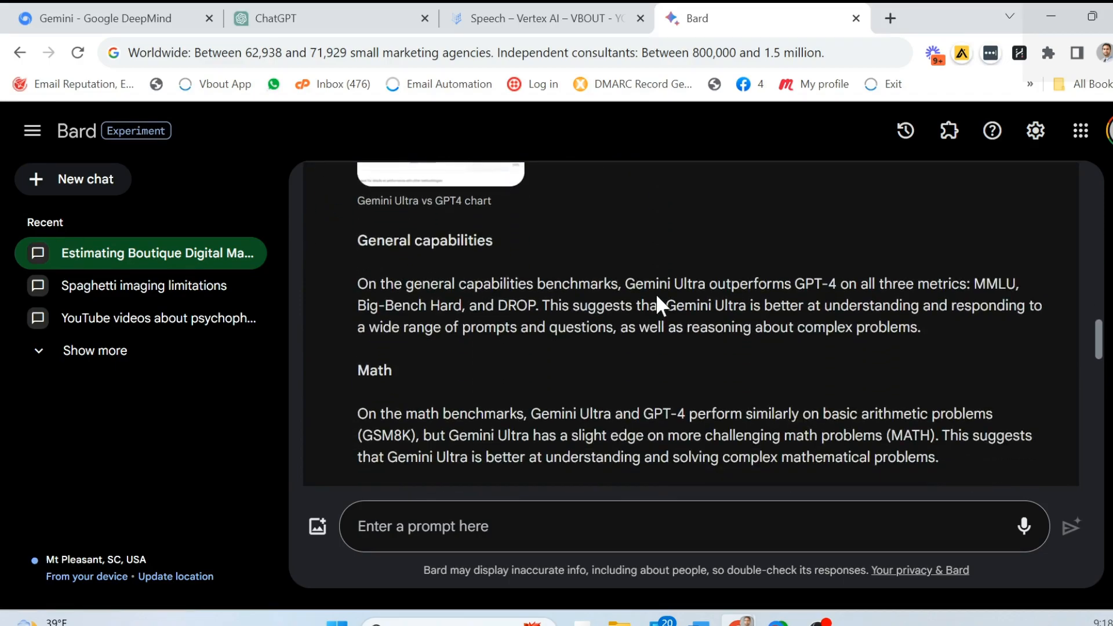
pyautogui.scroll(-3)
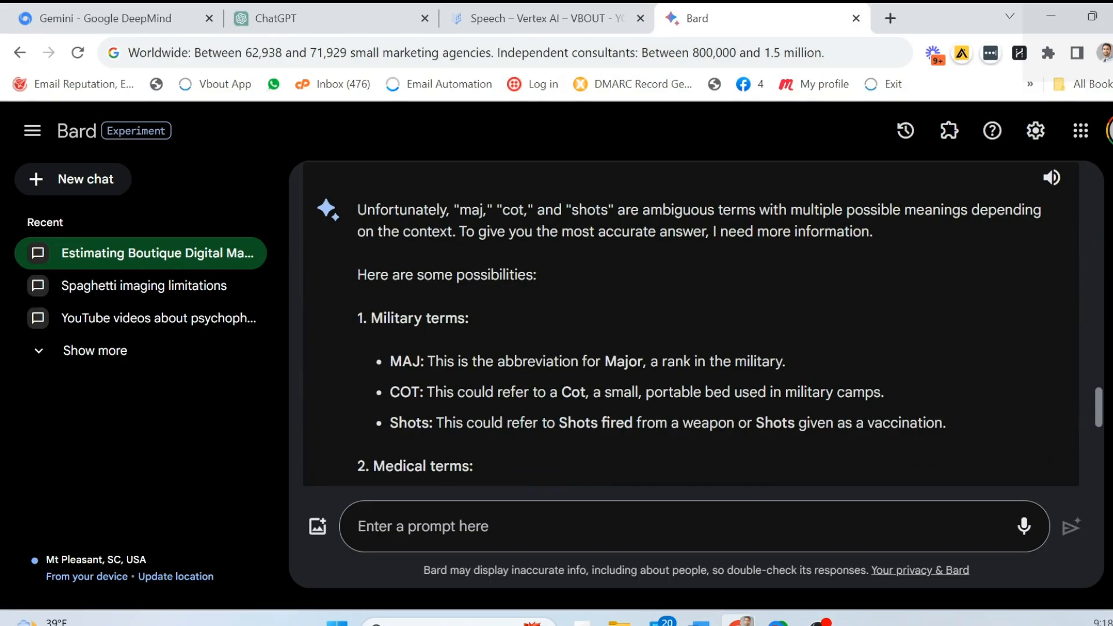
pyautogui.moveTo(813, 378)
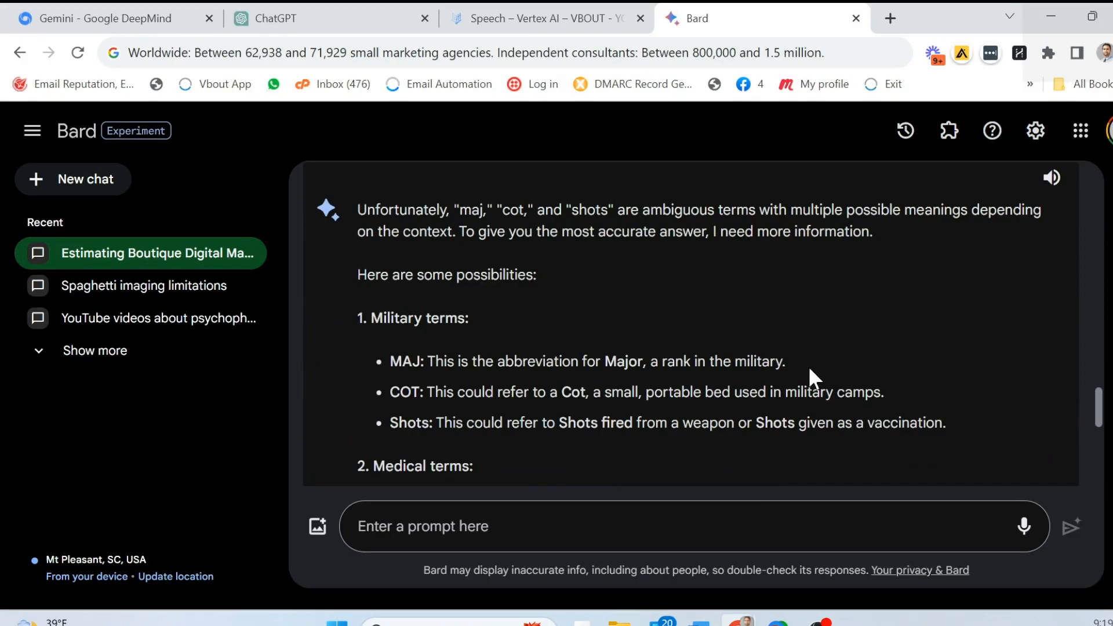
pyautogui.scroll(-3)
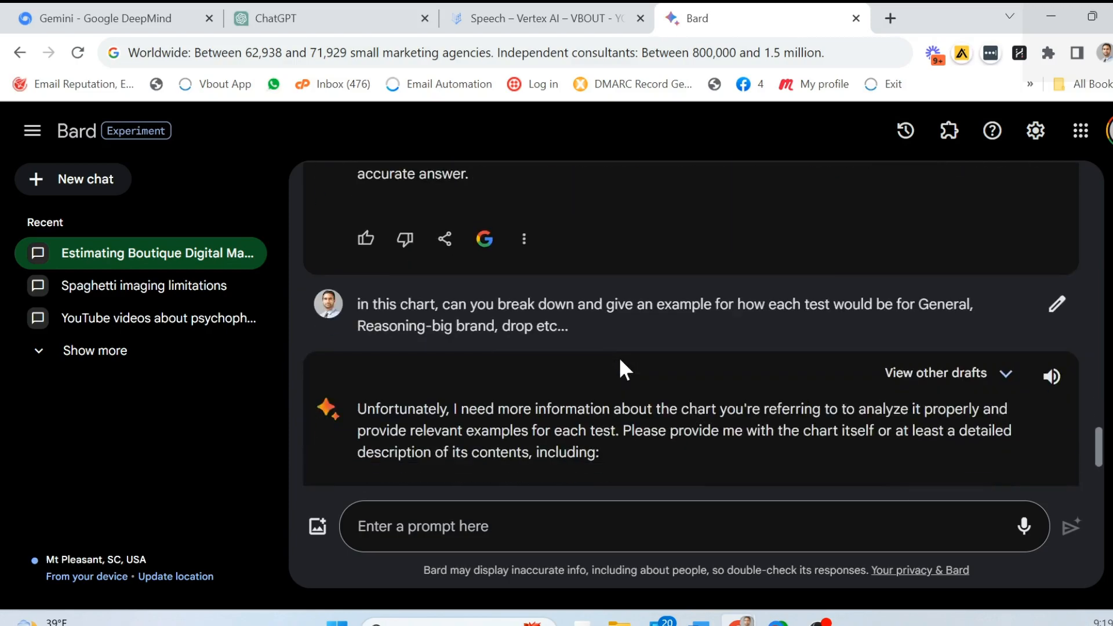
pyautogui.scroll(-3)
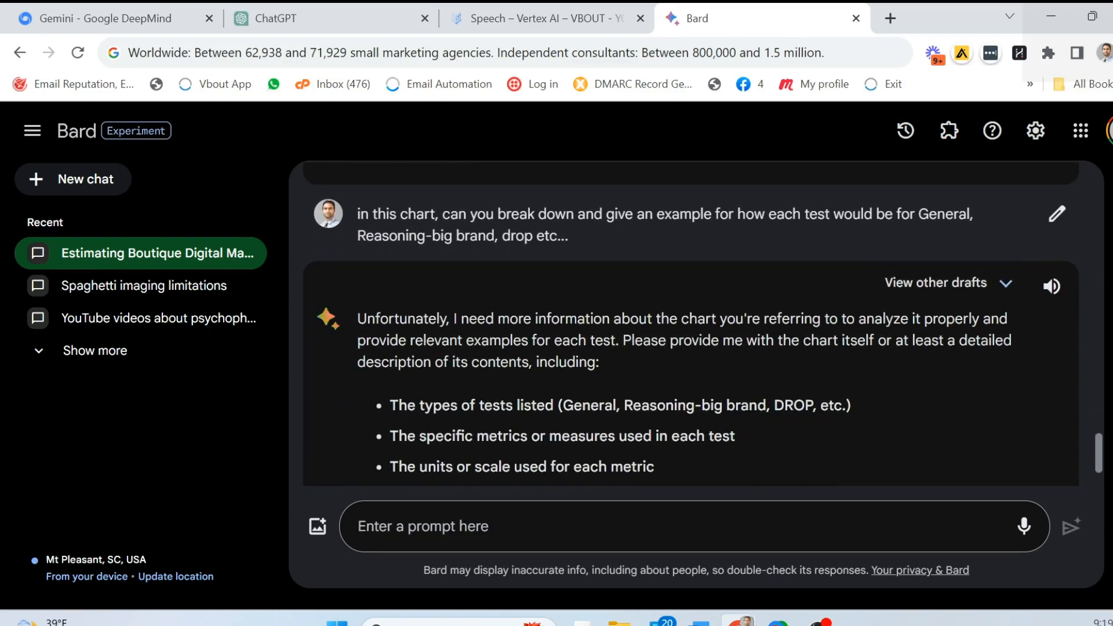
pyautogui.moveTo(497, 13)
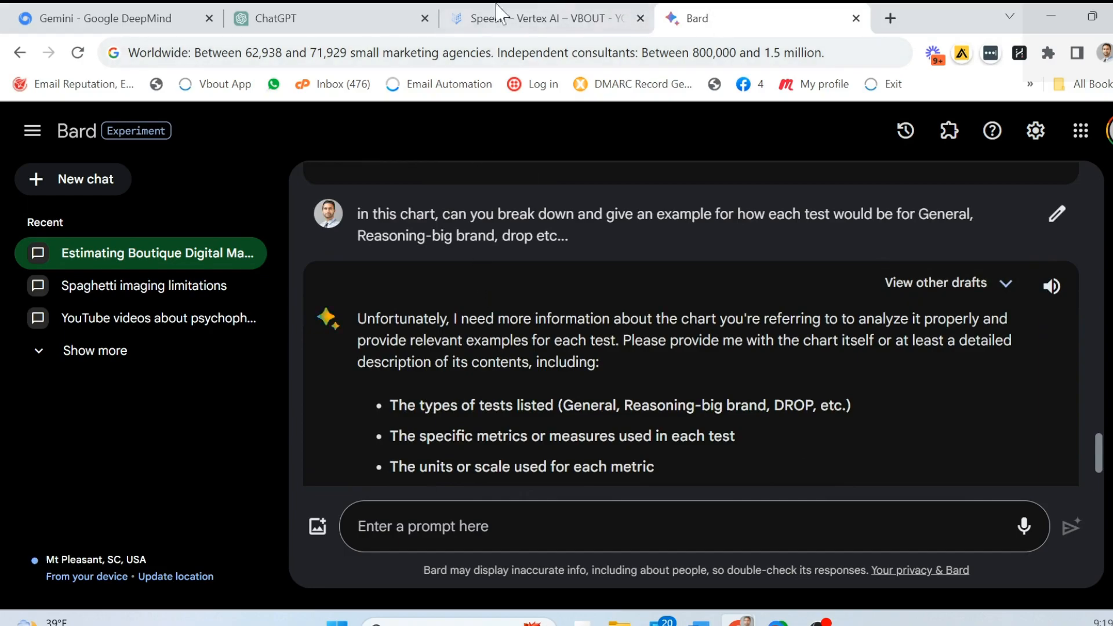
# Revisit the Gemini benchmark table, then bring up the ChatGPT chart-analysis conversation
pyautogui.click(99, 18)
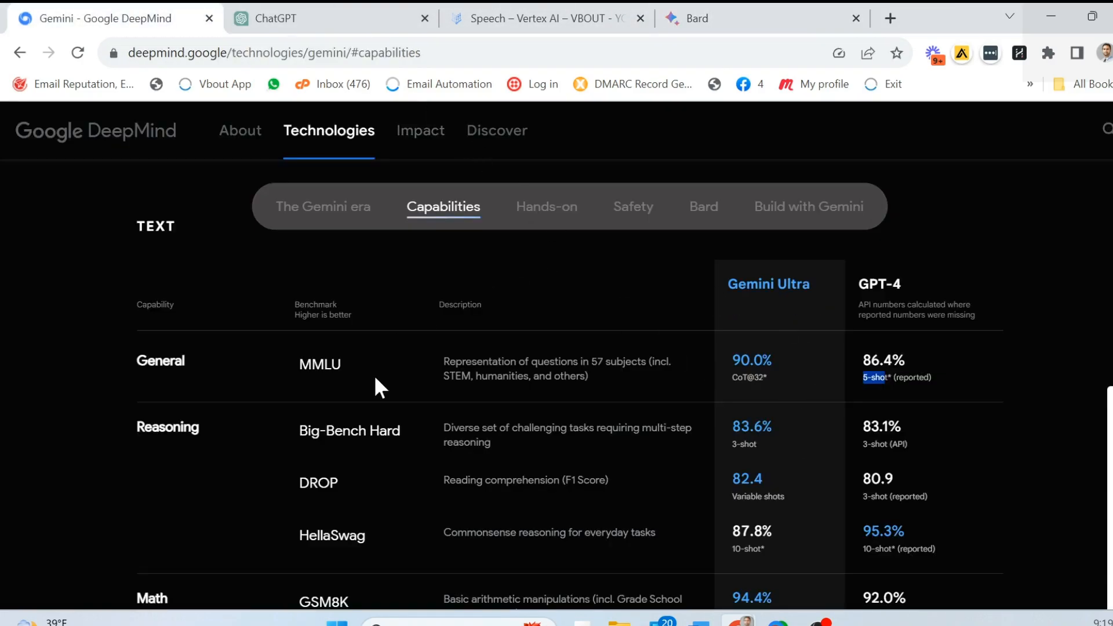
pyautogui.moveTo(85, 152)
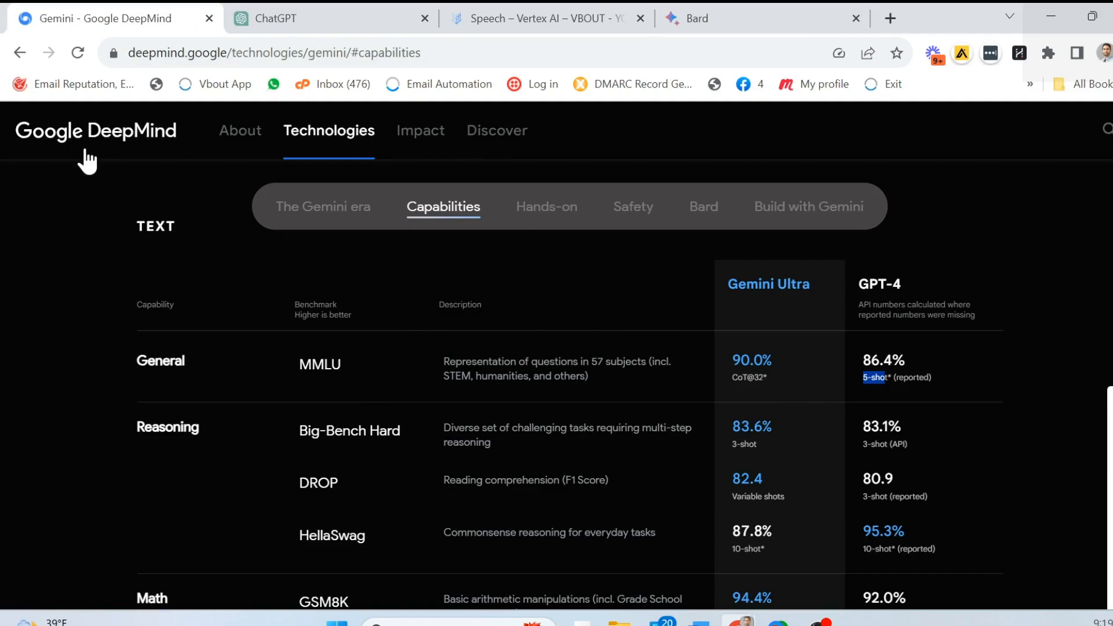
pyautogui.moveTo(694, 377)
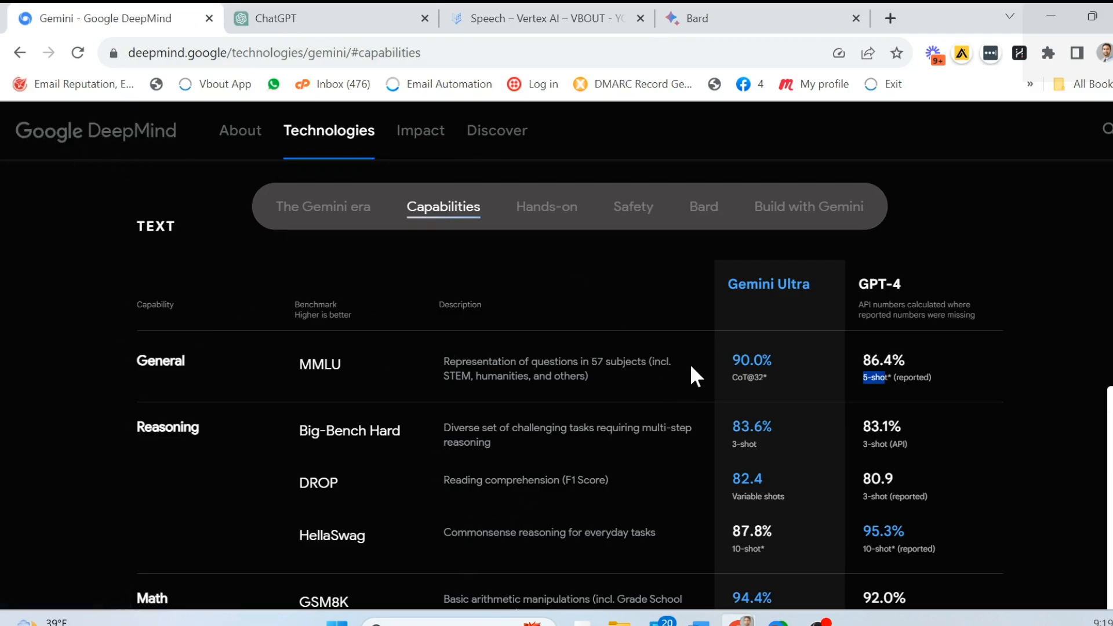
pyautogui.click(284, 18)
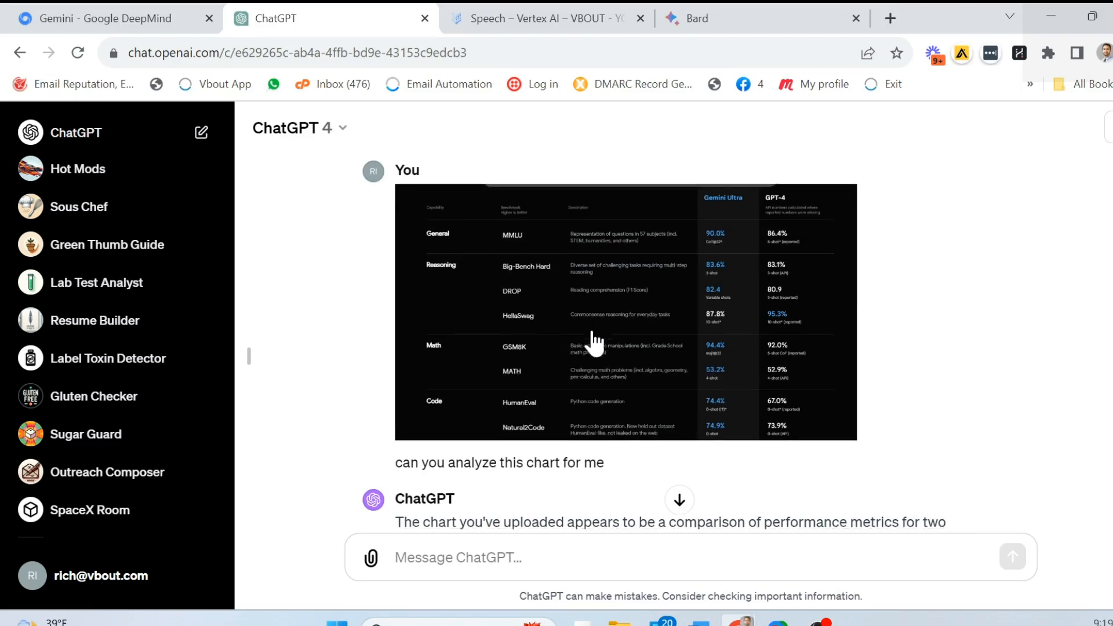
# Read ChatGPT's benchmark breakdown, glance at the Gemini table, then return to ChatGPT's annotation answer
pyautogui.scroll(-3)
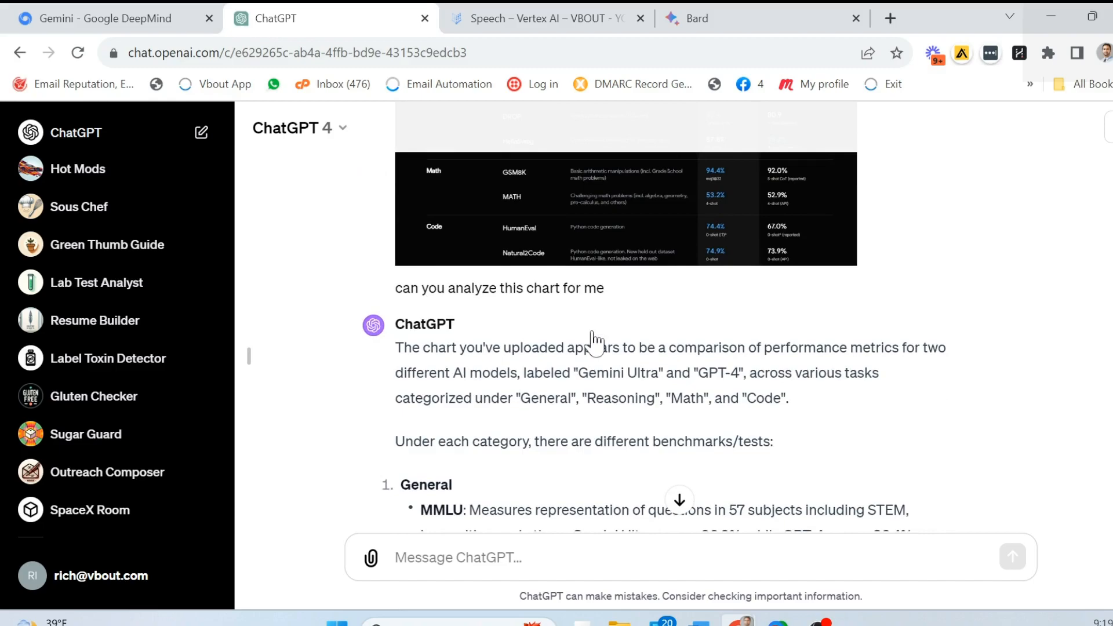
pyautogui.scroll(-3)
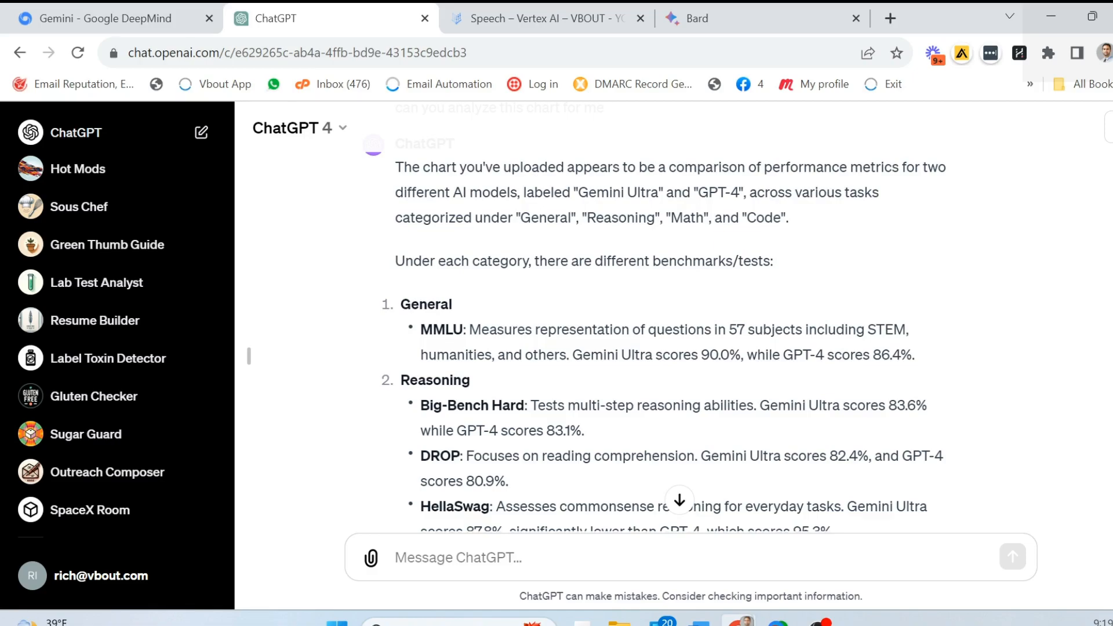
pyautogui.scroll(-3)
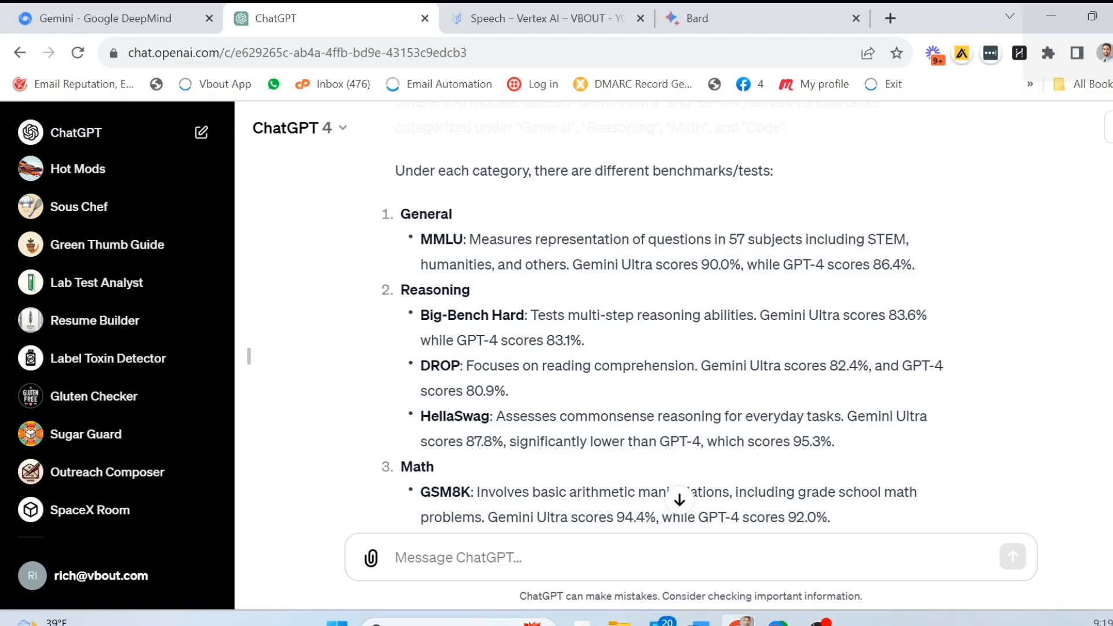
pyautogui.moveTo(468, 410)
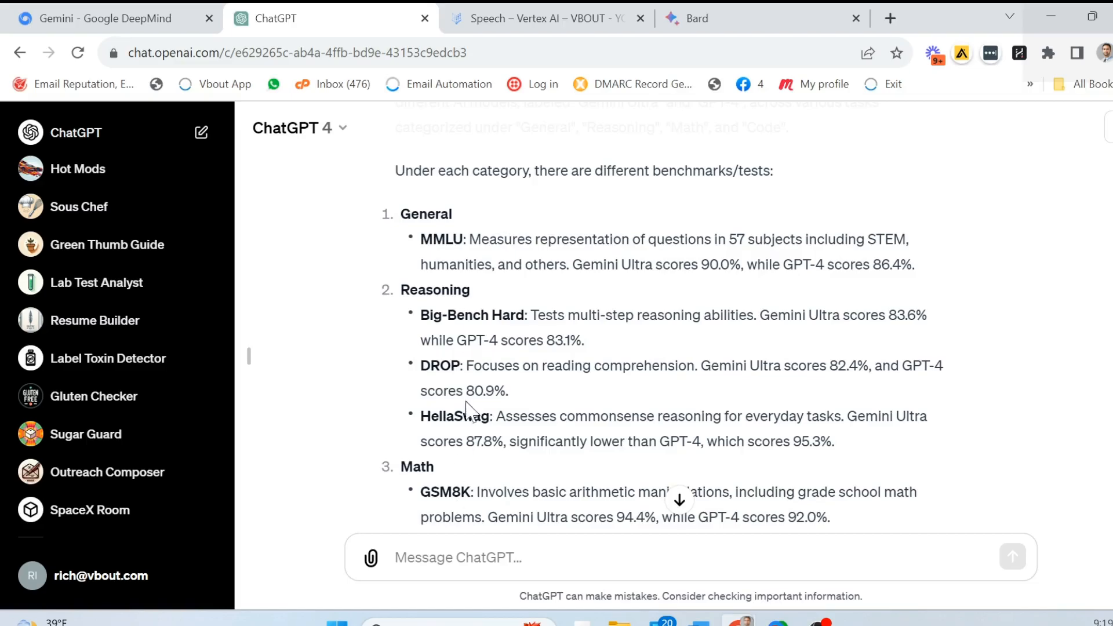
pyautogui.scroll(-3)
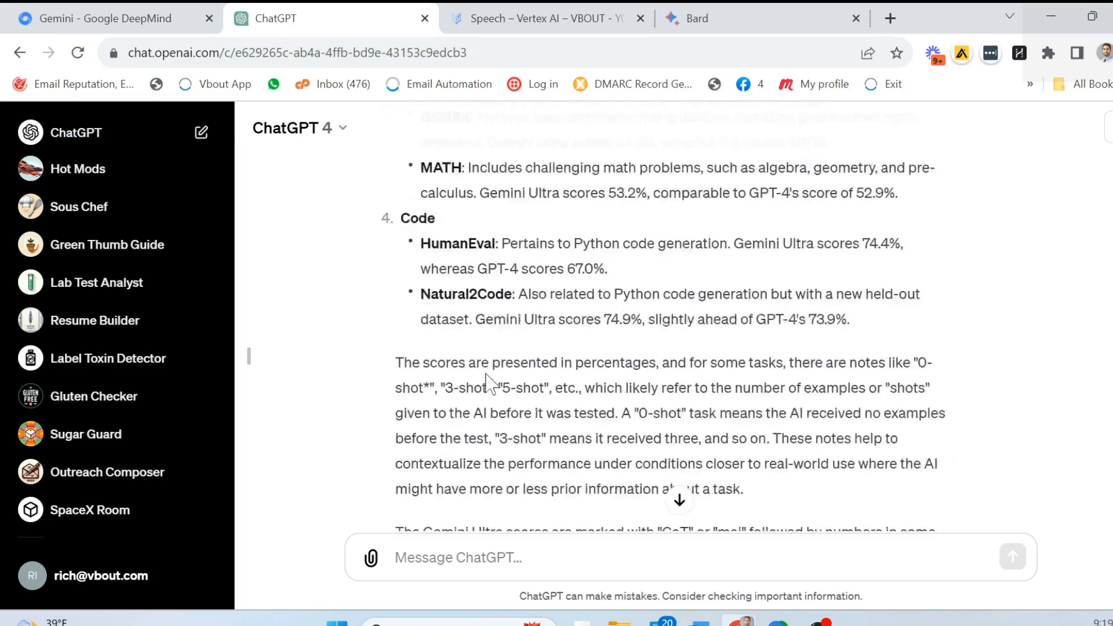
pyautogui.scroll(-3)
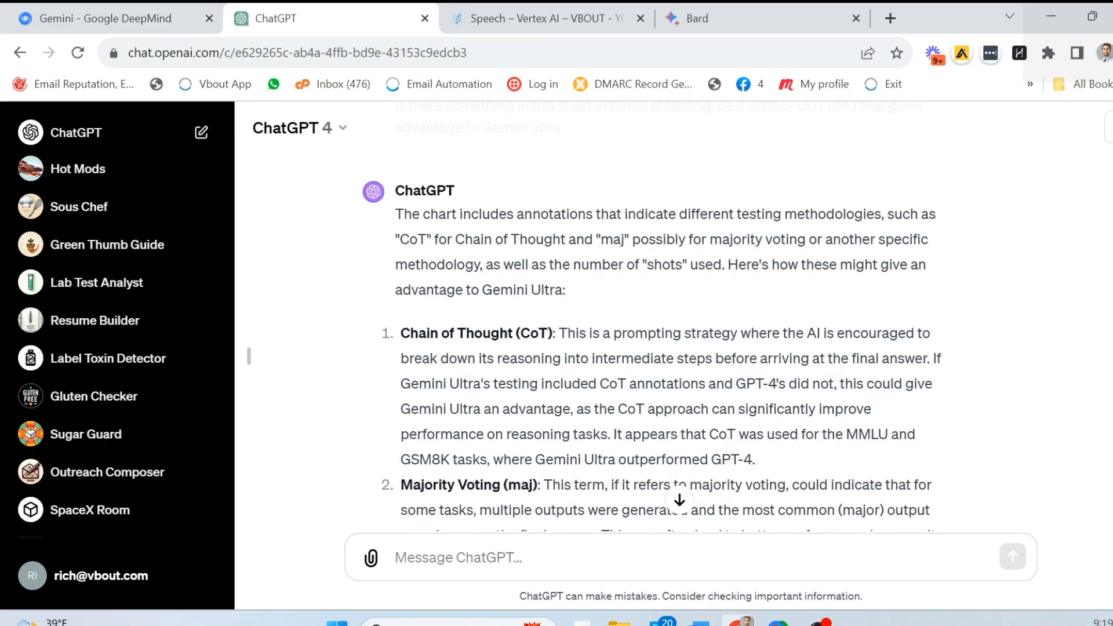
pyautogui.click(99, 18)
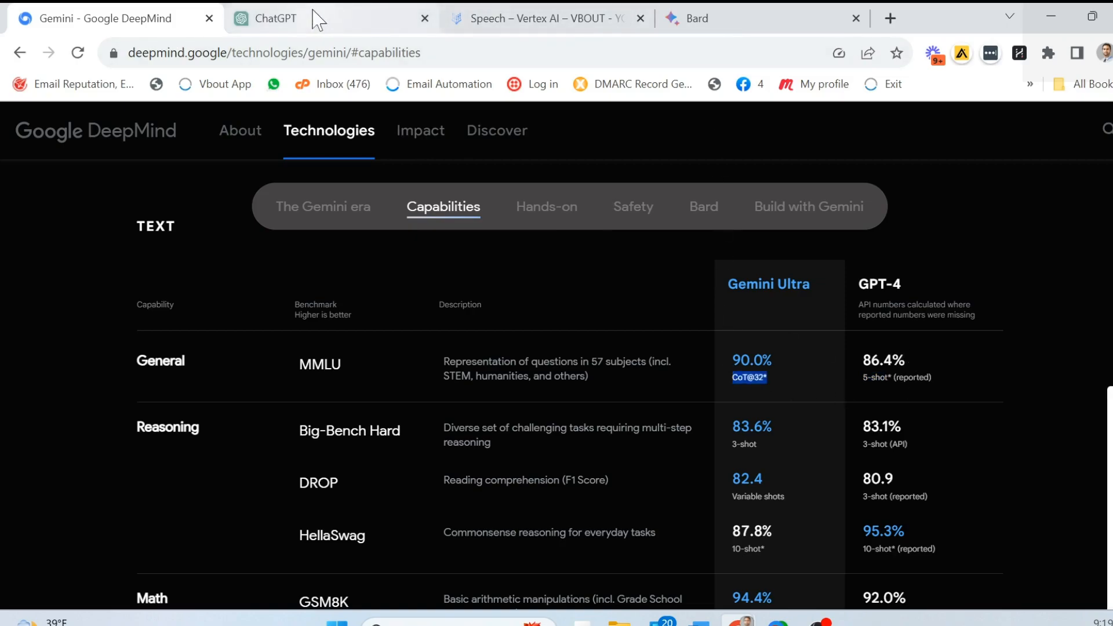
pyautogui.click(273, 18)
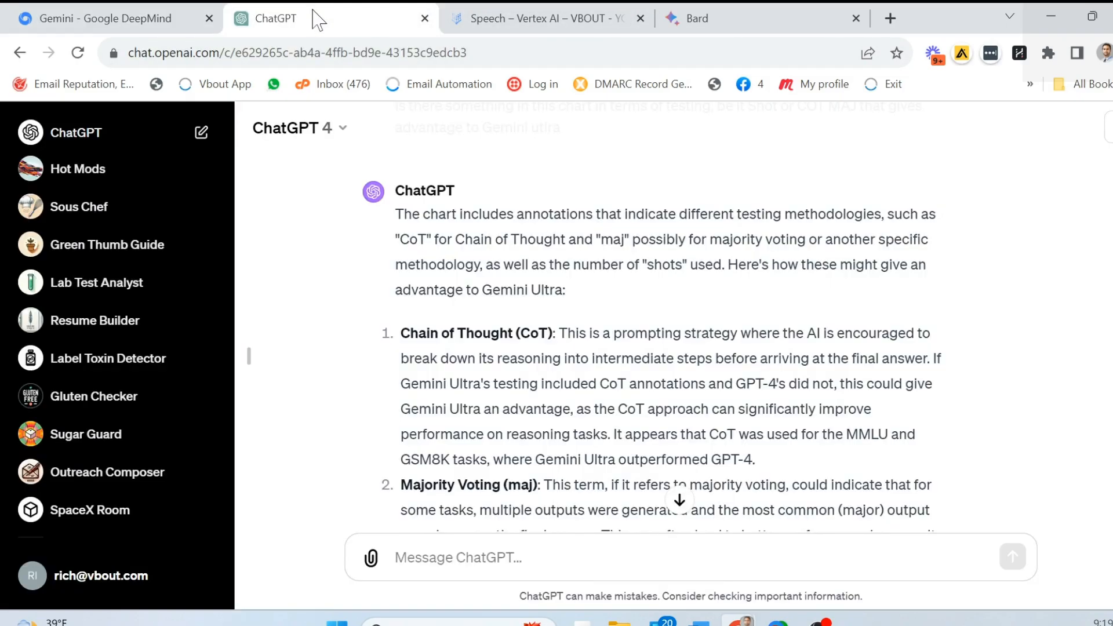
pyautogui.moveTo(872, 354)
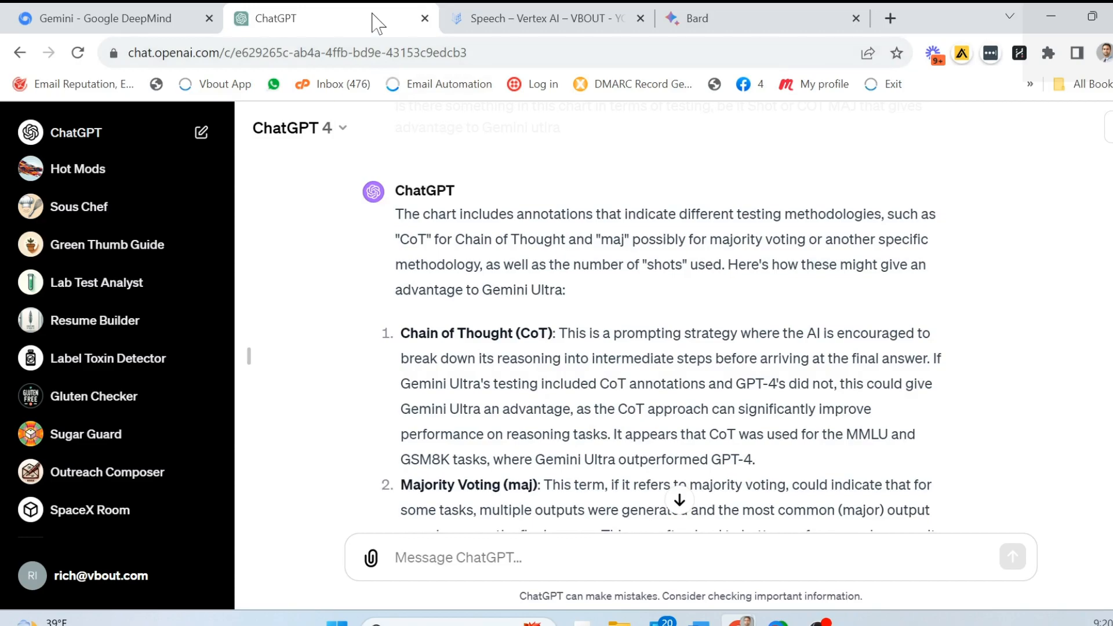
# Close the ChatGPT tab and highlight Big-Bench Hard in the Gemini capabilities table
pyautogui.click(423, 18)
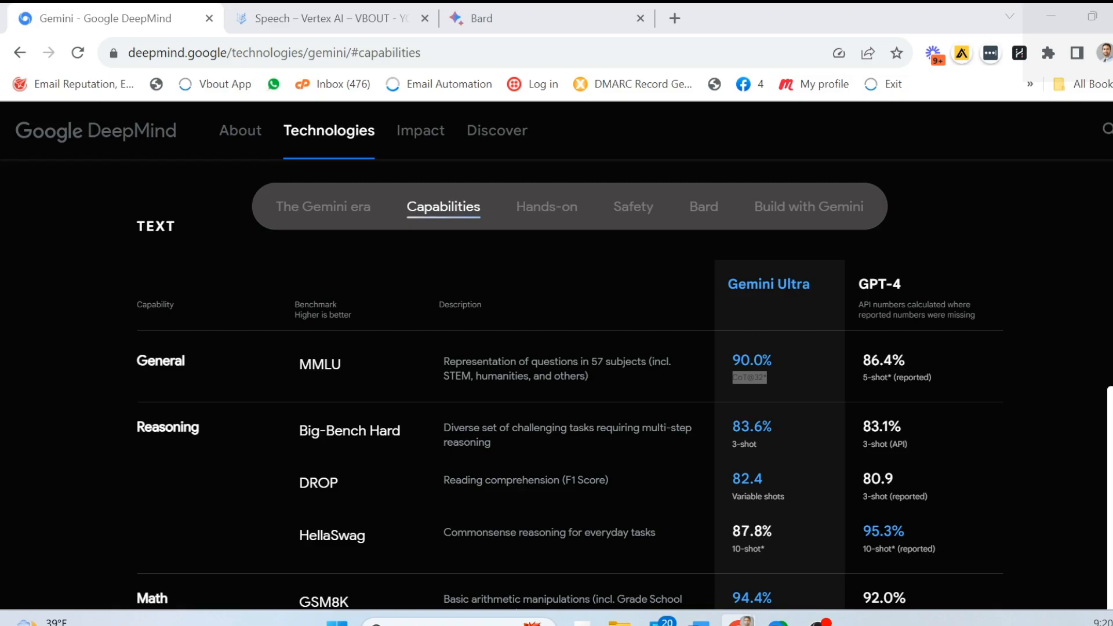
pyautogui.moveTo(326, 366)
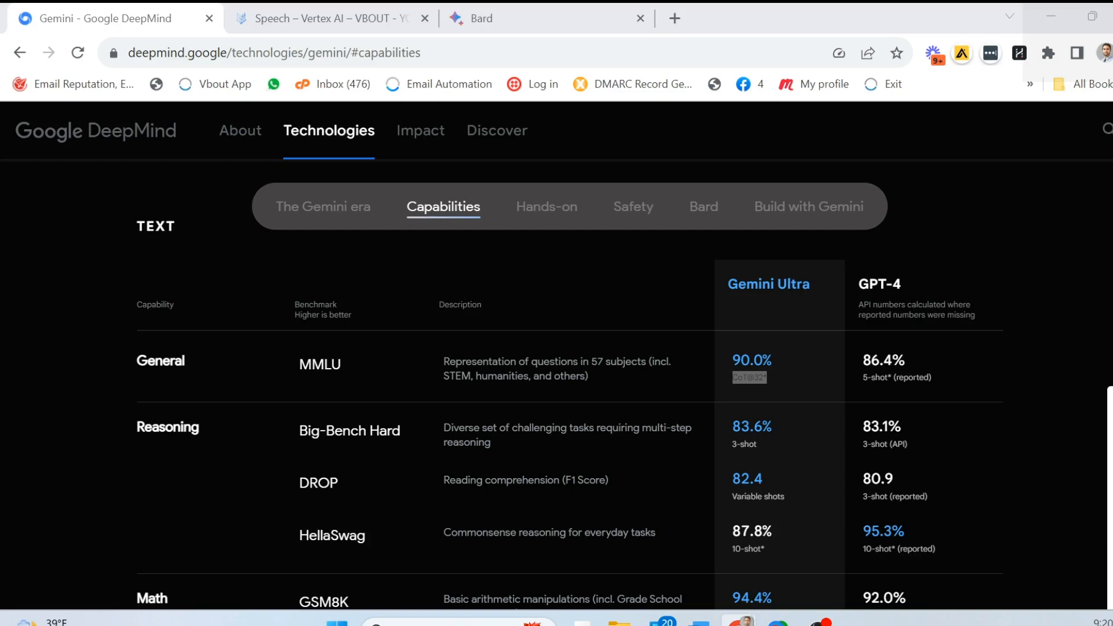
pyautogui.moveTo(831, 366)
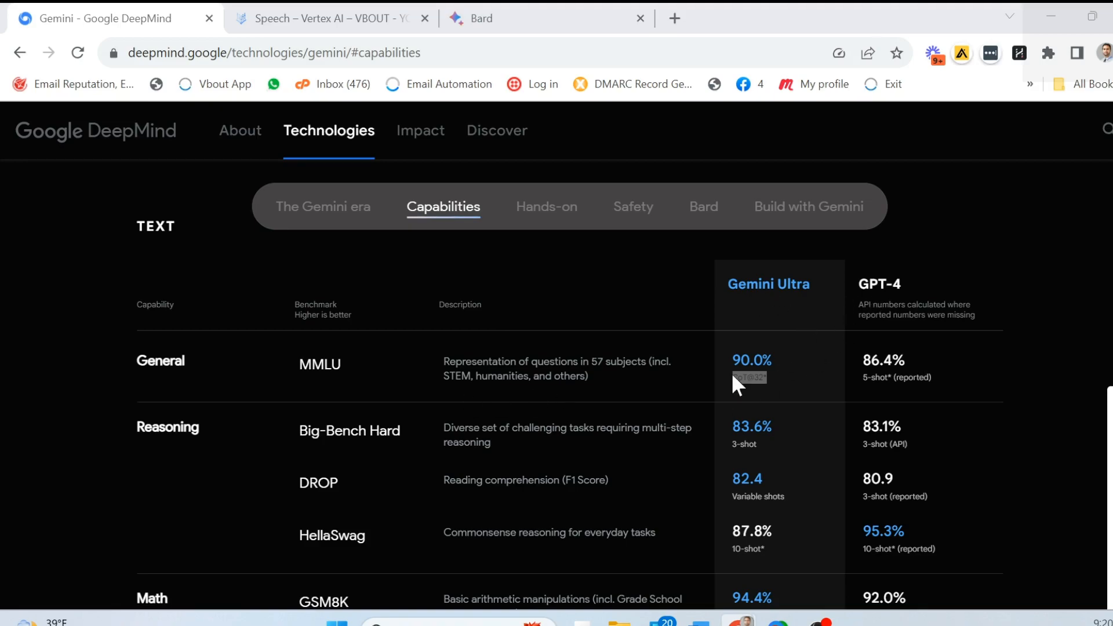
pyautogui.scroll(-3)
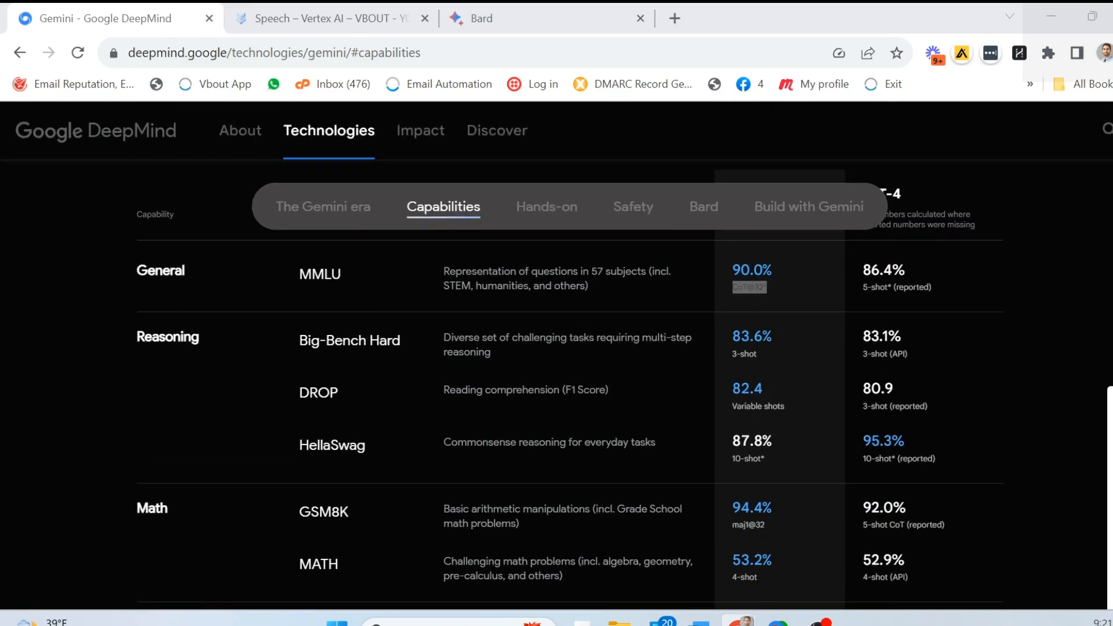
pyautogui.doubleClick(168, 336)
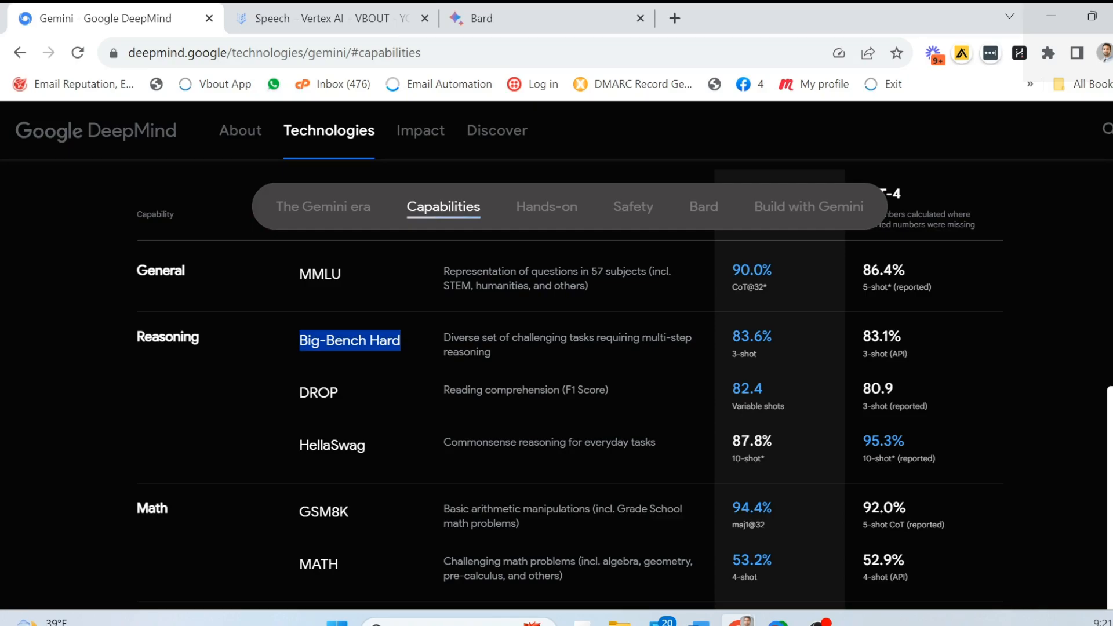
pyautogui.moveTo(421, 412)
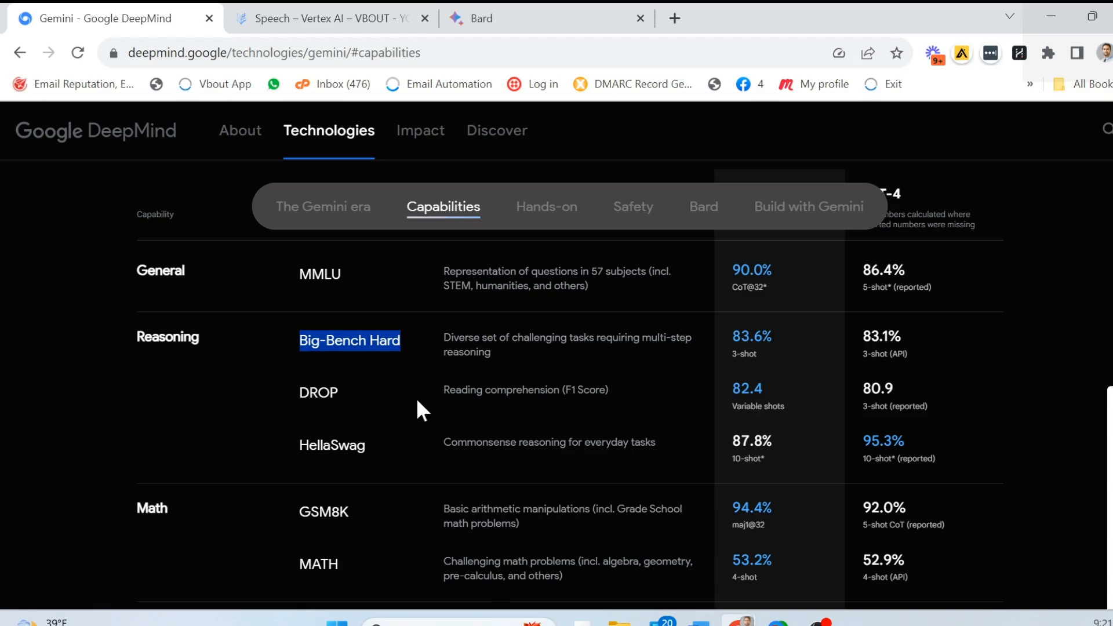
pyautogui.moveTo(503, 329)
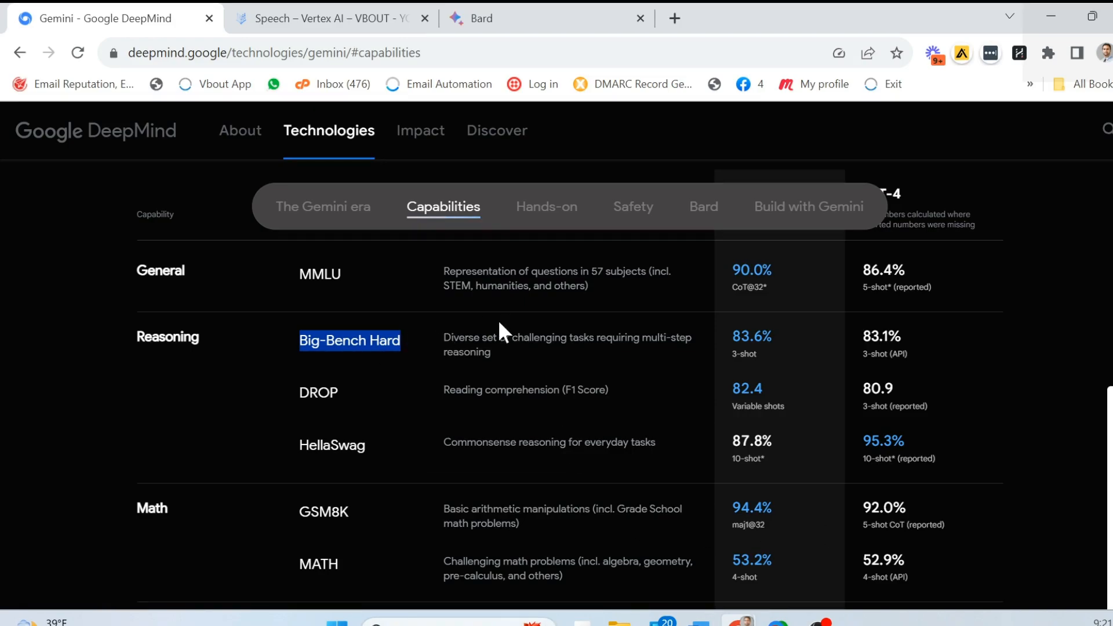
pyautogui.moveTo(518, 414)
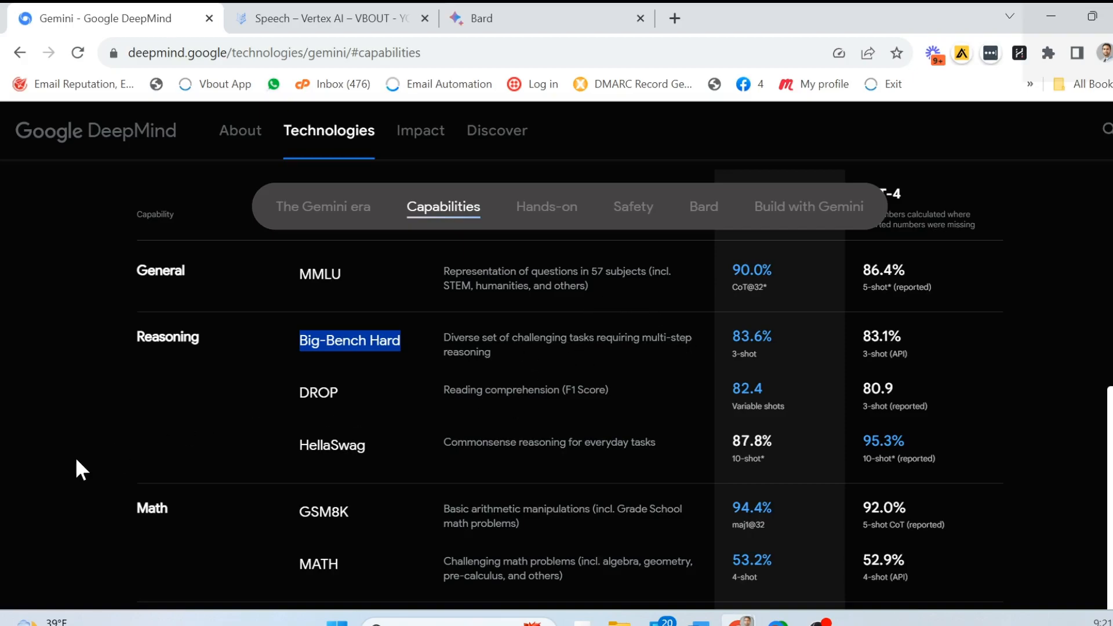
pyautogui.moveTo(440, 423)
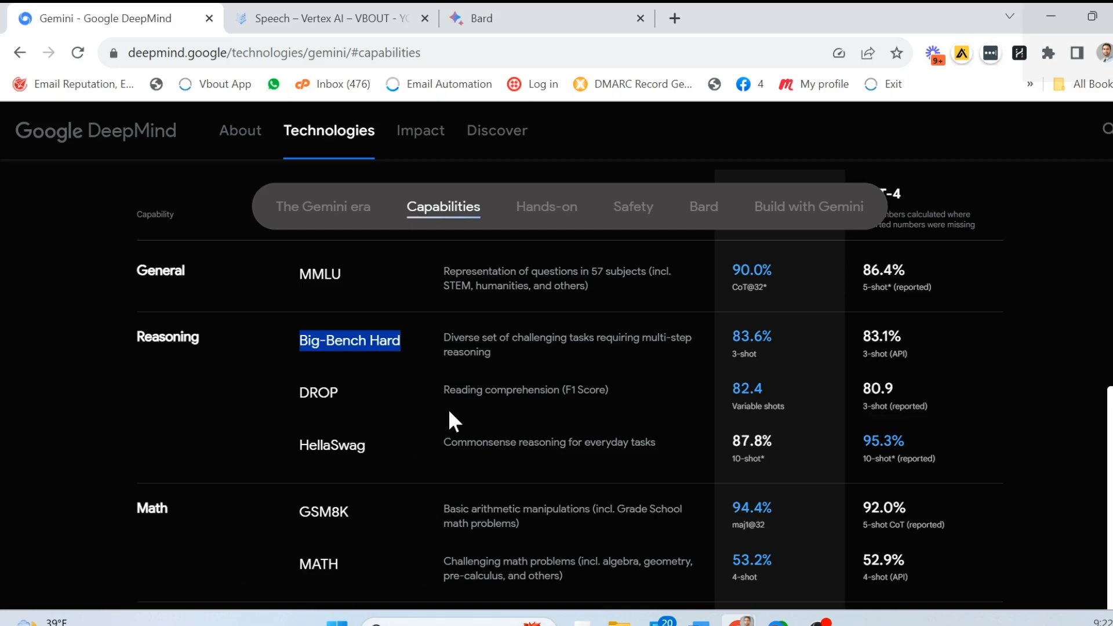
pyautogui.moveTo(358, 402)
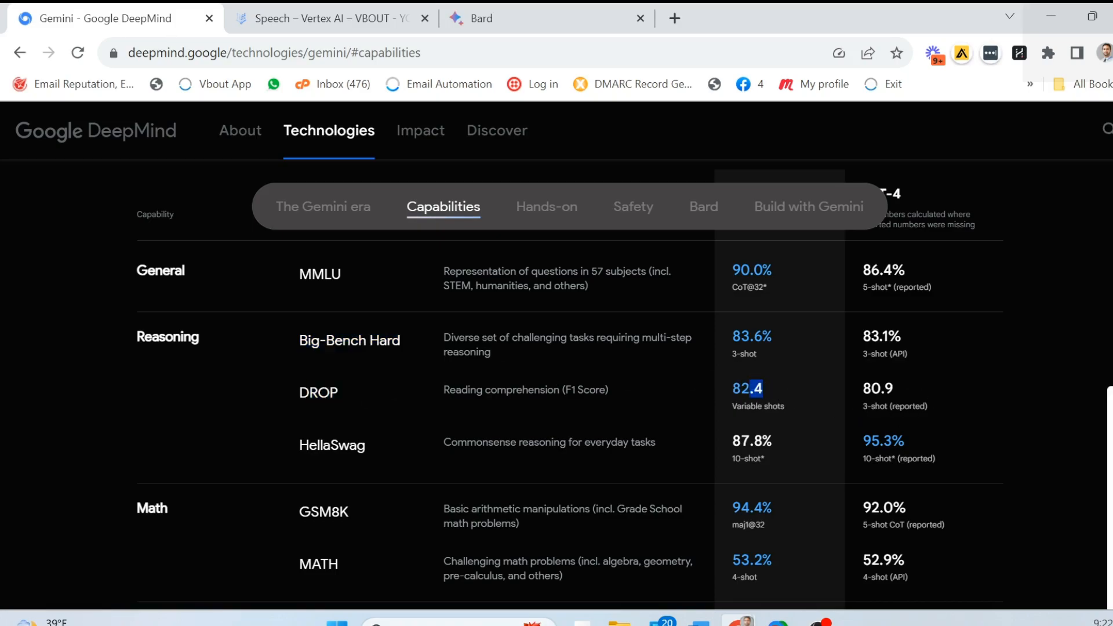
pyautogui.moveTo(348, 535)
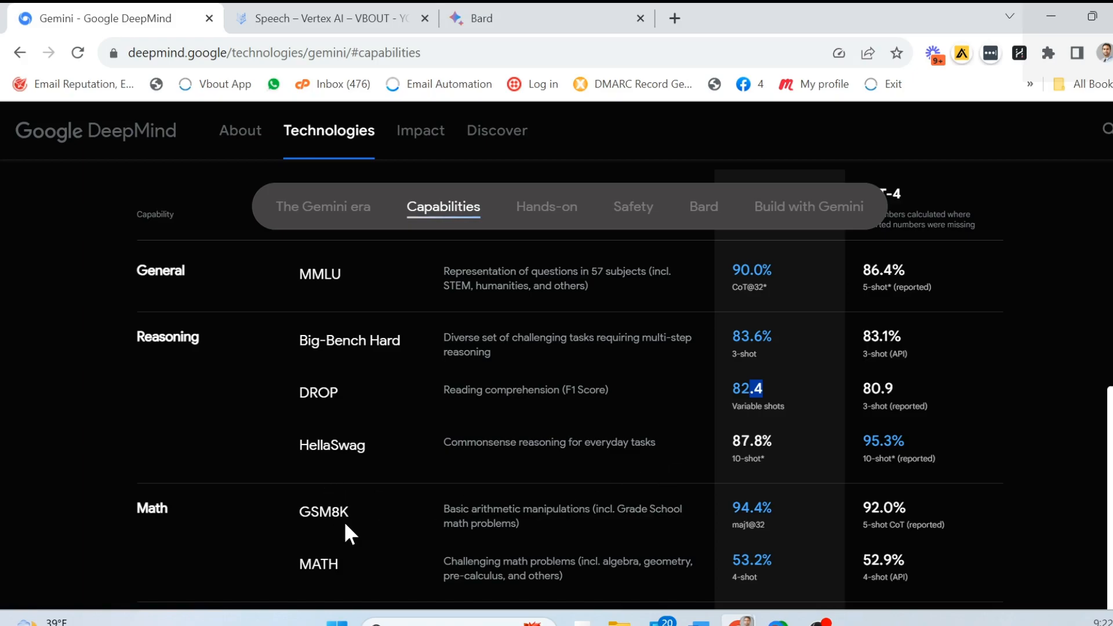
pyautogui.scroll(-3)
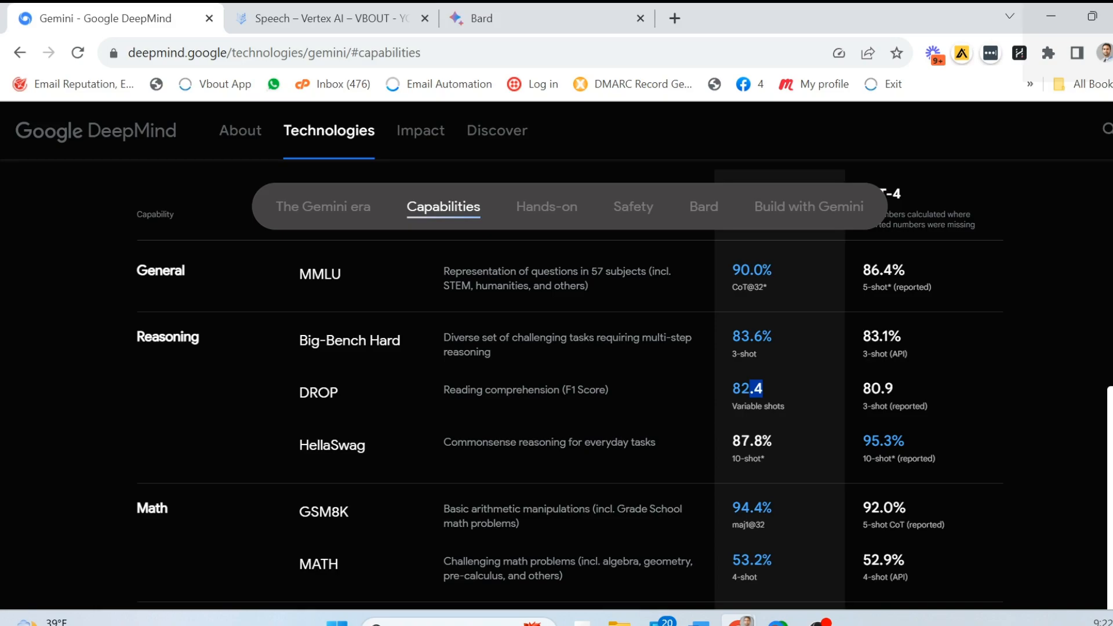
pyautogui.moveTo(423, 438)
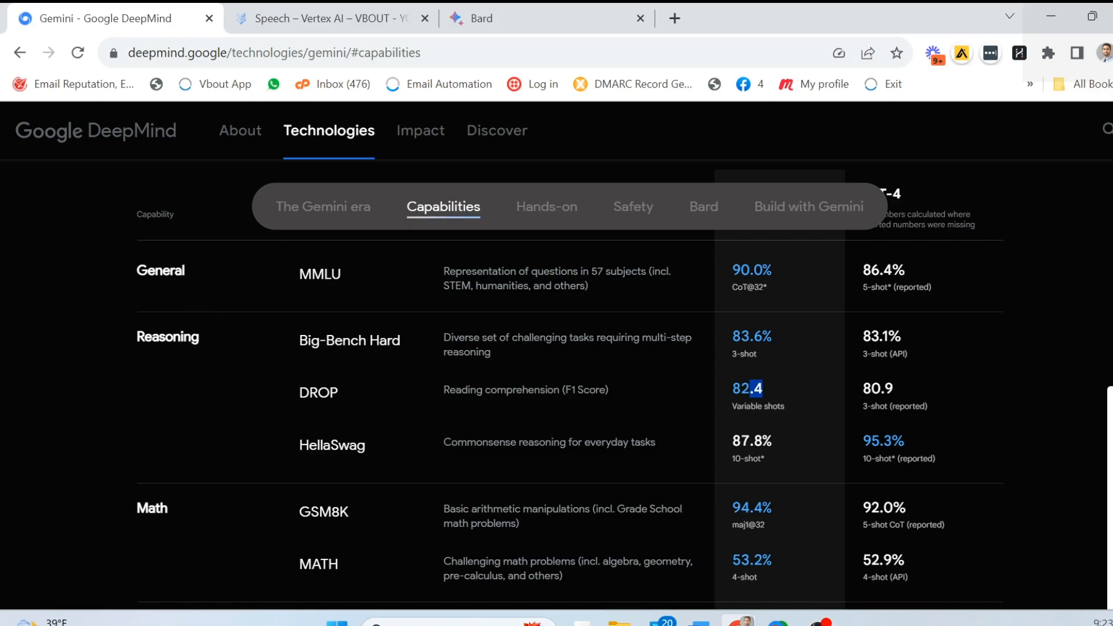
pyautogui.moveTo(710, 395)
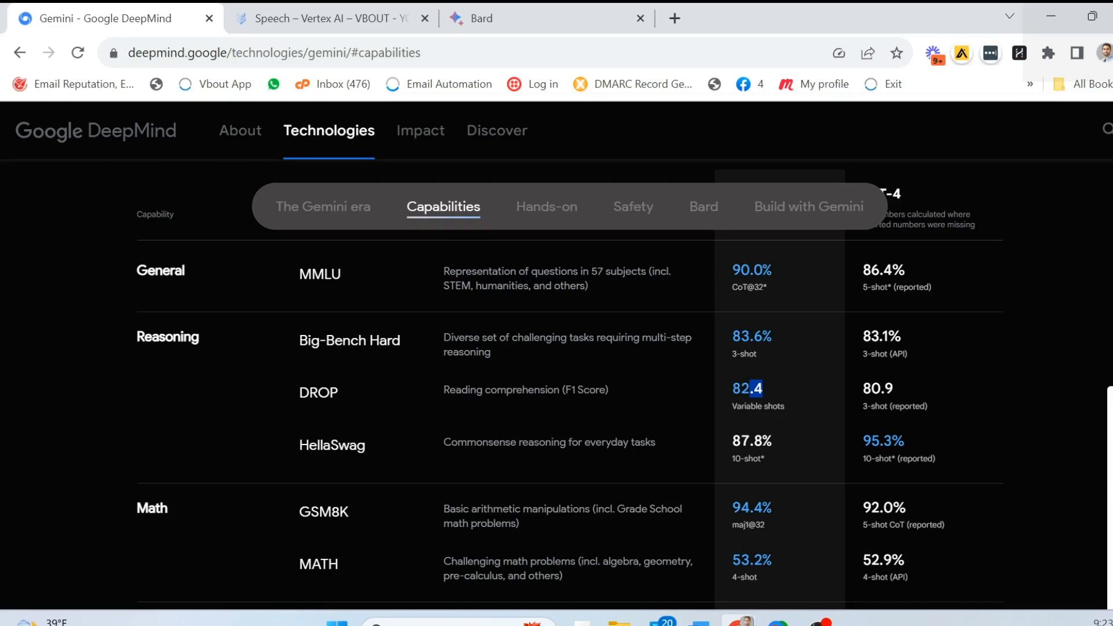
pyautogui.moveTo(325, 296)
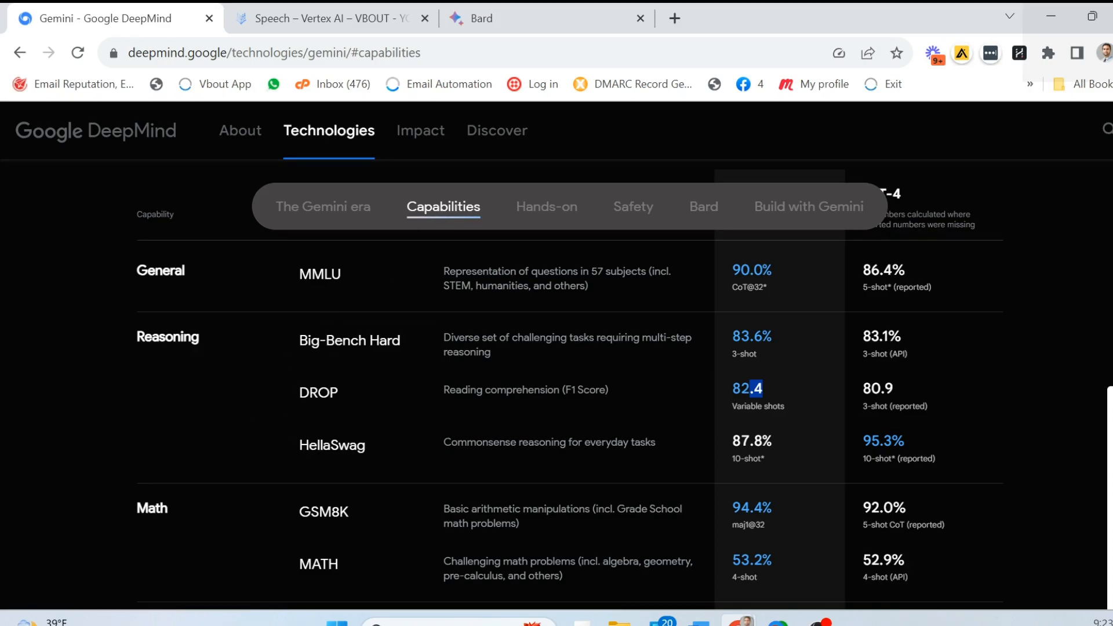
# Scroll the capabilities table toward its Math and Code rows
pyautogui.scroll(-3)
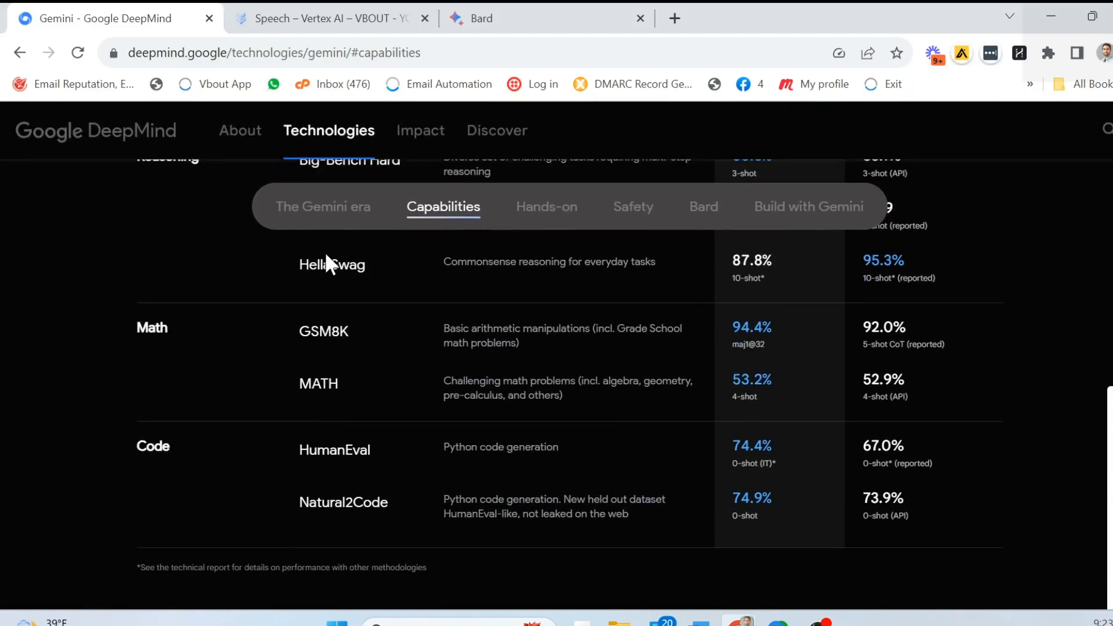
pyautogui.scroll(3)
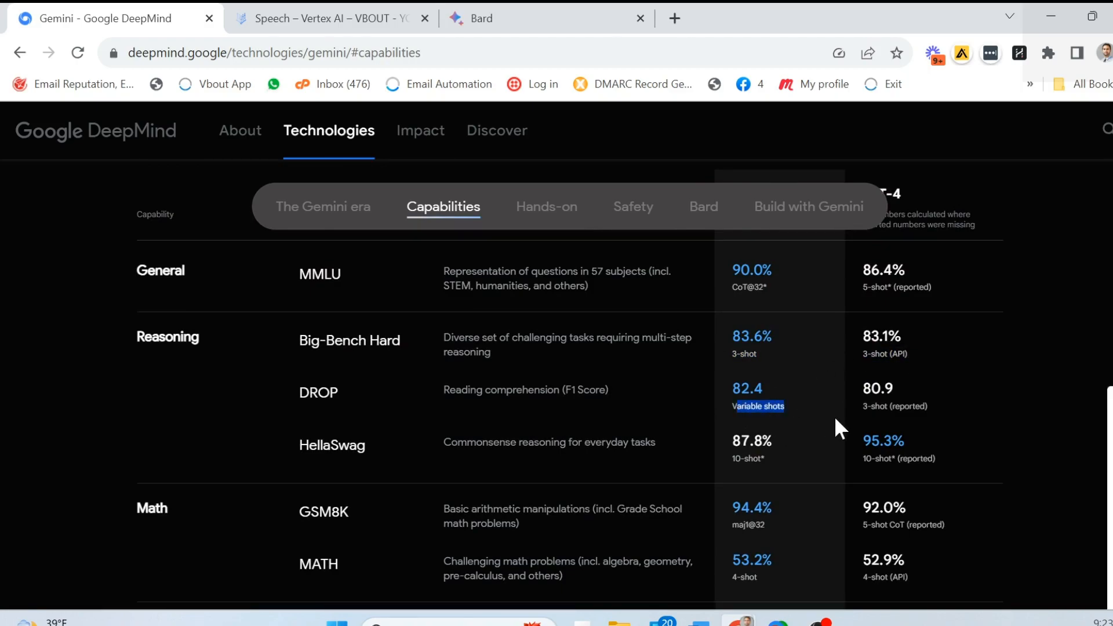
pyautogui.moveTo(849, 418)
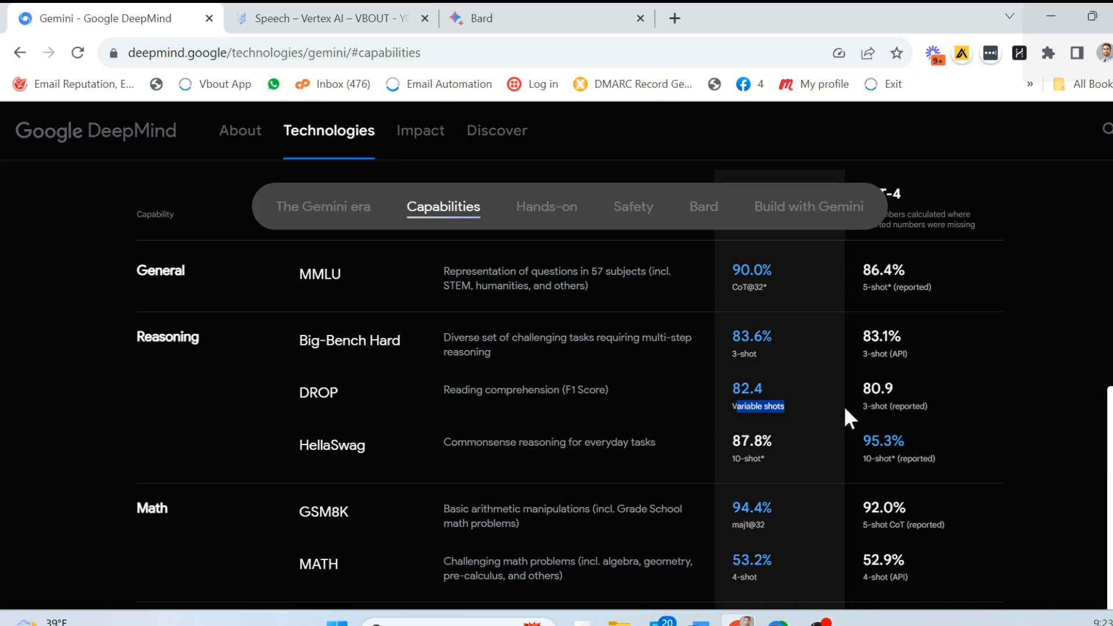
pyautogui.scroll(-3)
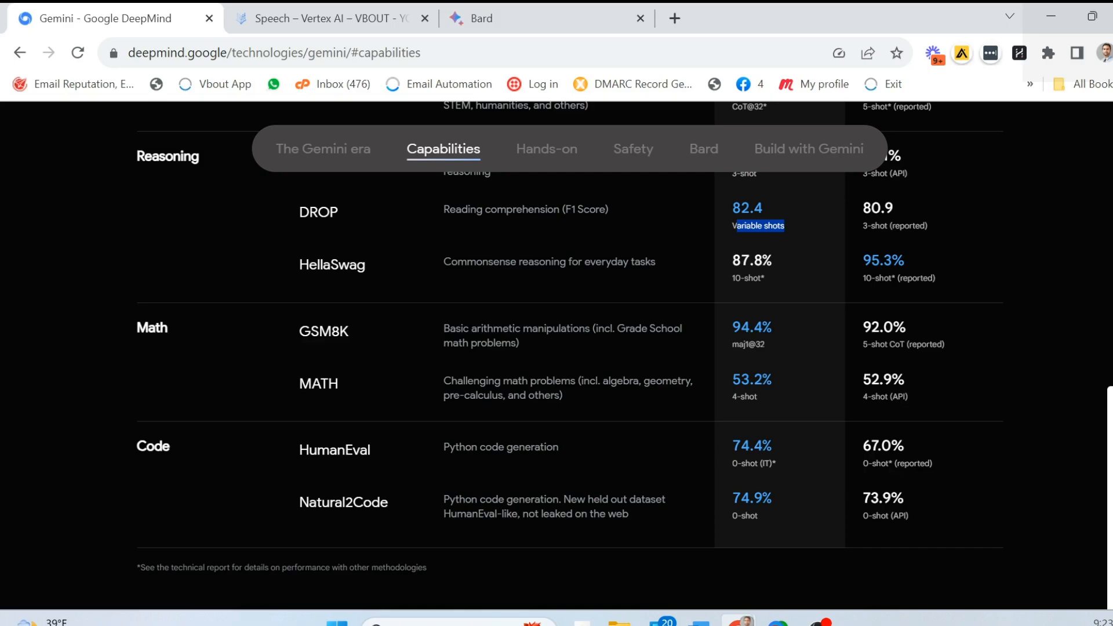
pyautogui.moveTo(405, 402)
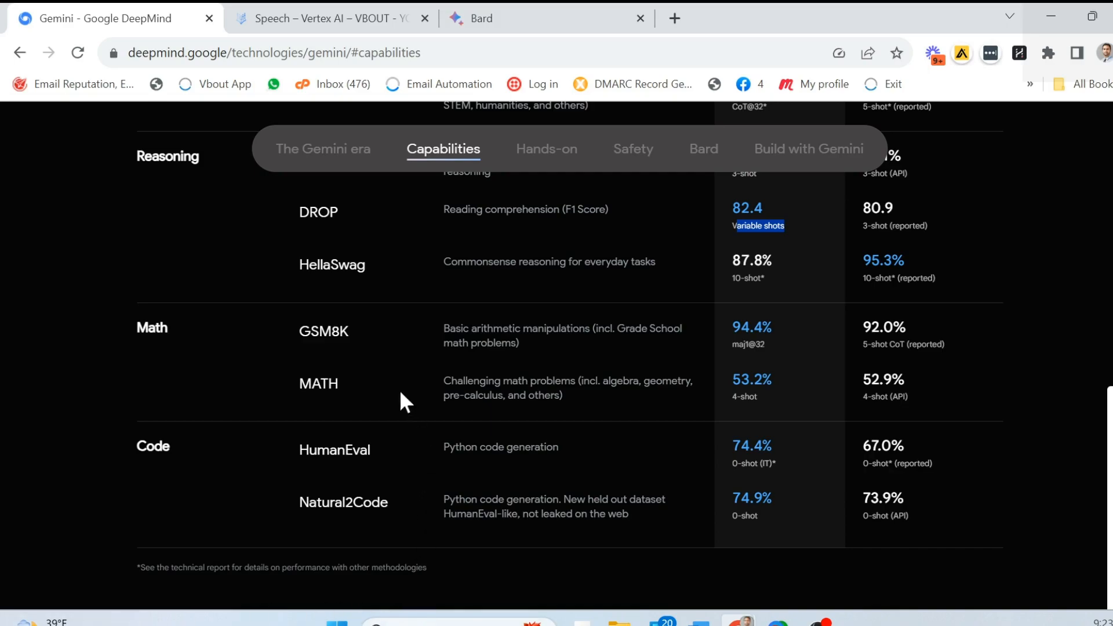
pyautogui.moveTo(639, 359)
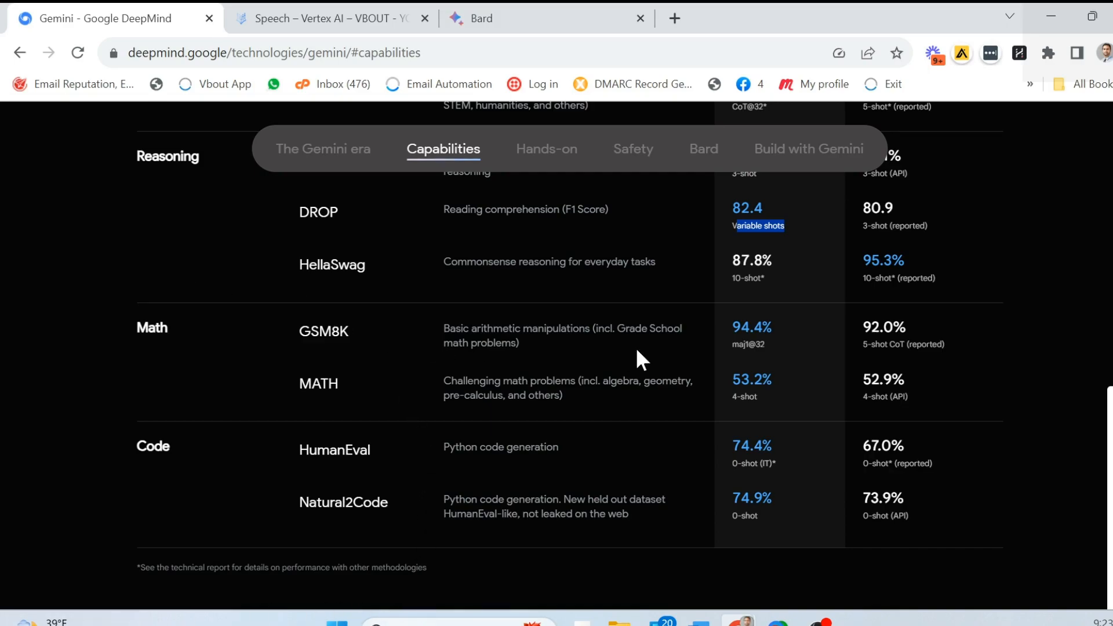
pyautogui.moveTo(845, 338)
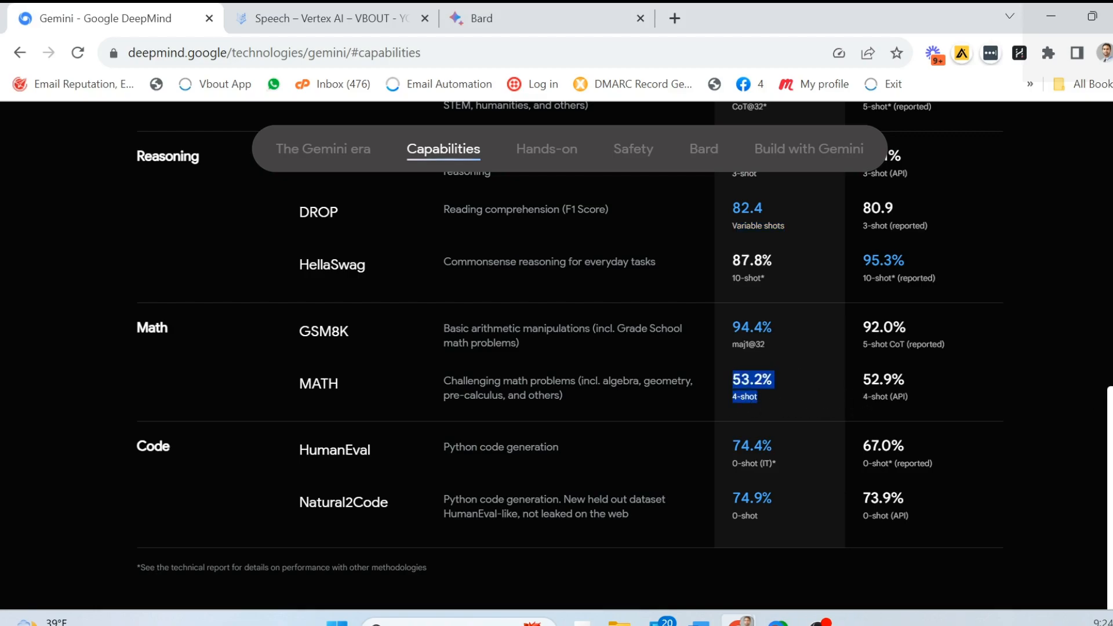
# Scroll down to the HumanEval and Natural2Code Code rows
pyautogui.scroll(-3)
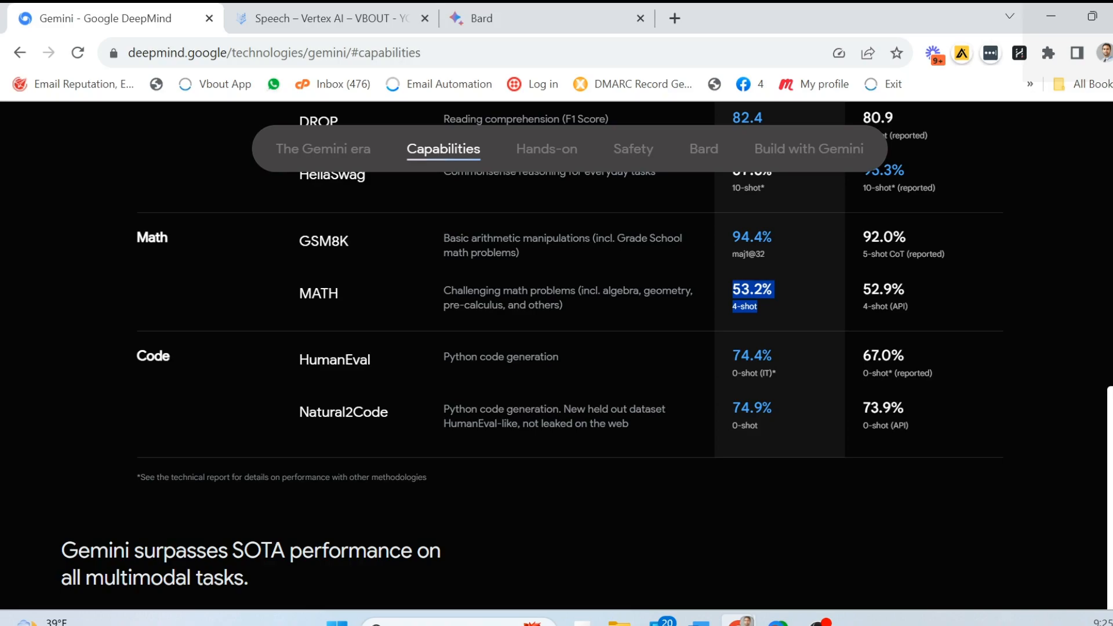
pyautogui.moveTo(338, 420)
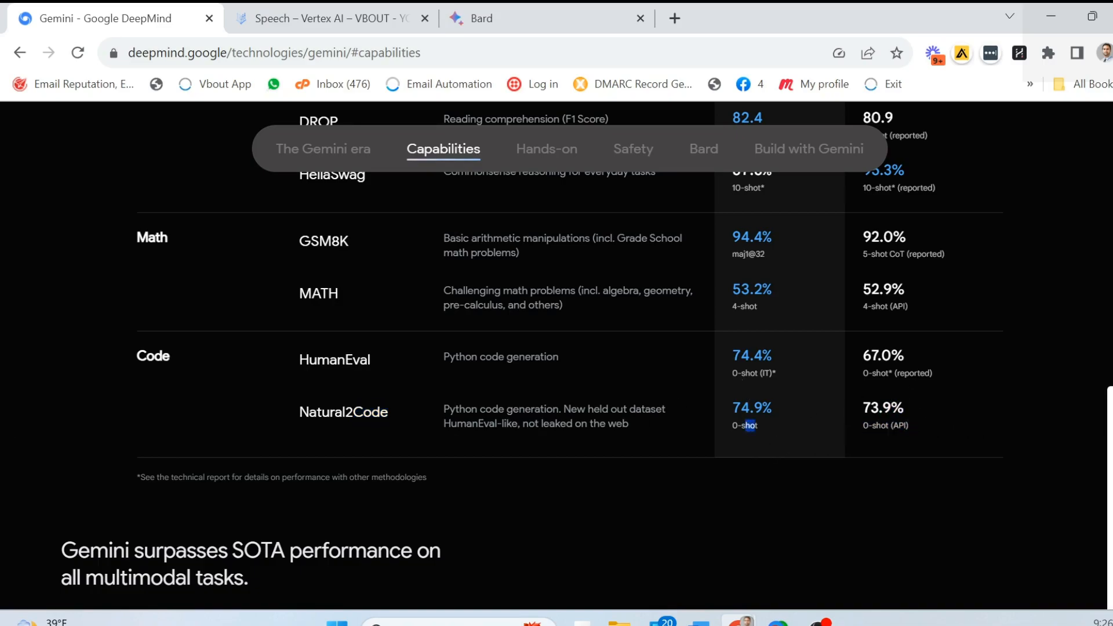
pyautogui.moveTo(795, 418)
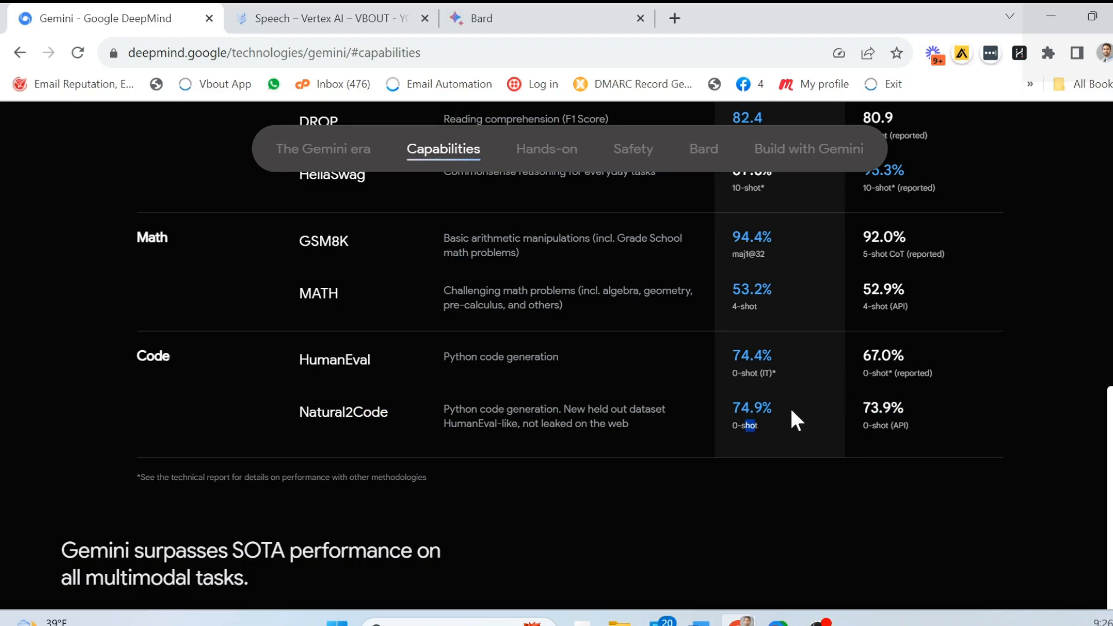
# Scroll into the multimodal table and highlight the Audio capability category
pyautogui.scroll(-3)
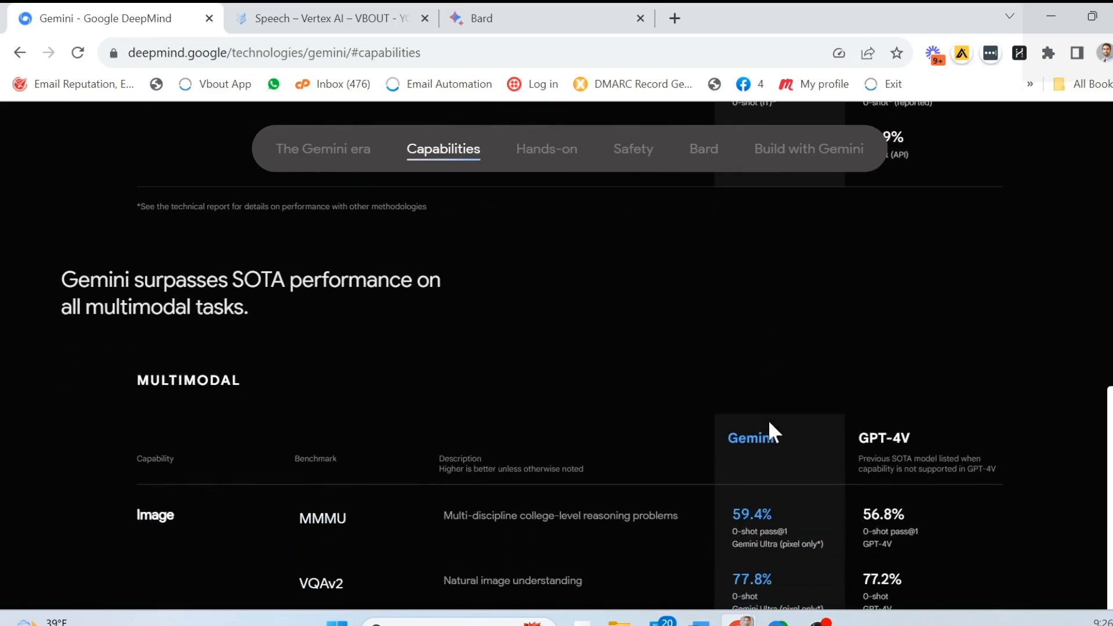
pyautogui.scroll(-3)
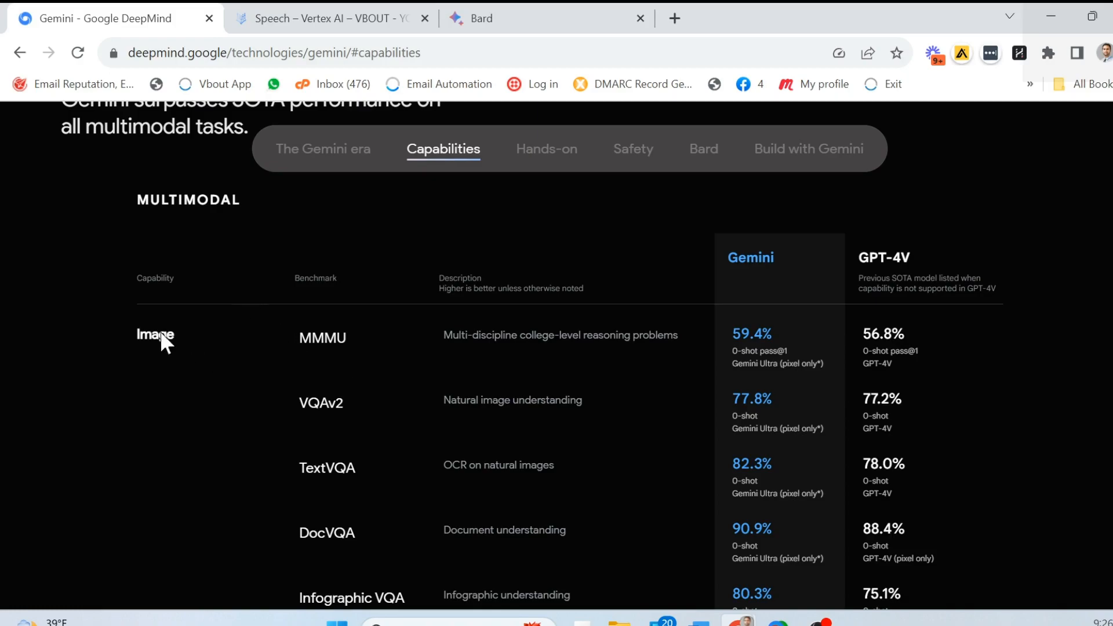
pyautogui.scroll(-3)
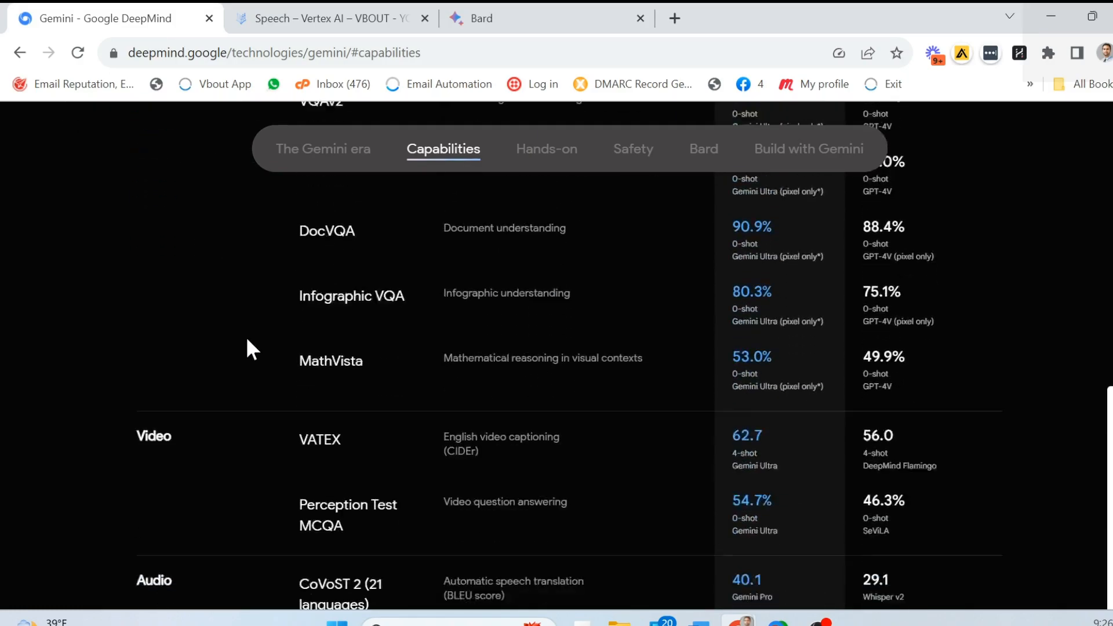
pyautogui.scroll(-3)
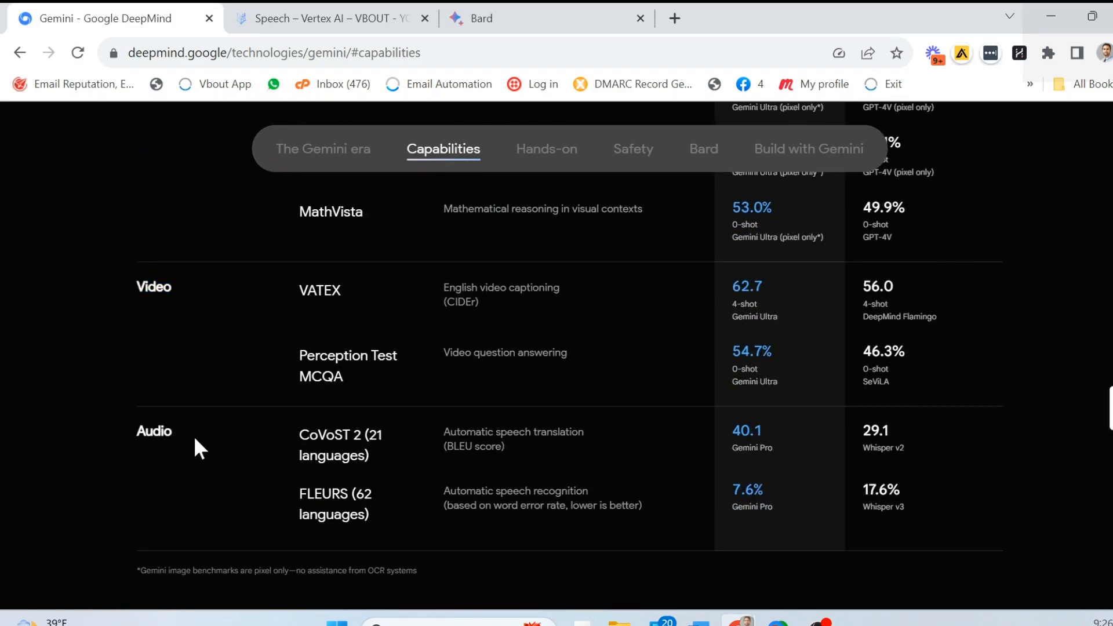
pyautogui.doubleClick(153, 430)
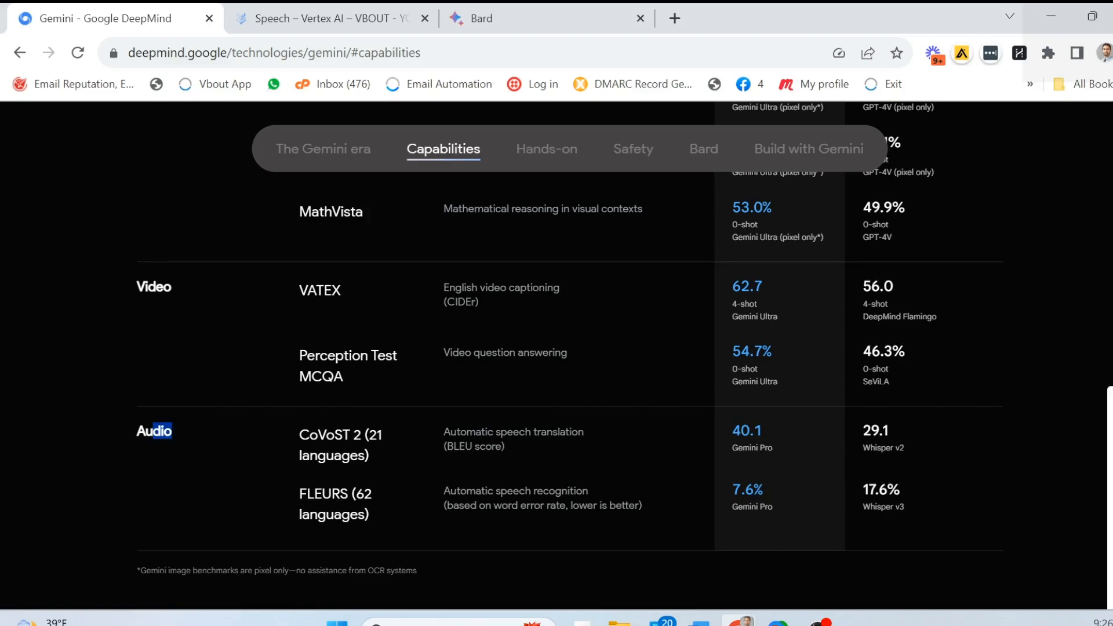
# Scroll back up and highlight the Gemini column header against GPT-4V
pyautogui.scroll(3)
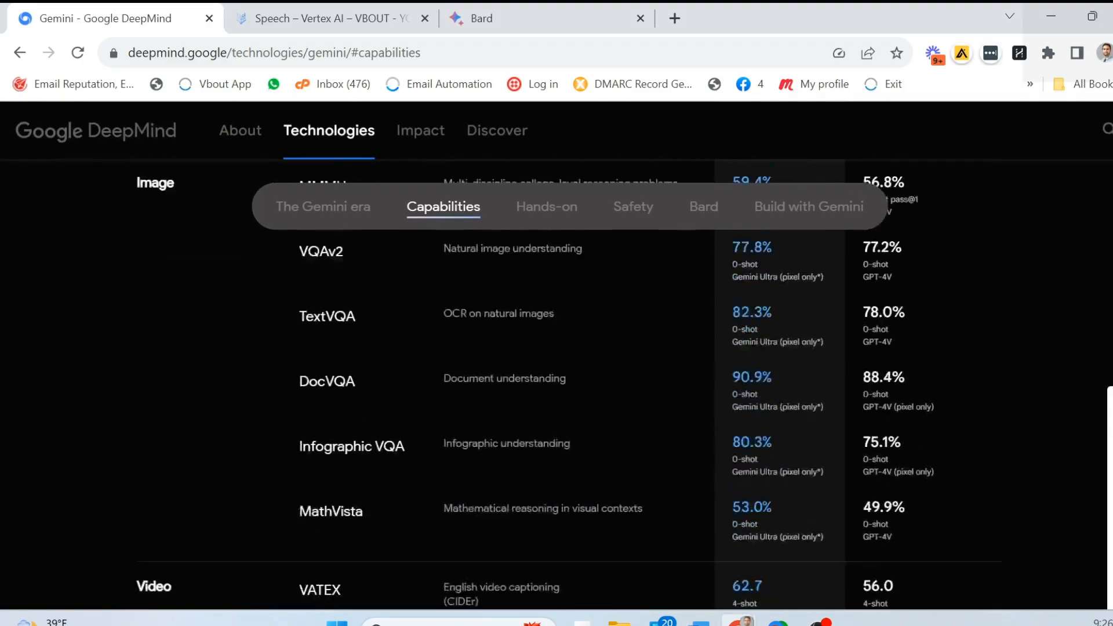
pyautogui.scroll(3)
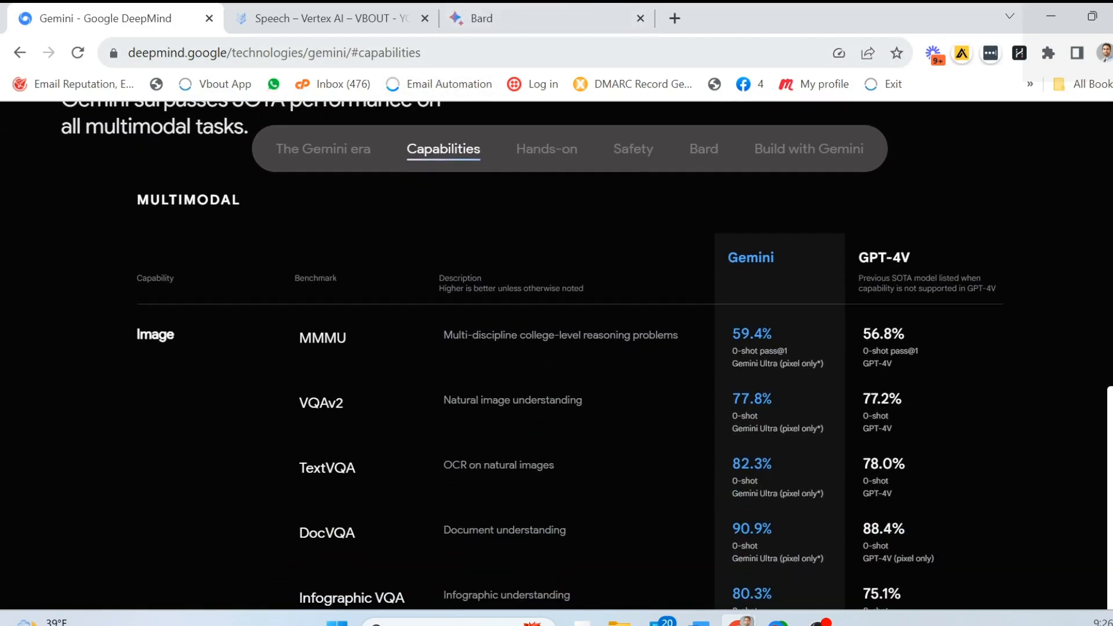
pyautogui.click(283, 52)
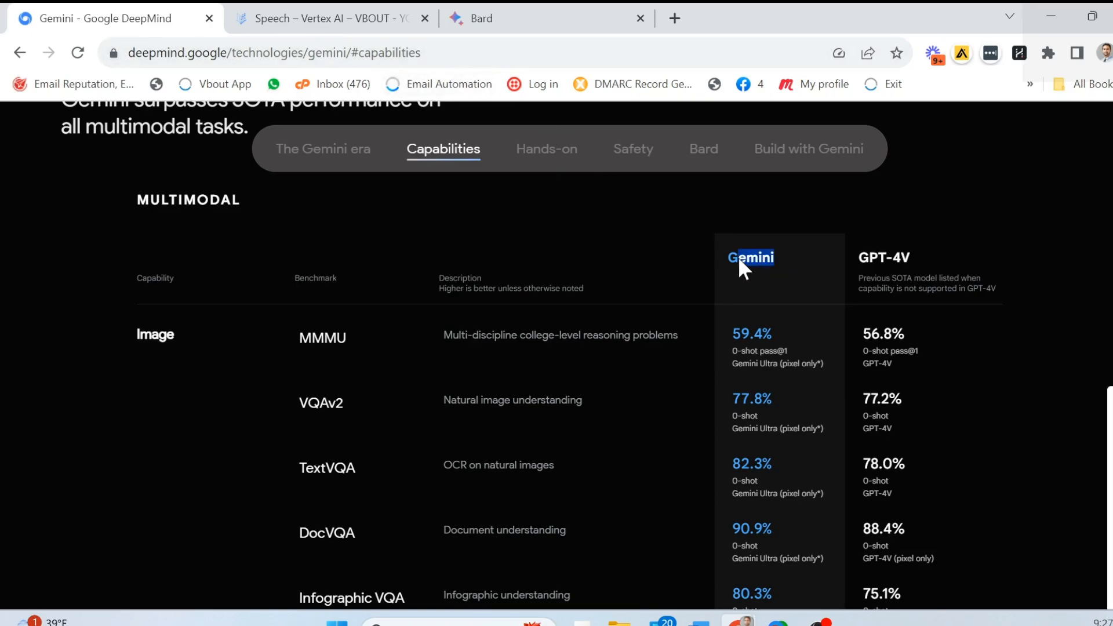
pyautogui.moveTo(858, 266)
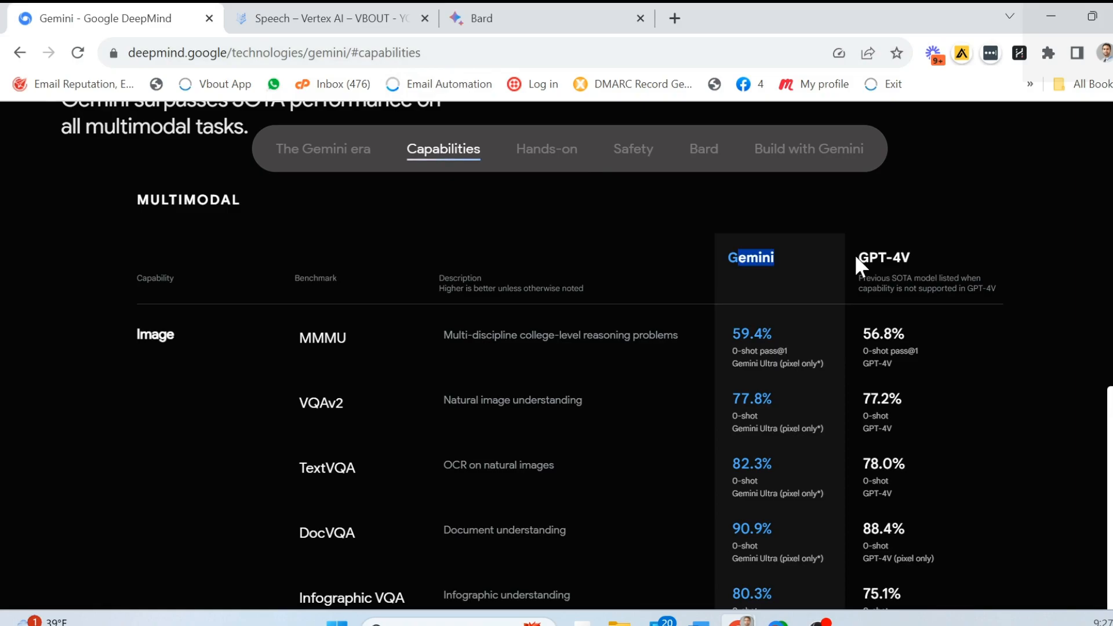
pyautogui.moveTo(844, 242)
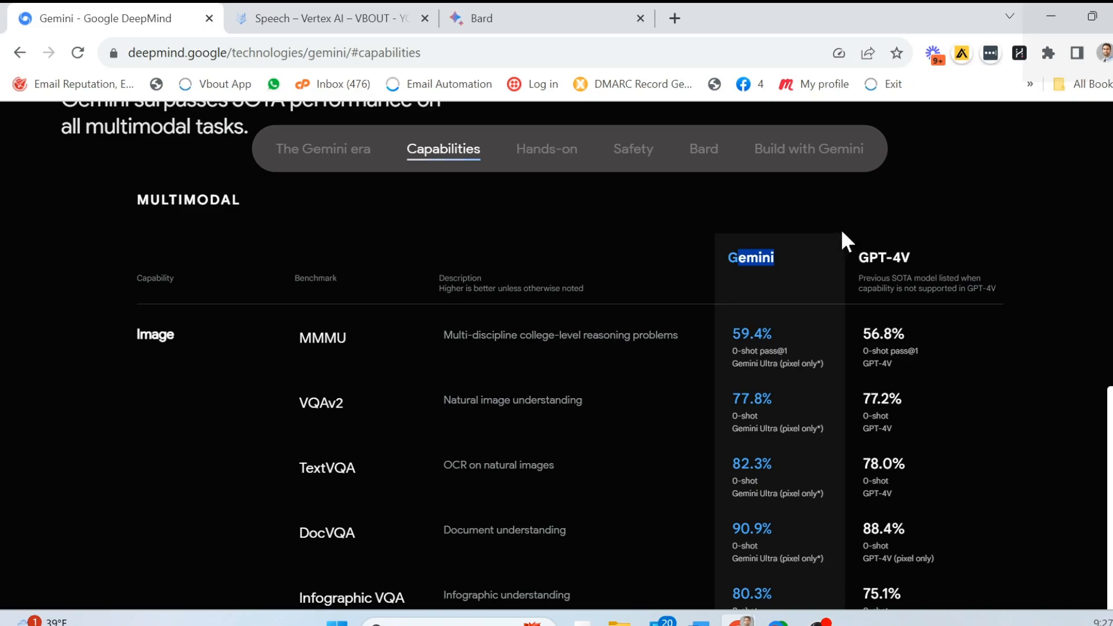
# Scroll to the Audio rows and highlight Whisper v3 under GPT-4V
pyautogui.scroll(-3)
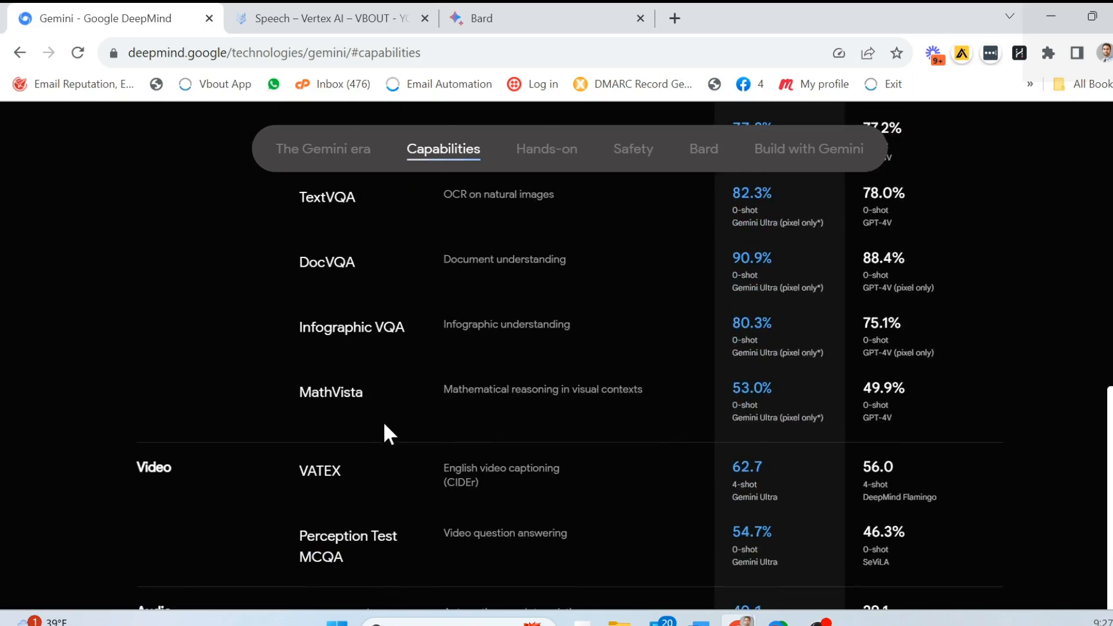
pyautogui.scroll(-3)
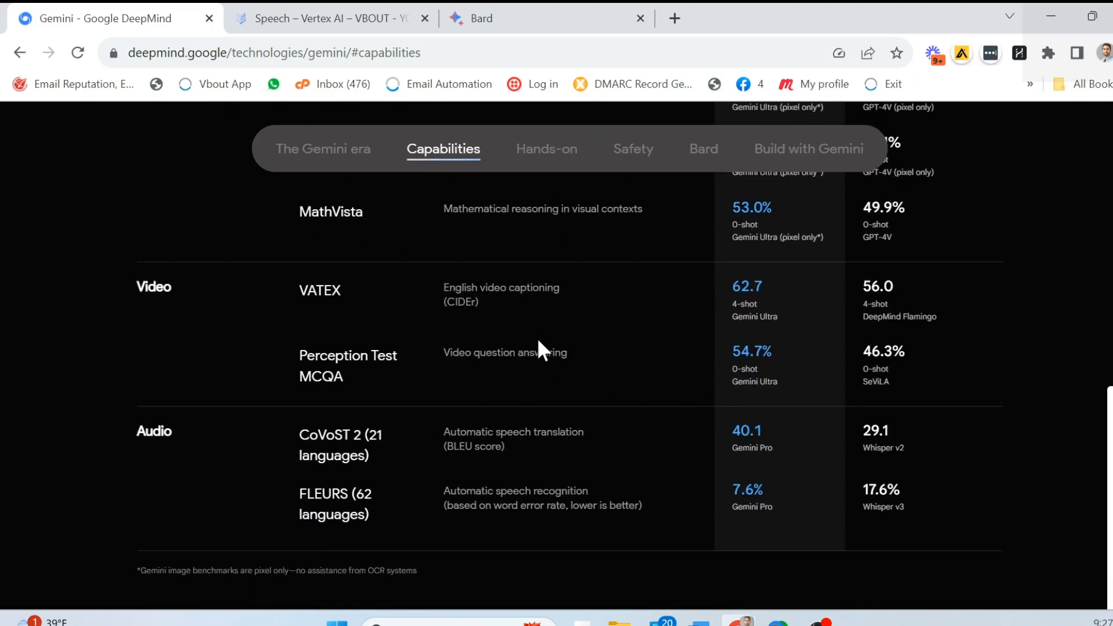
pyautogui.scroll(3)
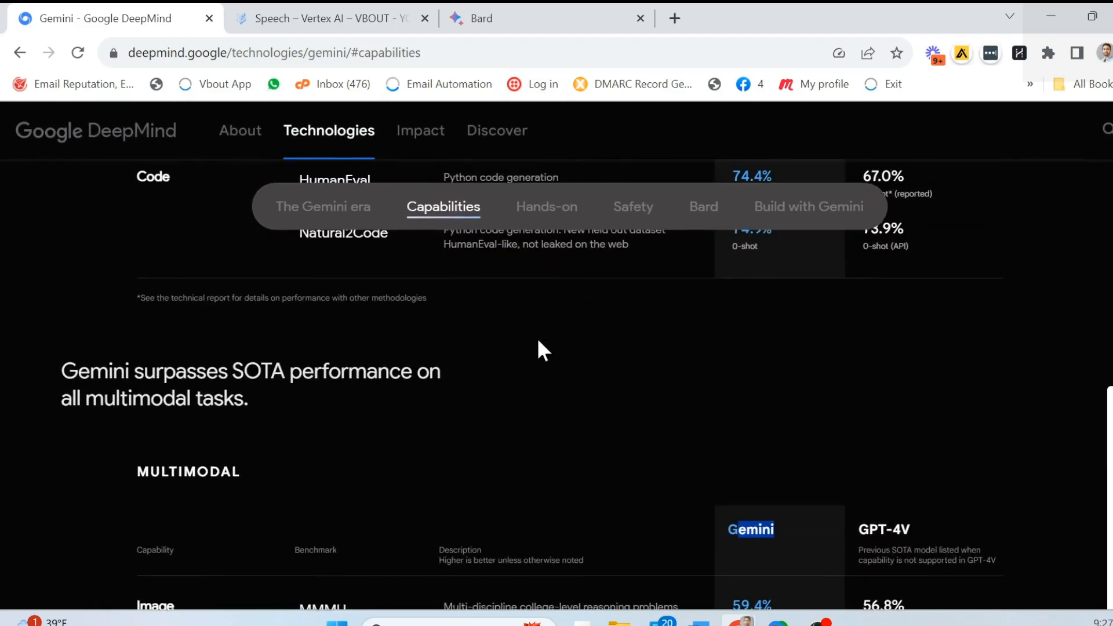
pyautogui.scroll(-3)
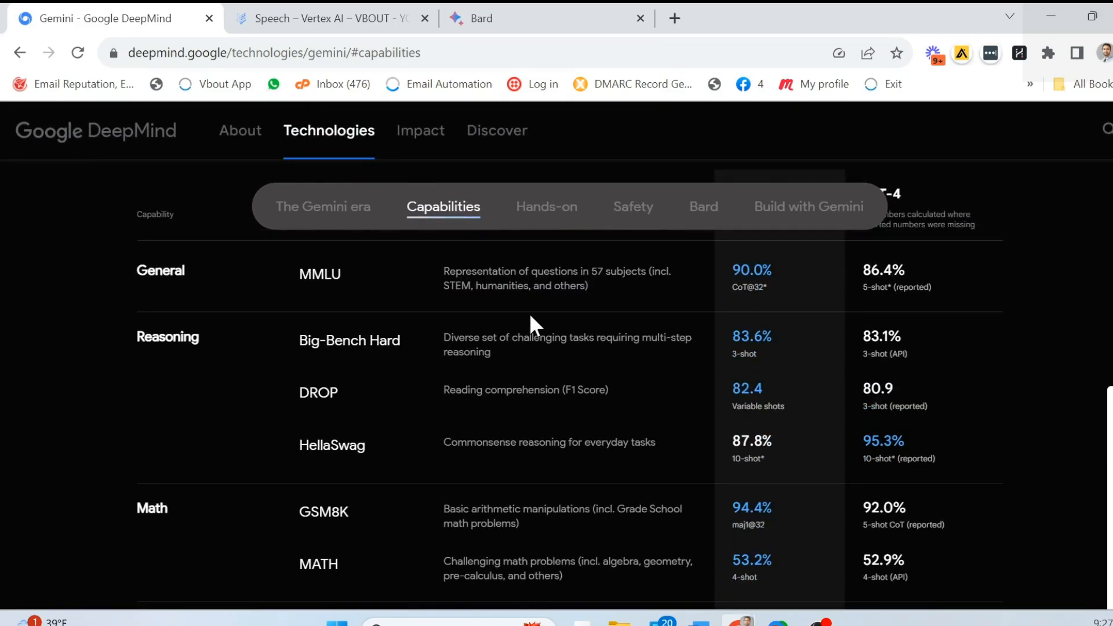
pyautogui.scroll(-3)
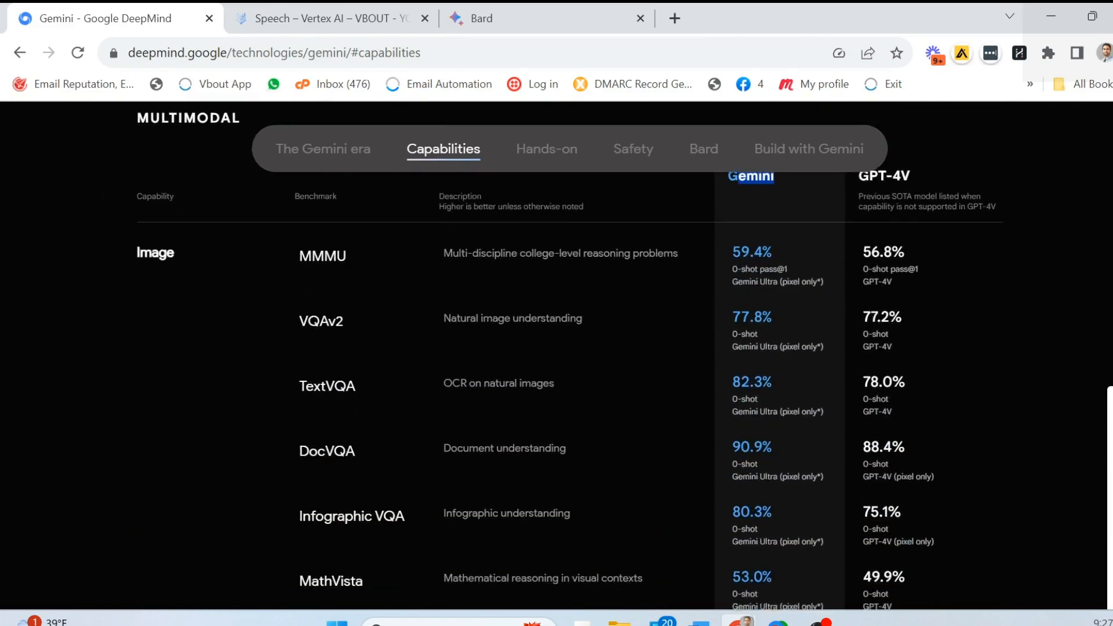
pyautogui.scroll(-3)
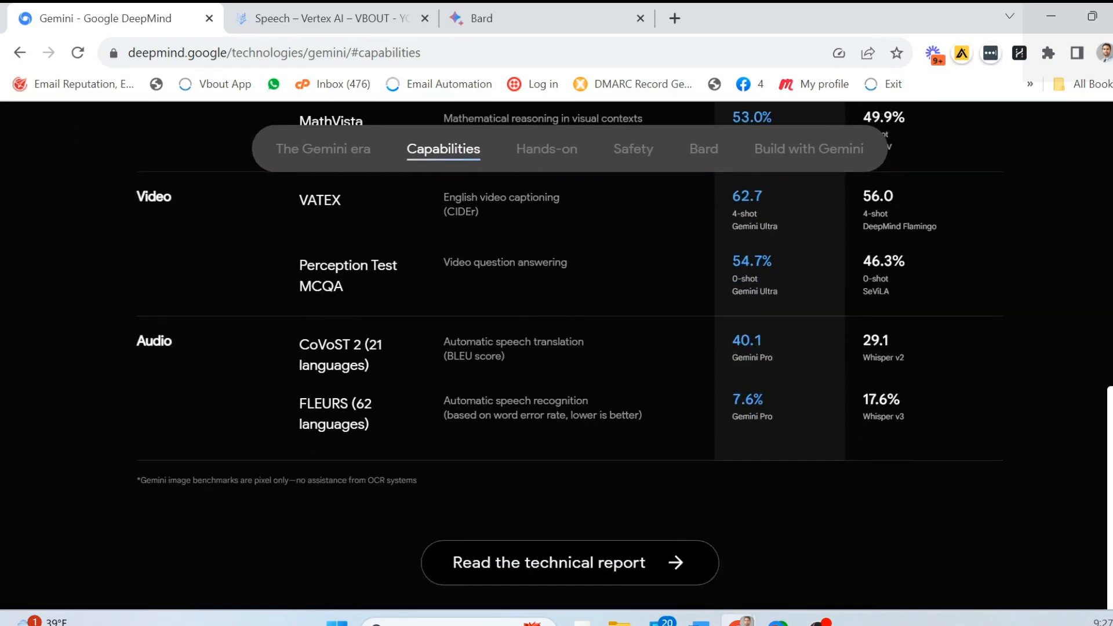
pyautogui.moveTo(921, 426)
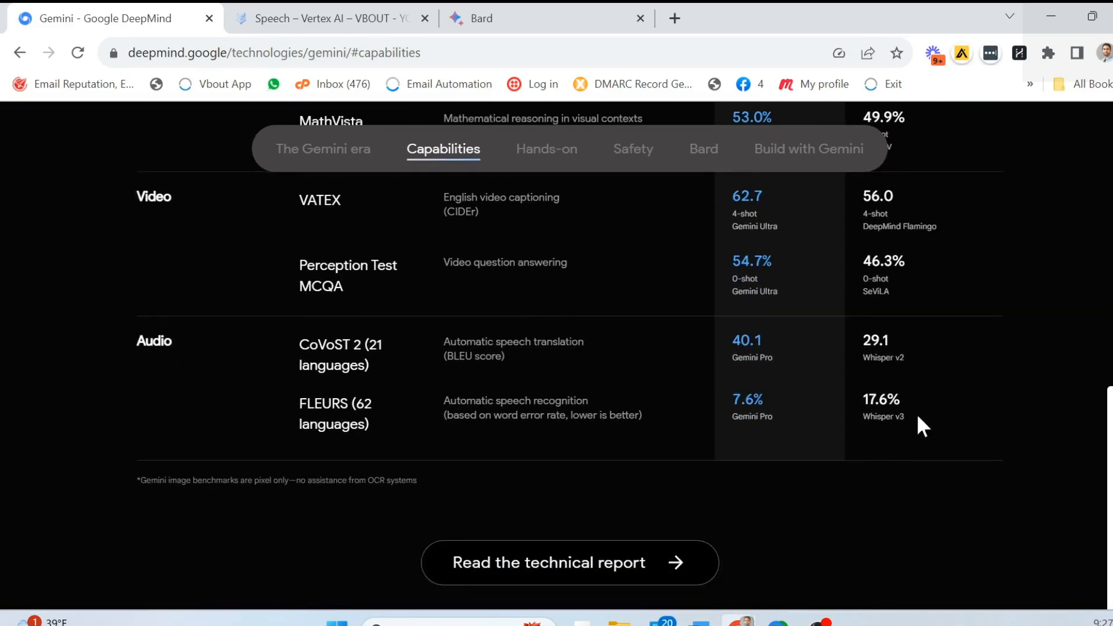
pyautogui.doubleClick(883, 416)
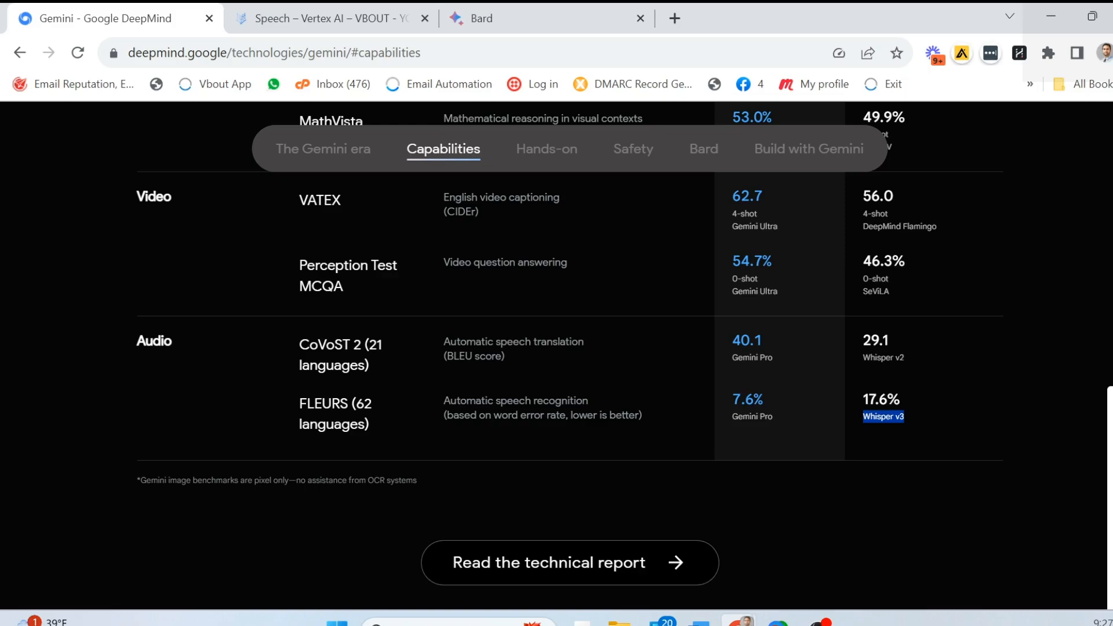
pyautogui.moveTo(896, 399)
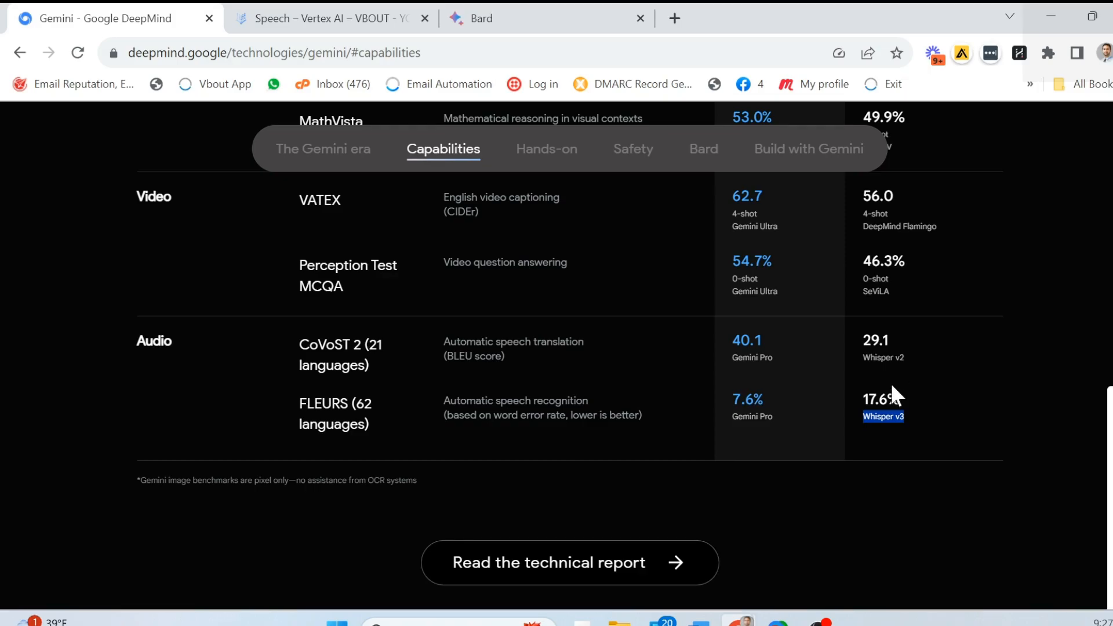
# Scroll up and highlight the Video category label
pyautogui.scroll(3)
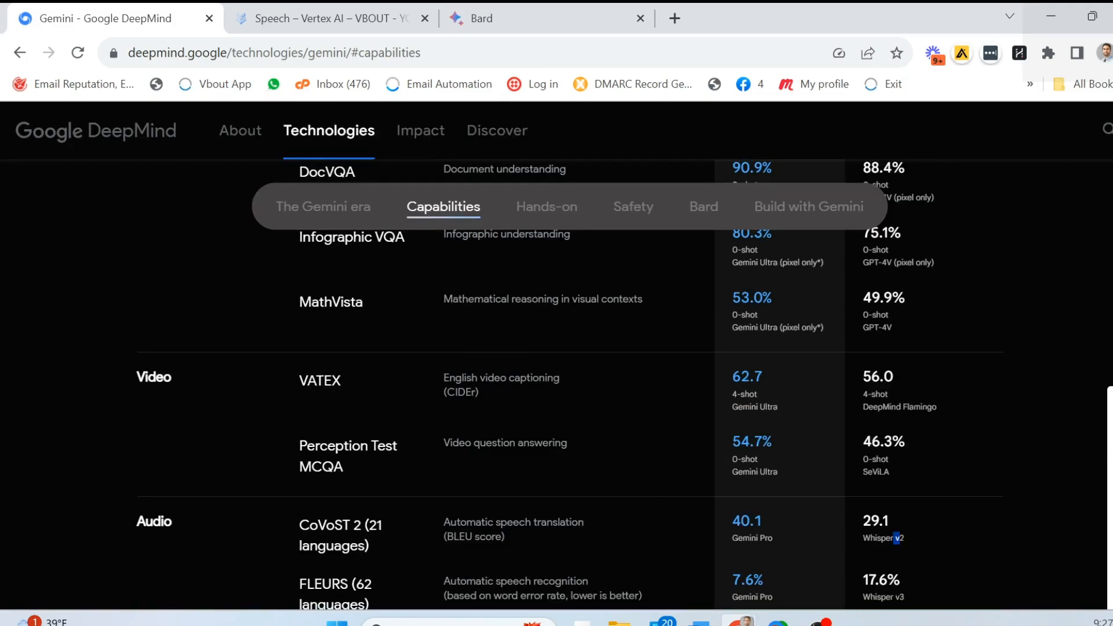
pyautogui.moveTo(521, 430)
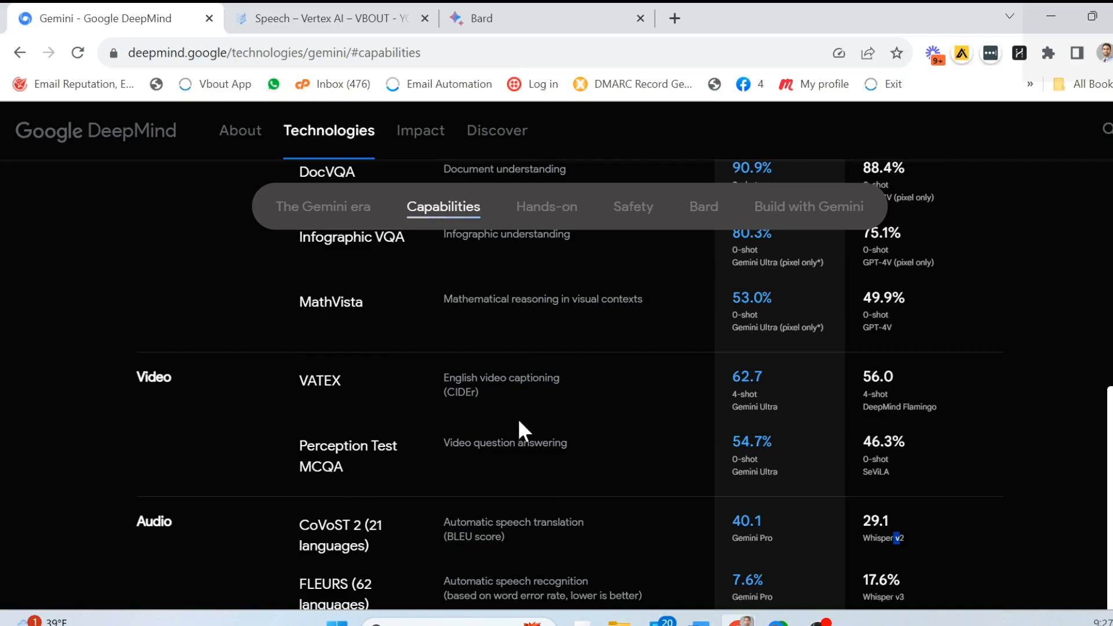
pyautogui.moveTo(666, 418)
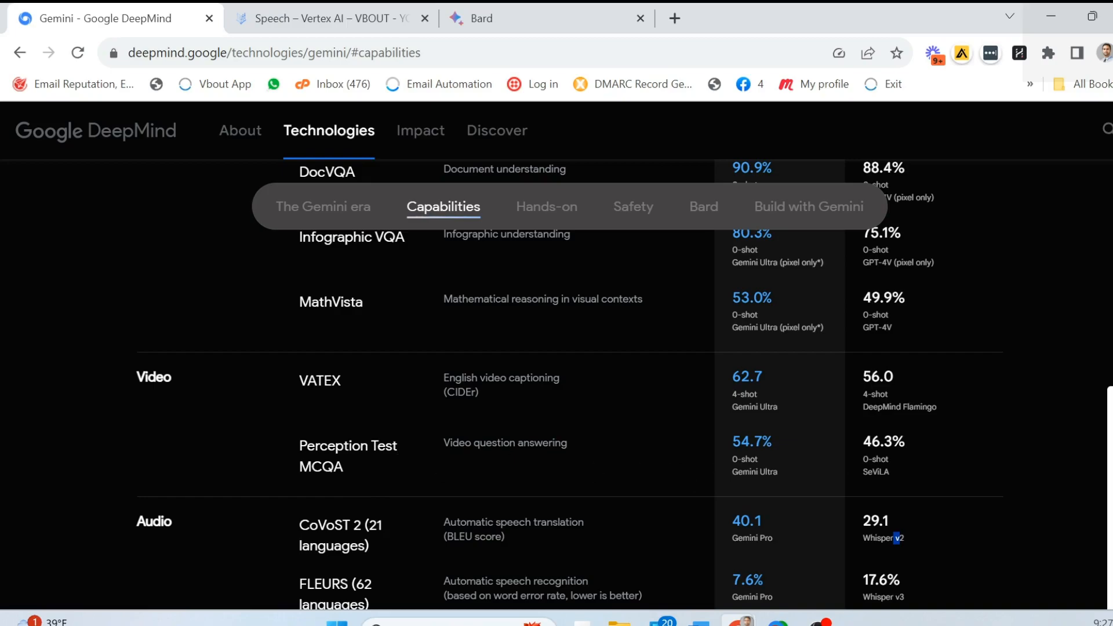
pyautogui.doubleClick(153, 377)
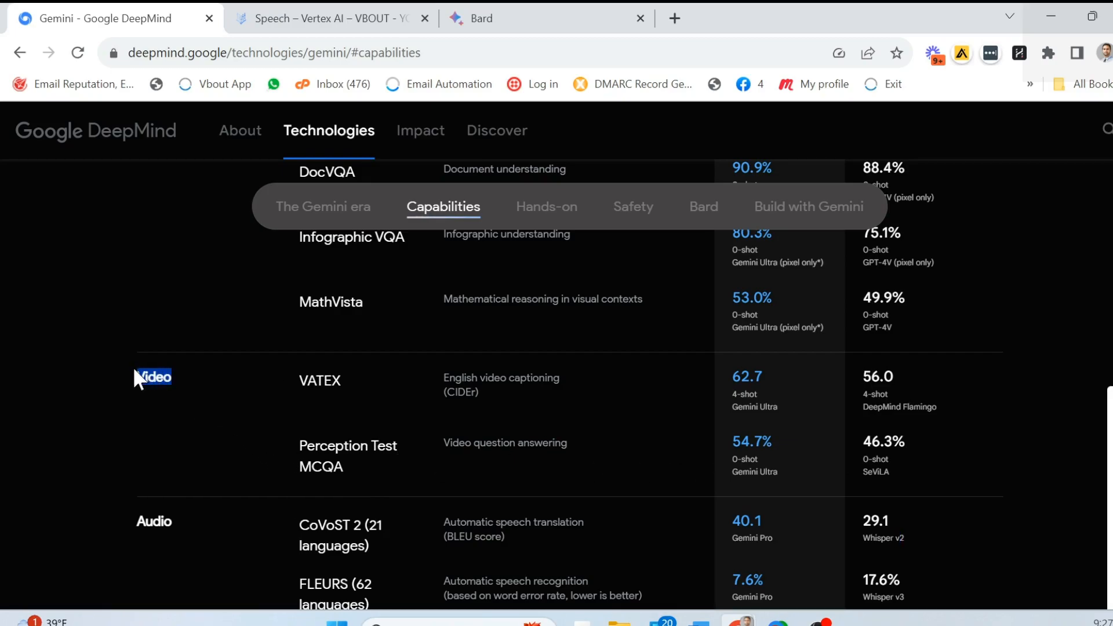
pyautogui.moveTo(487, 409)
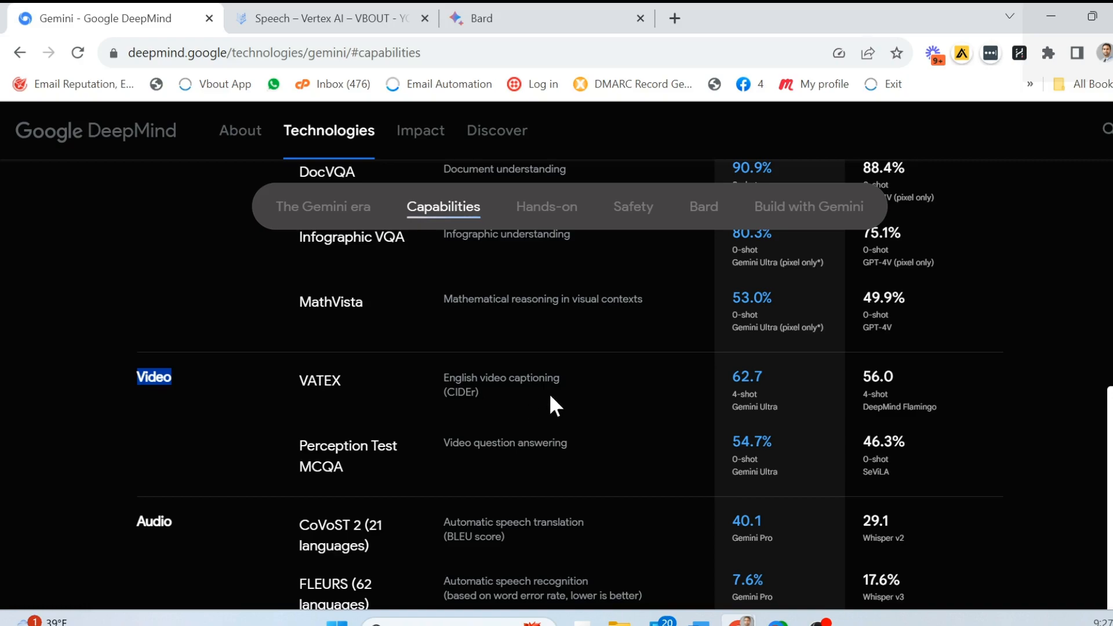
pyautogui.scroll(-3)
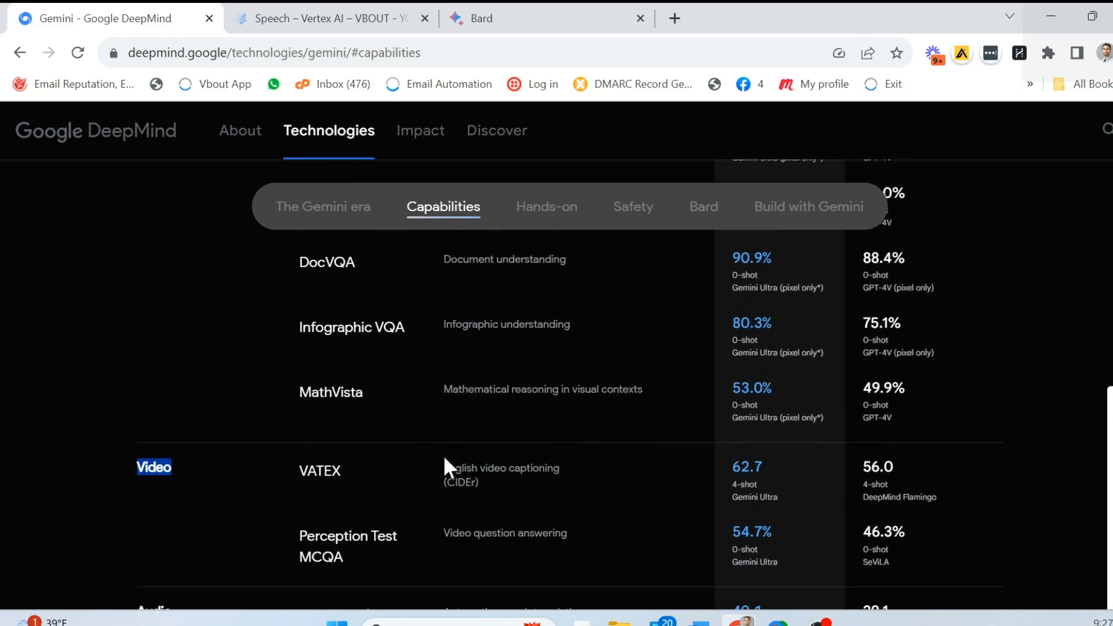